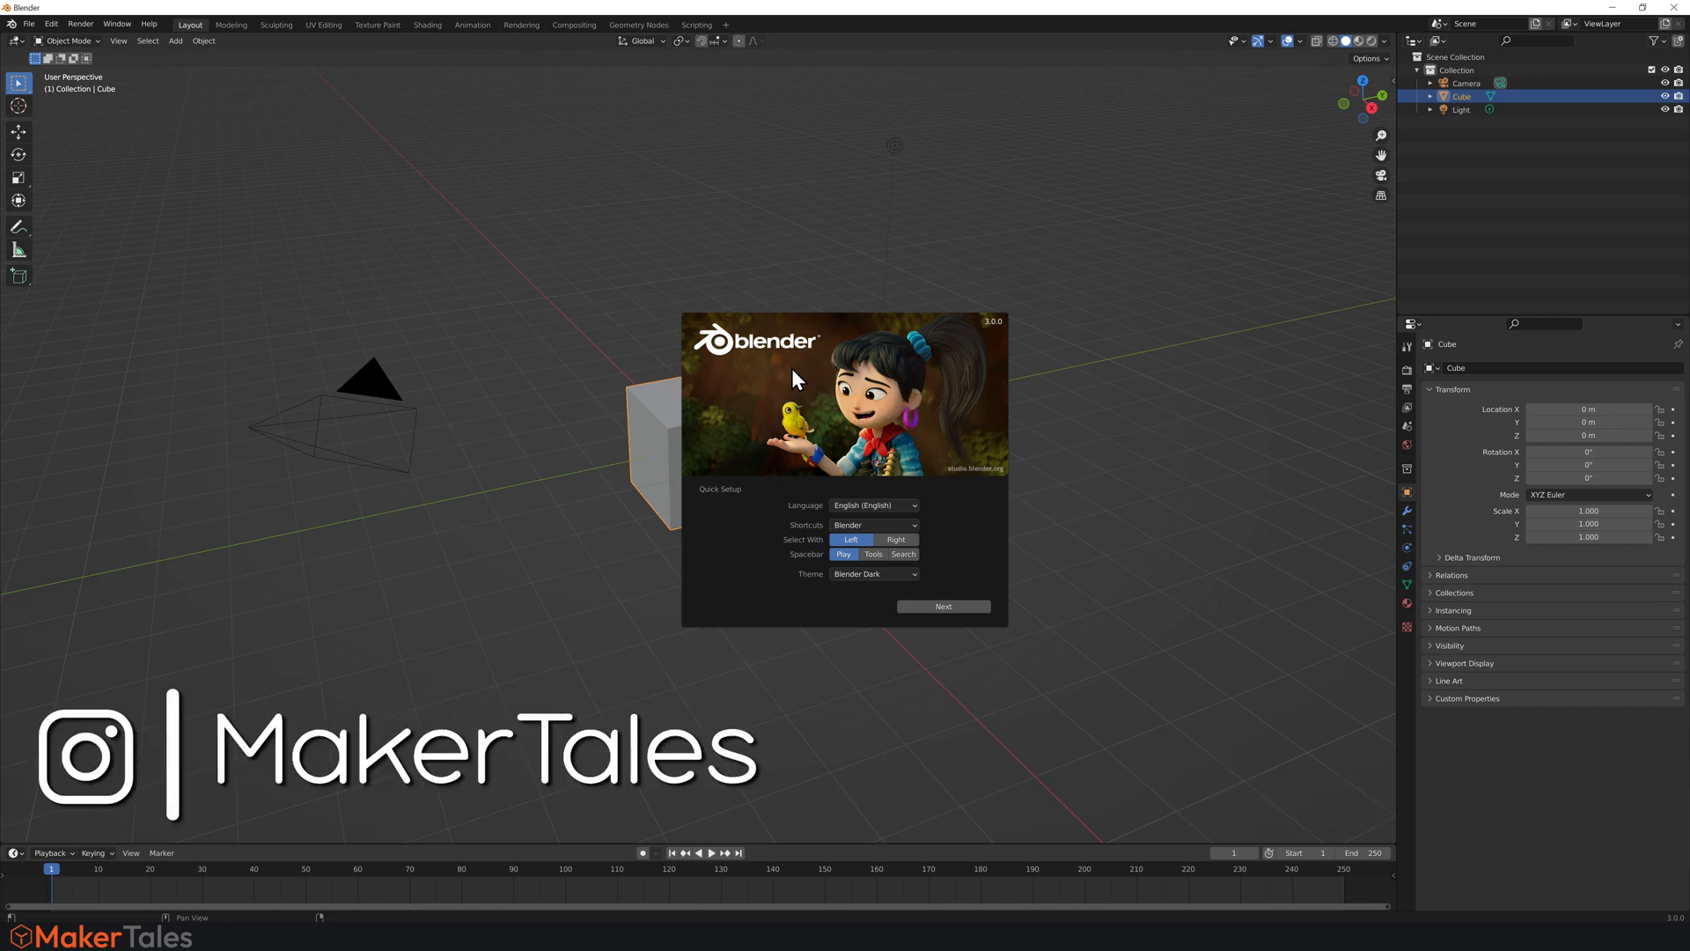
mouse_move(963, 532)
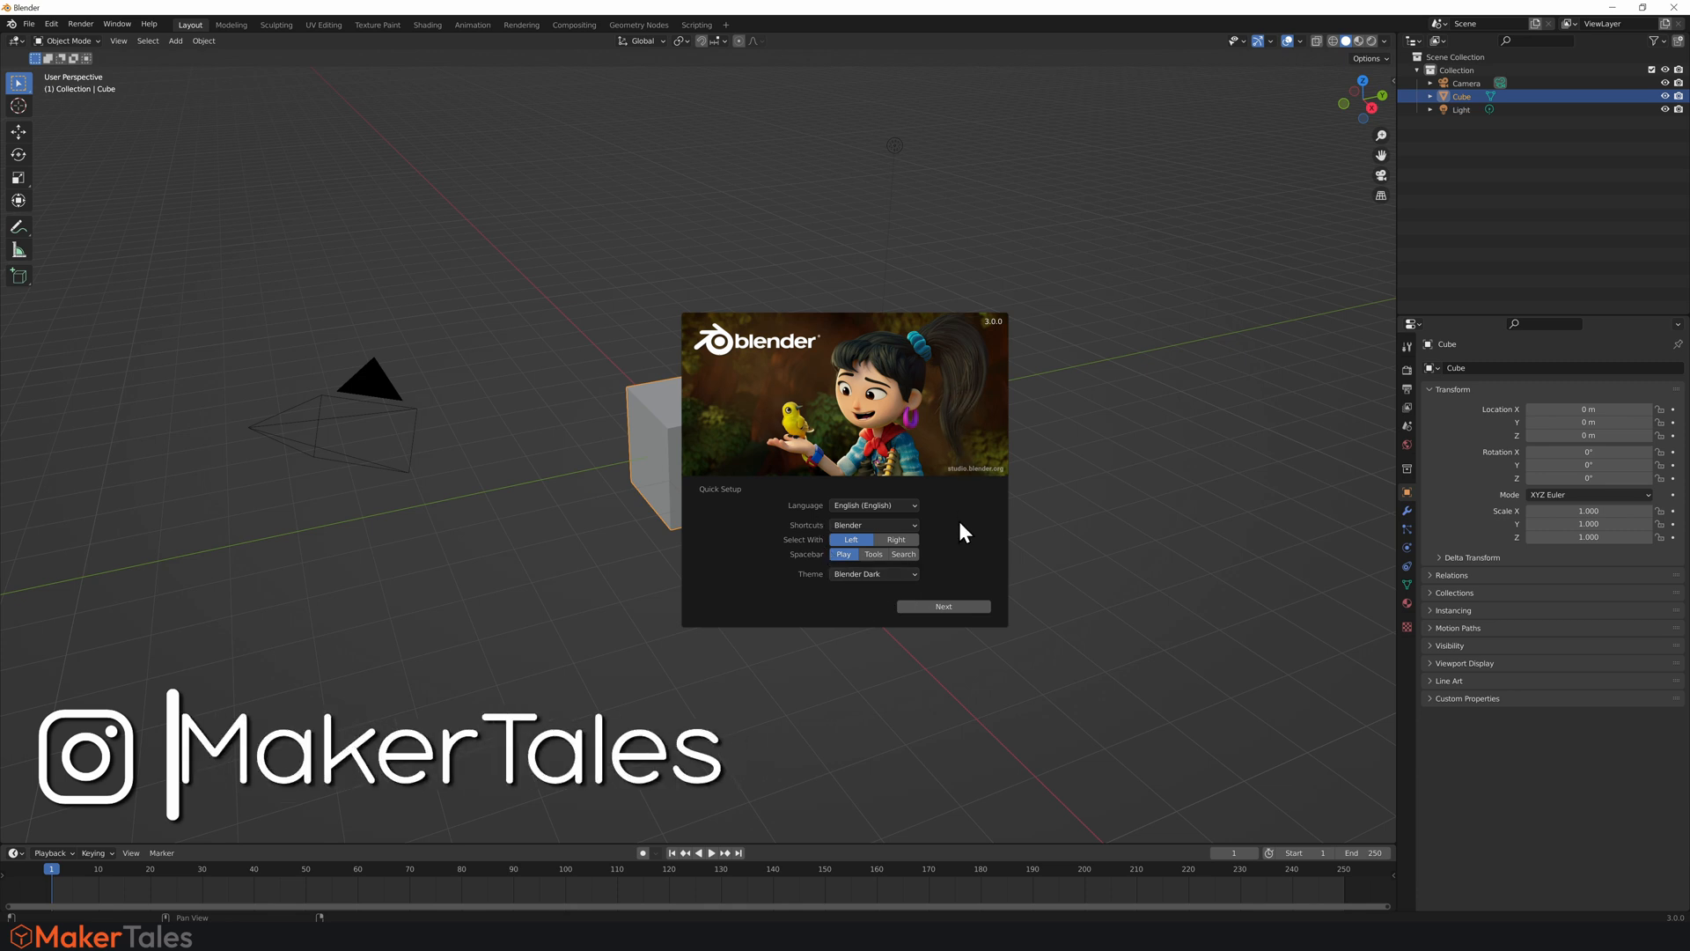
mouse_move(827, 565)
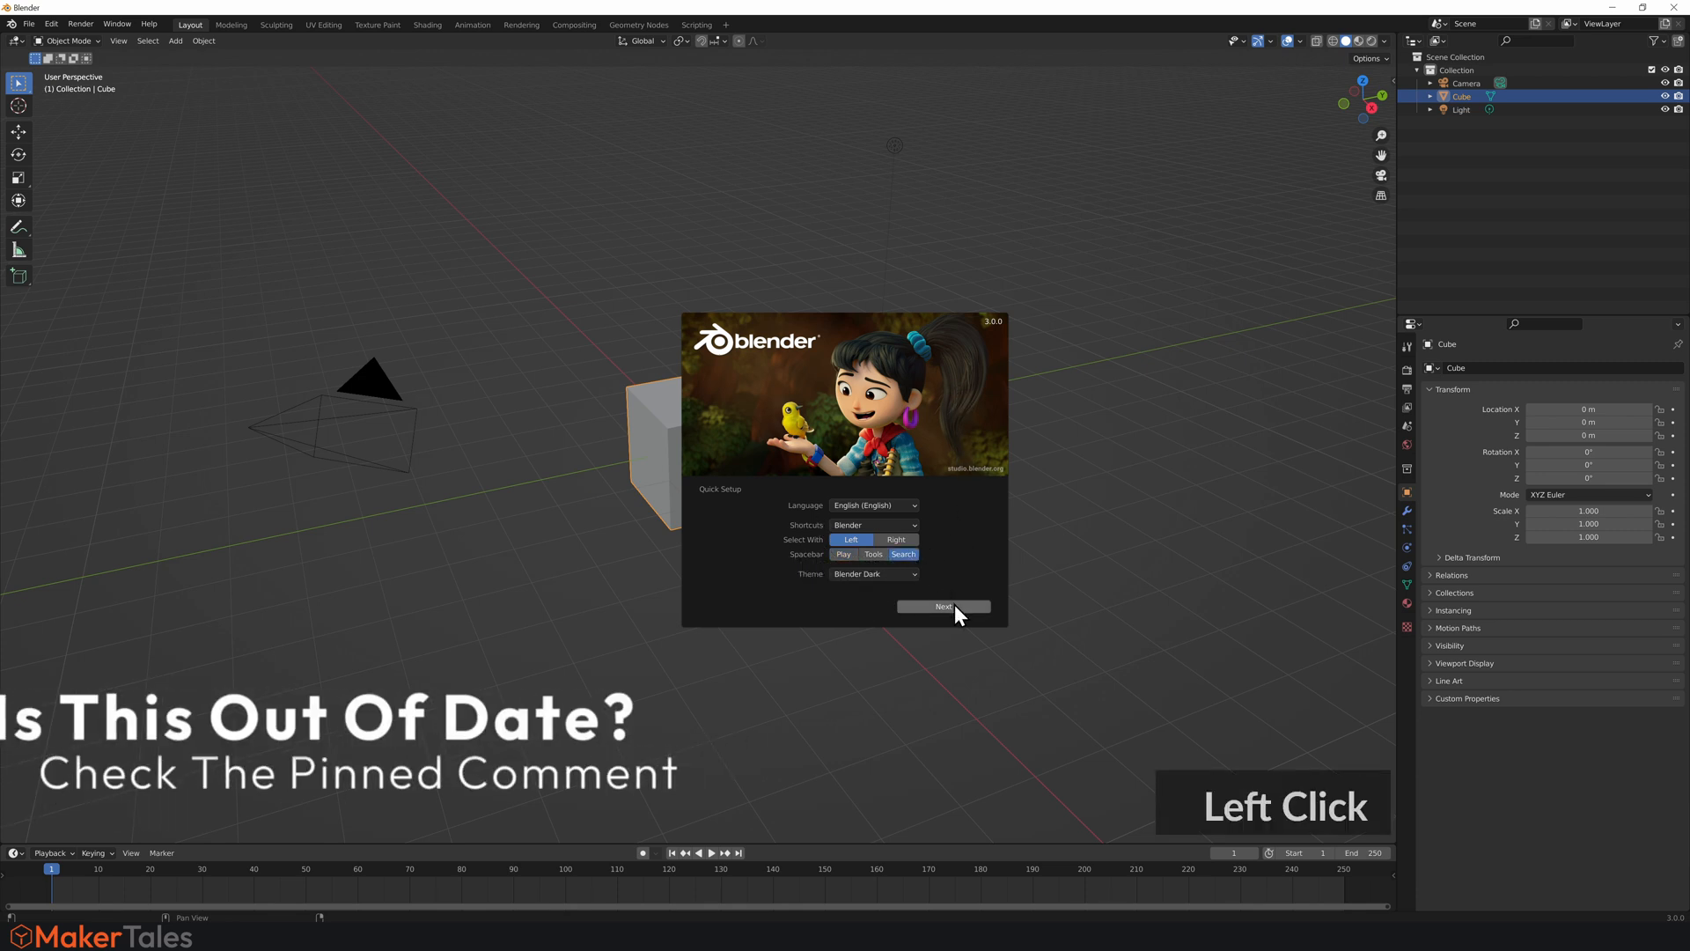
Complete the quick setup with Spacebar Action set to Search.
left_click(942, 606)
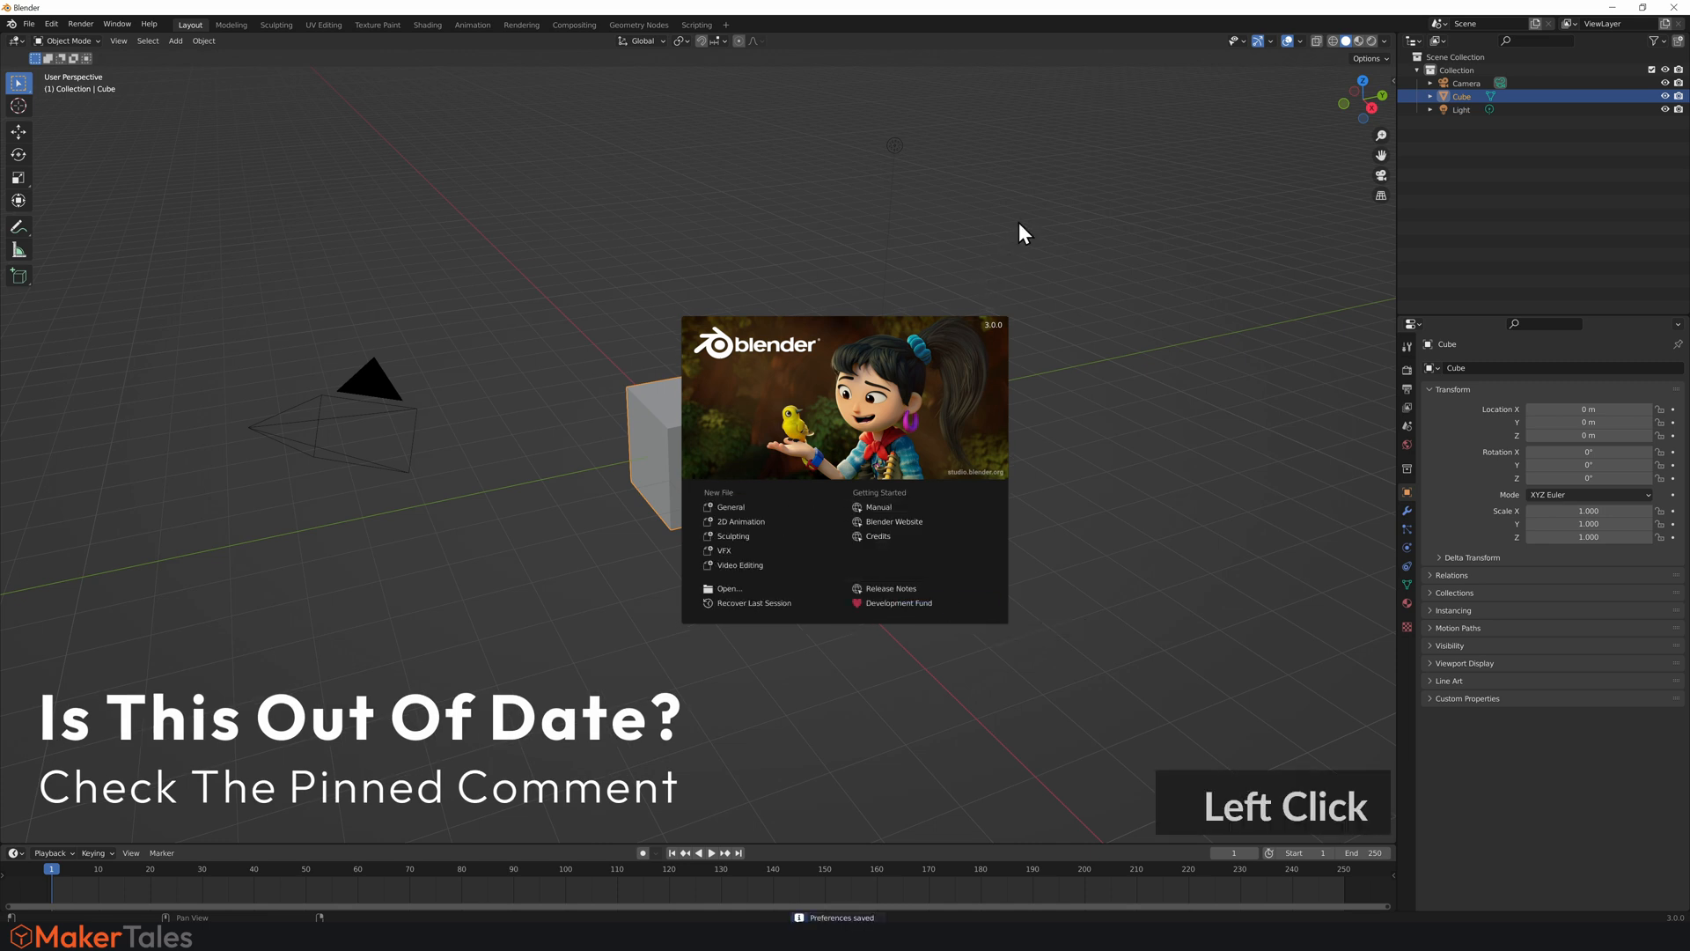
Dismiss the splash so the default cube, camera and light scene is visible.
left_click(382, 421)
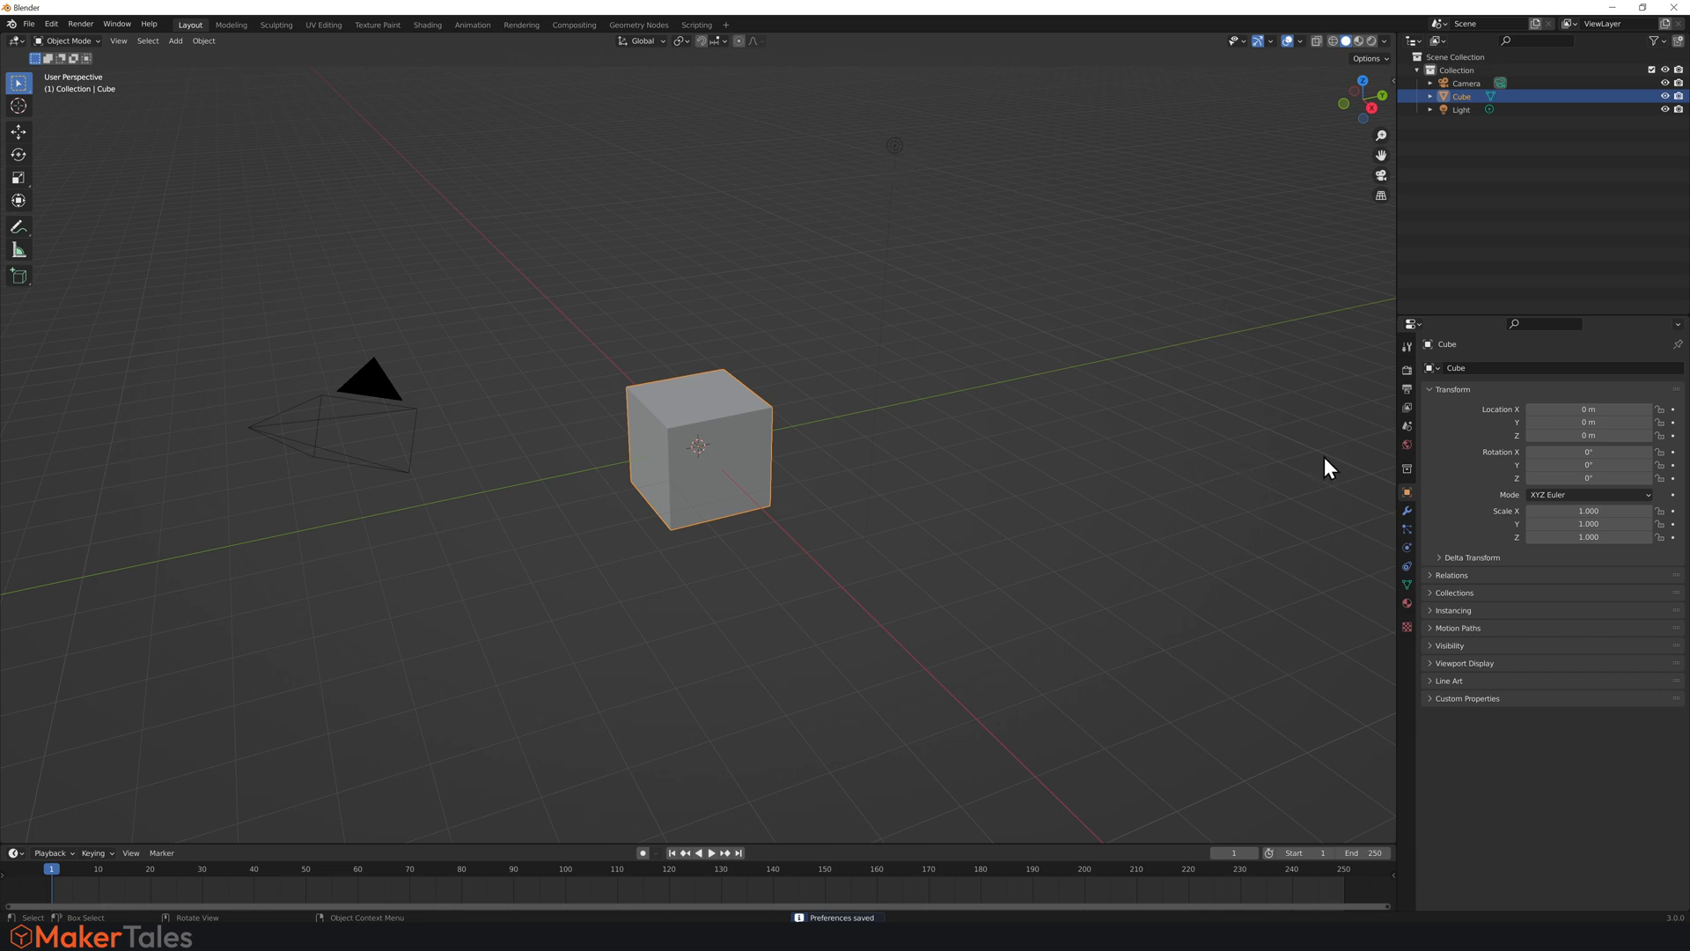
mouse_move(1233, 420)
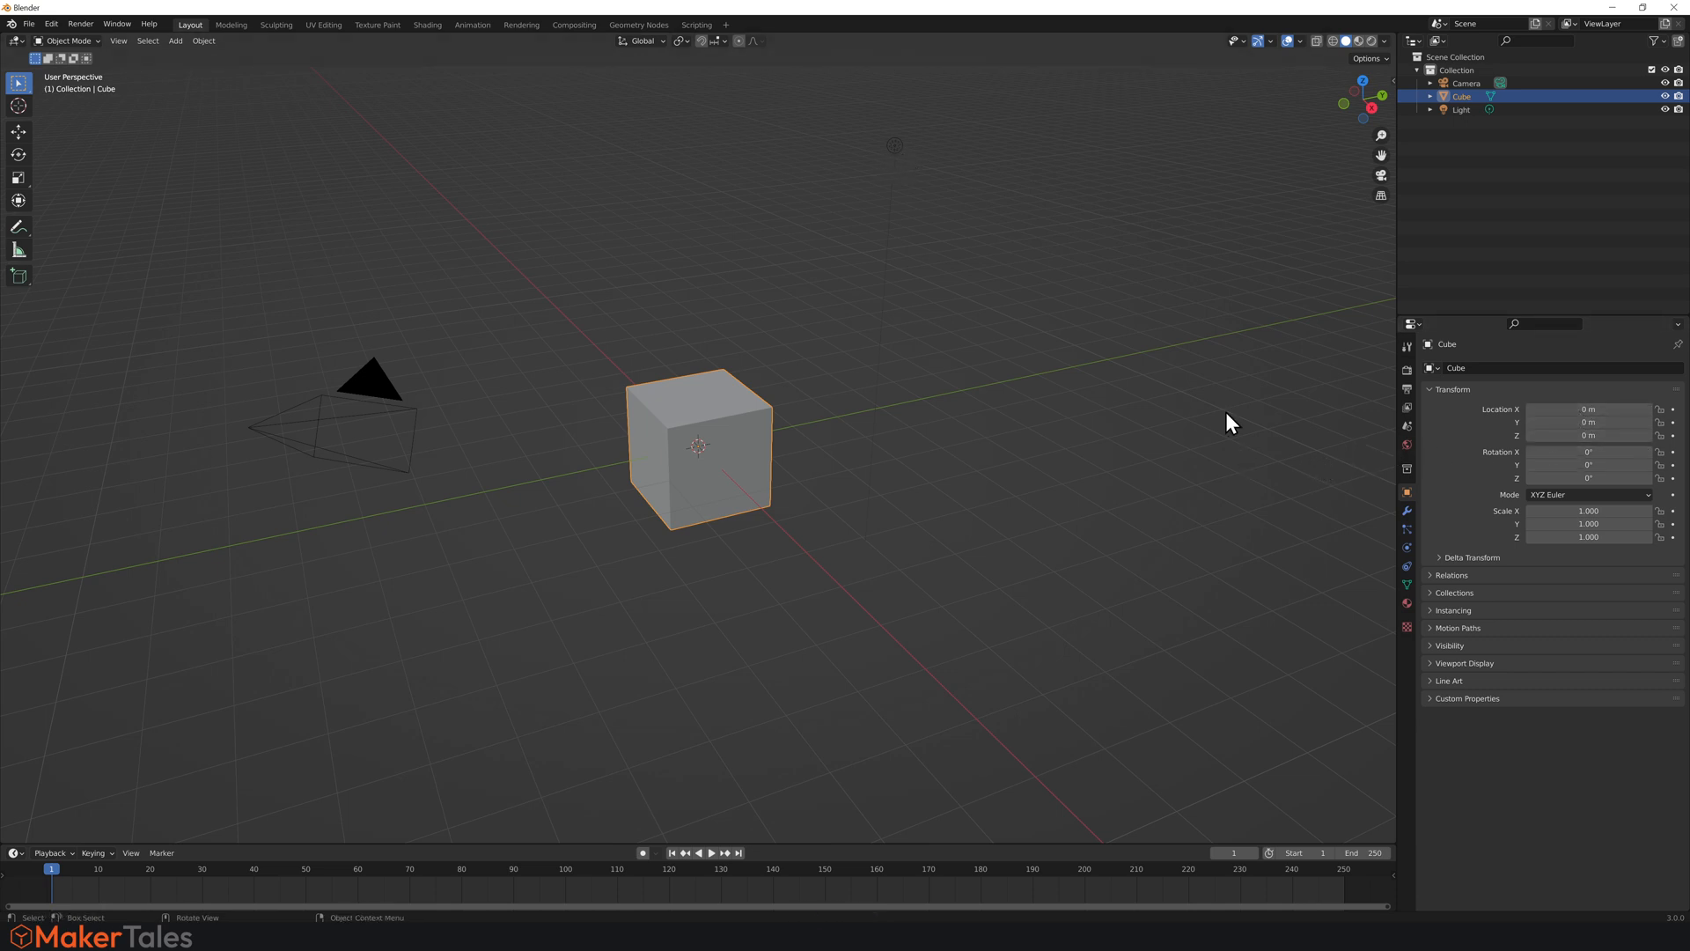
mouse_move(51, 23)
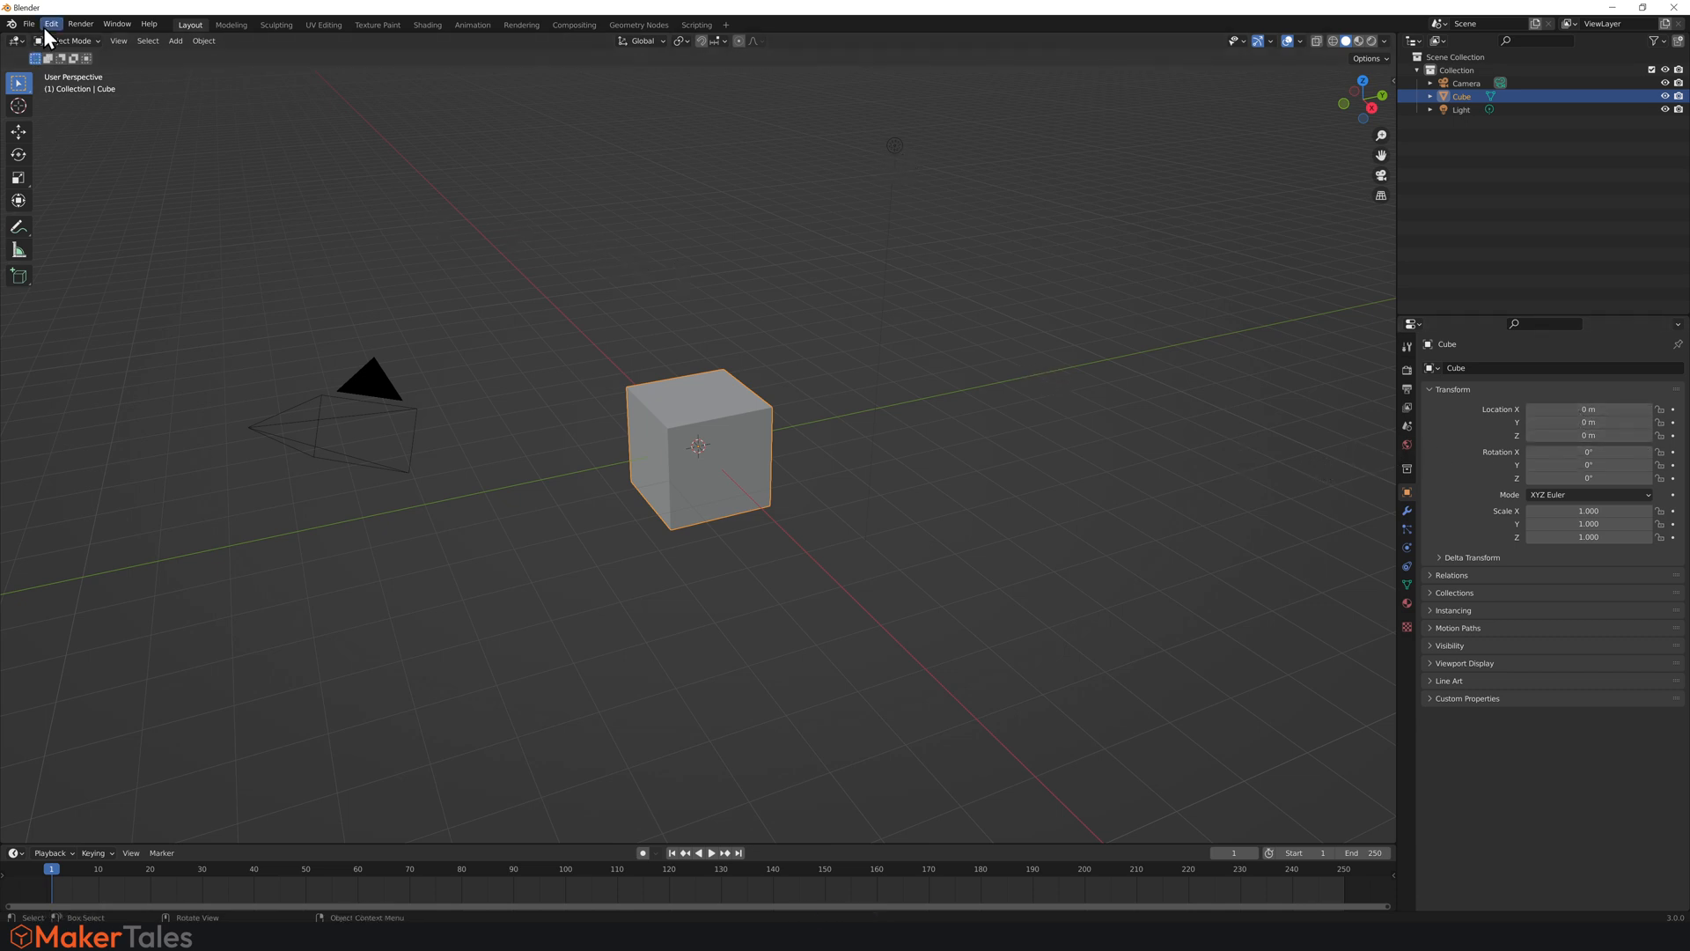
Set the interface Resolution Scale to 1.25 and Line Width to Thick in Preferences.
left_click(49, 22)
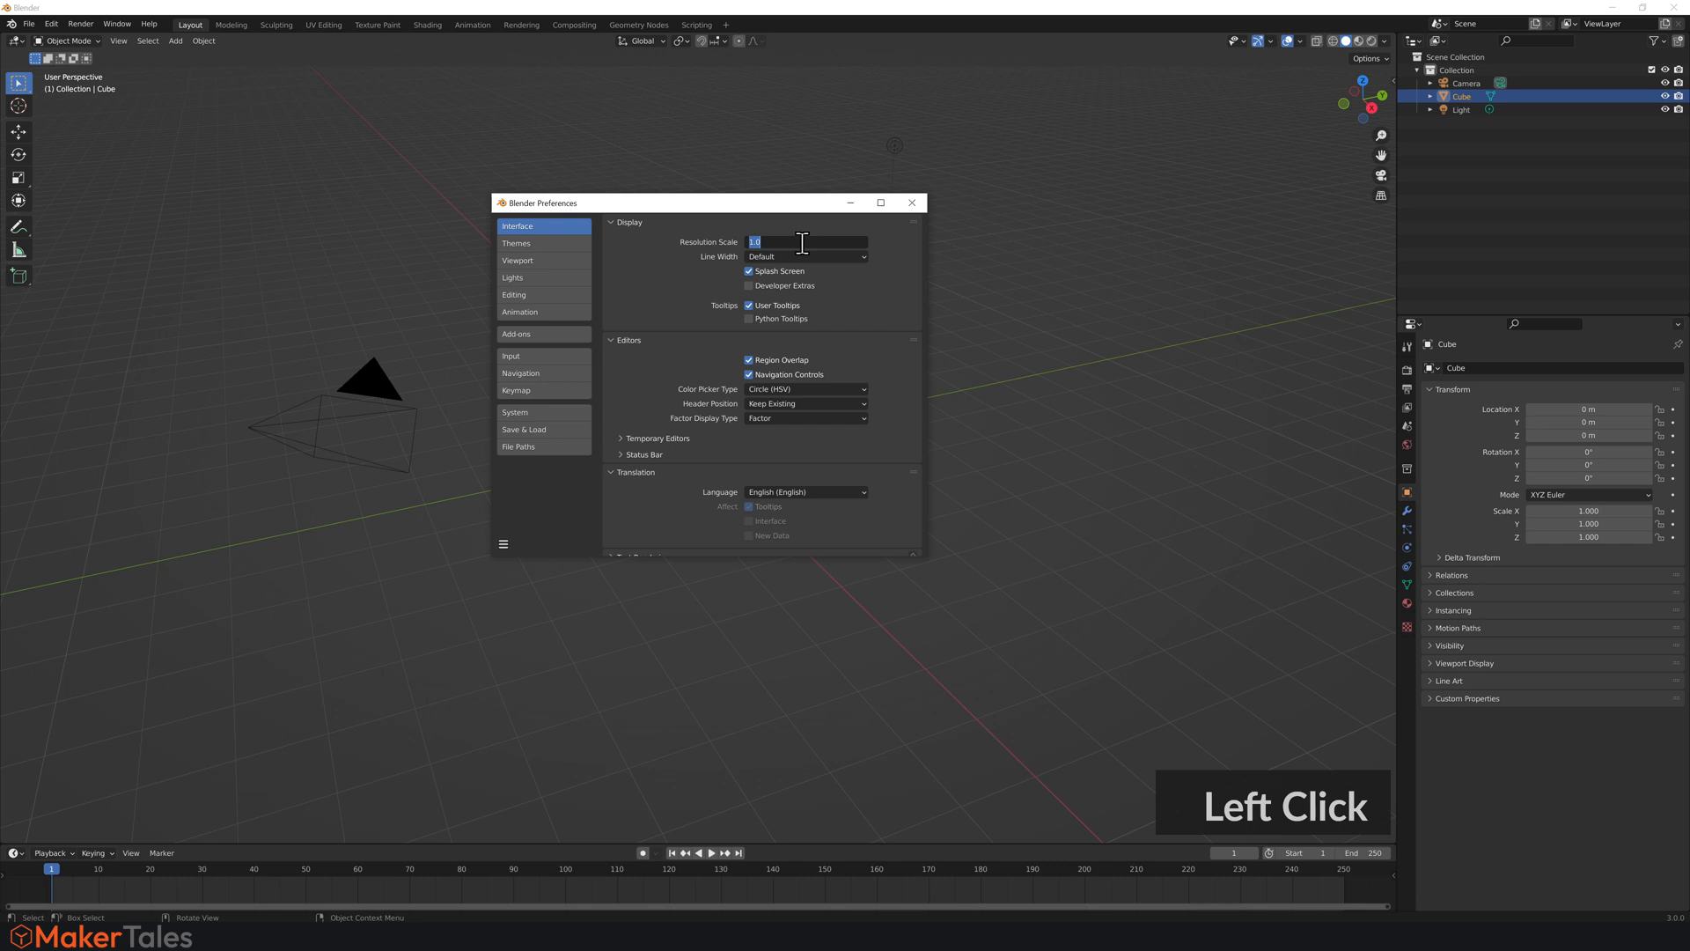
type("1.25")
key("Return")
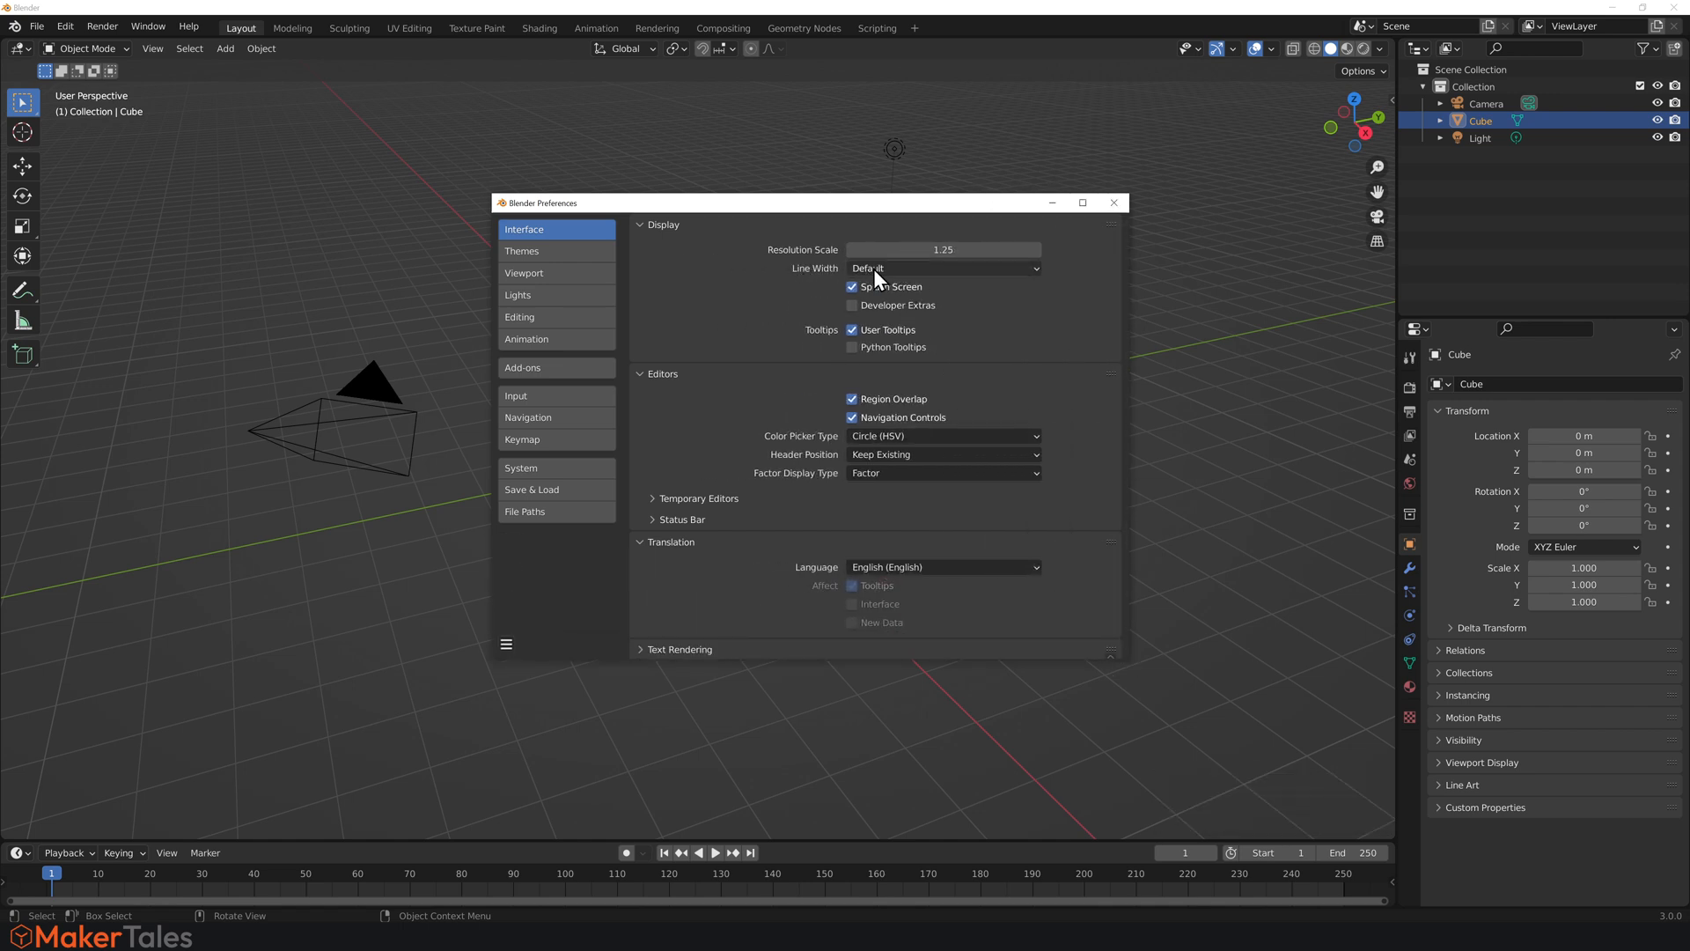
left_click(942, 268)
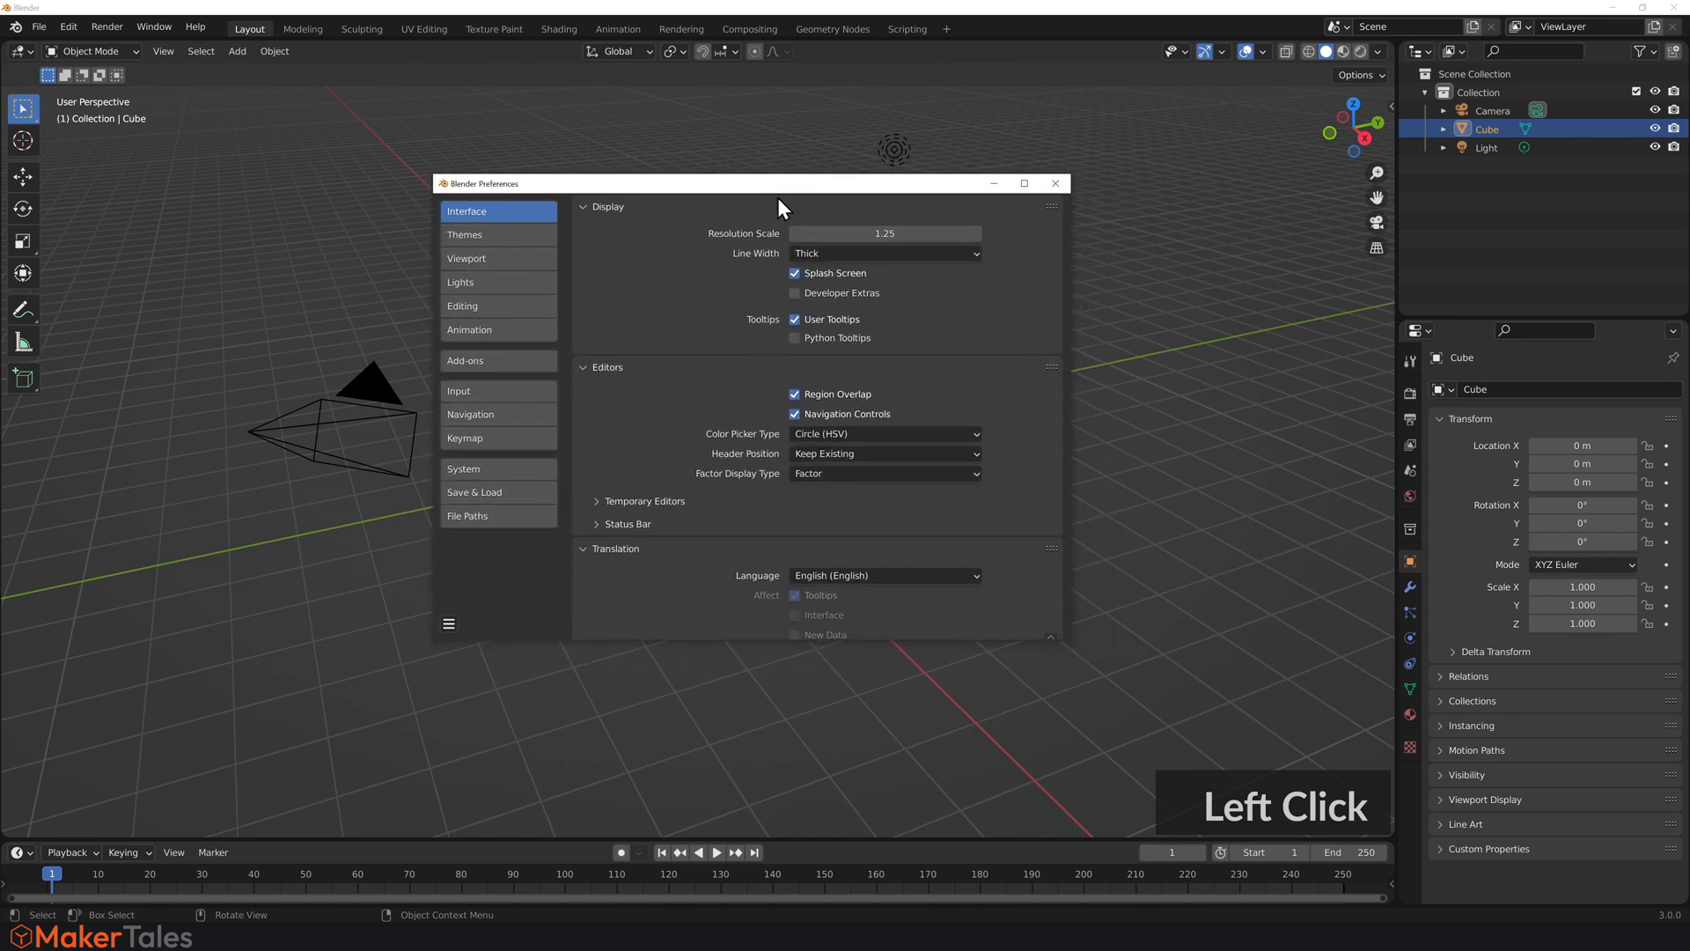
left_click(463, 468)
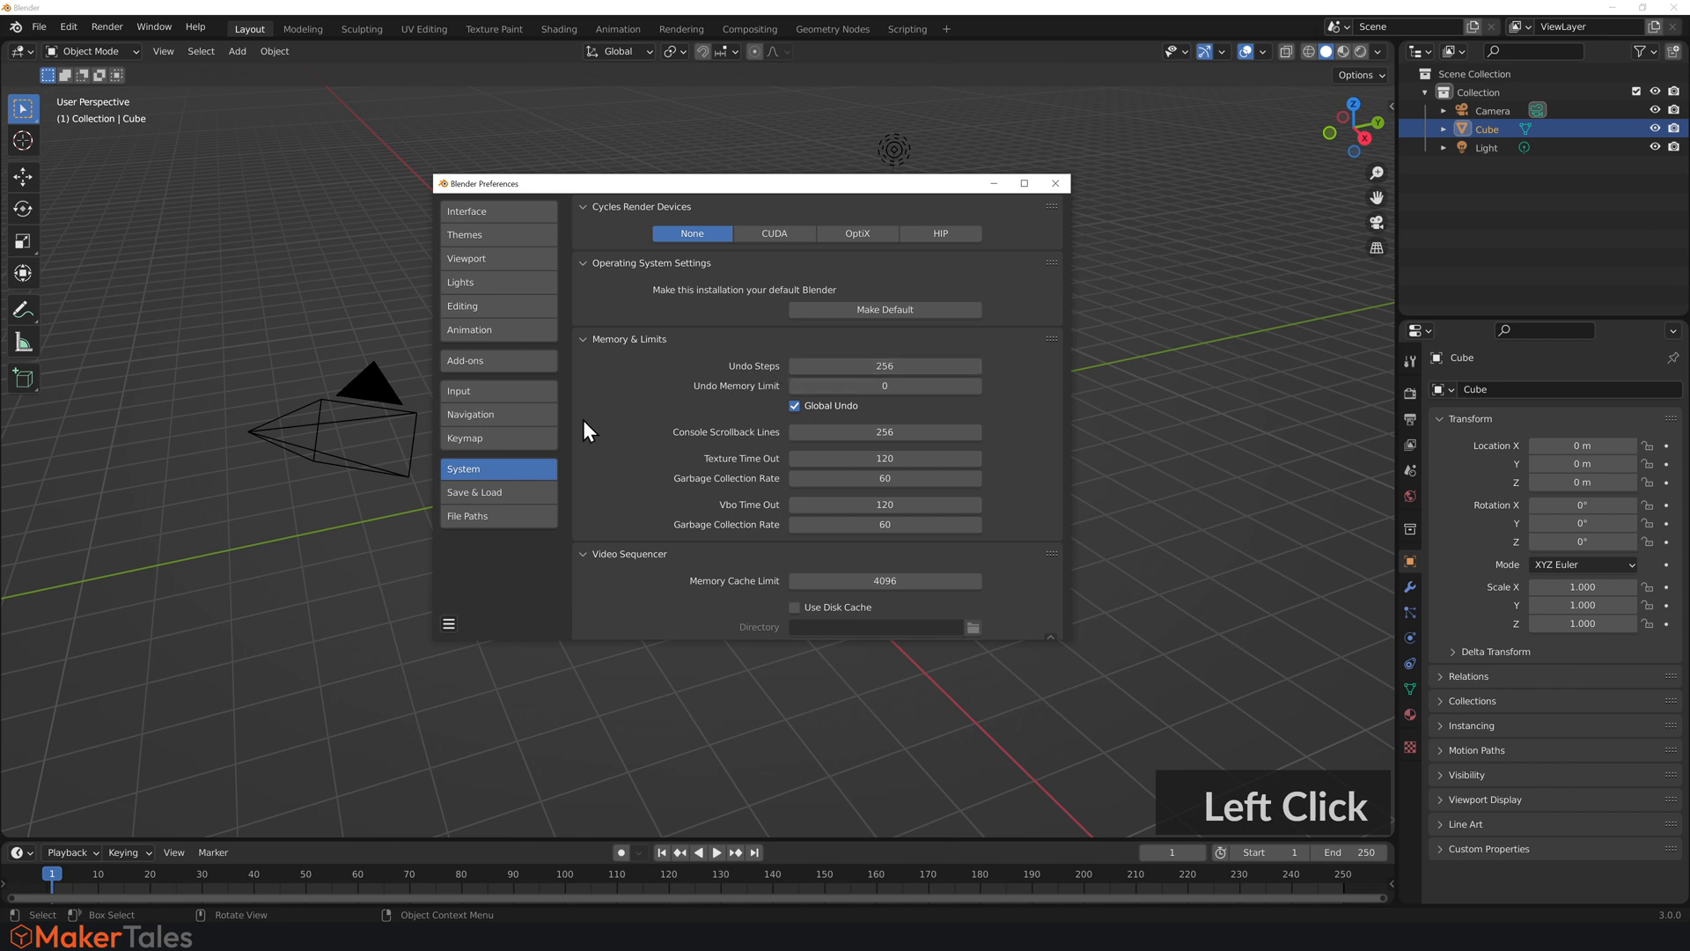
Review the Keymap settings, save the preferences and close the window.
left_click(464, 438)
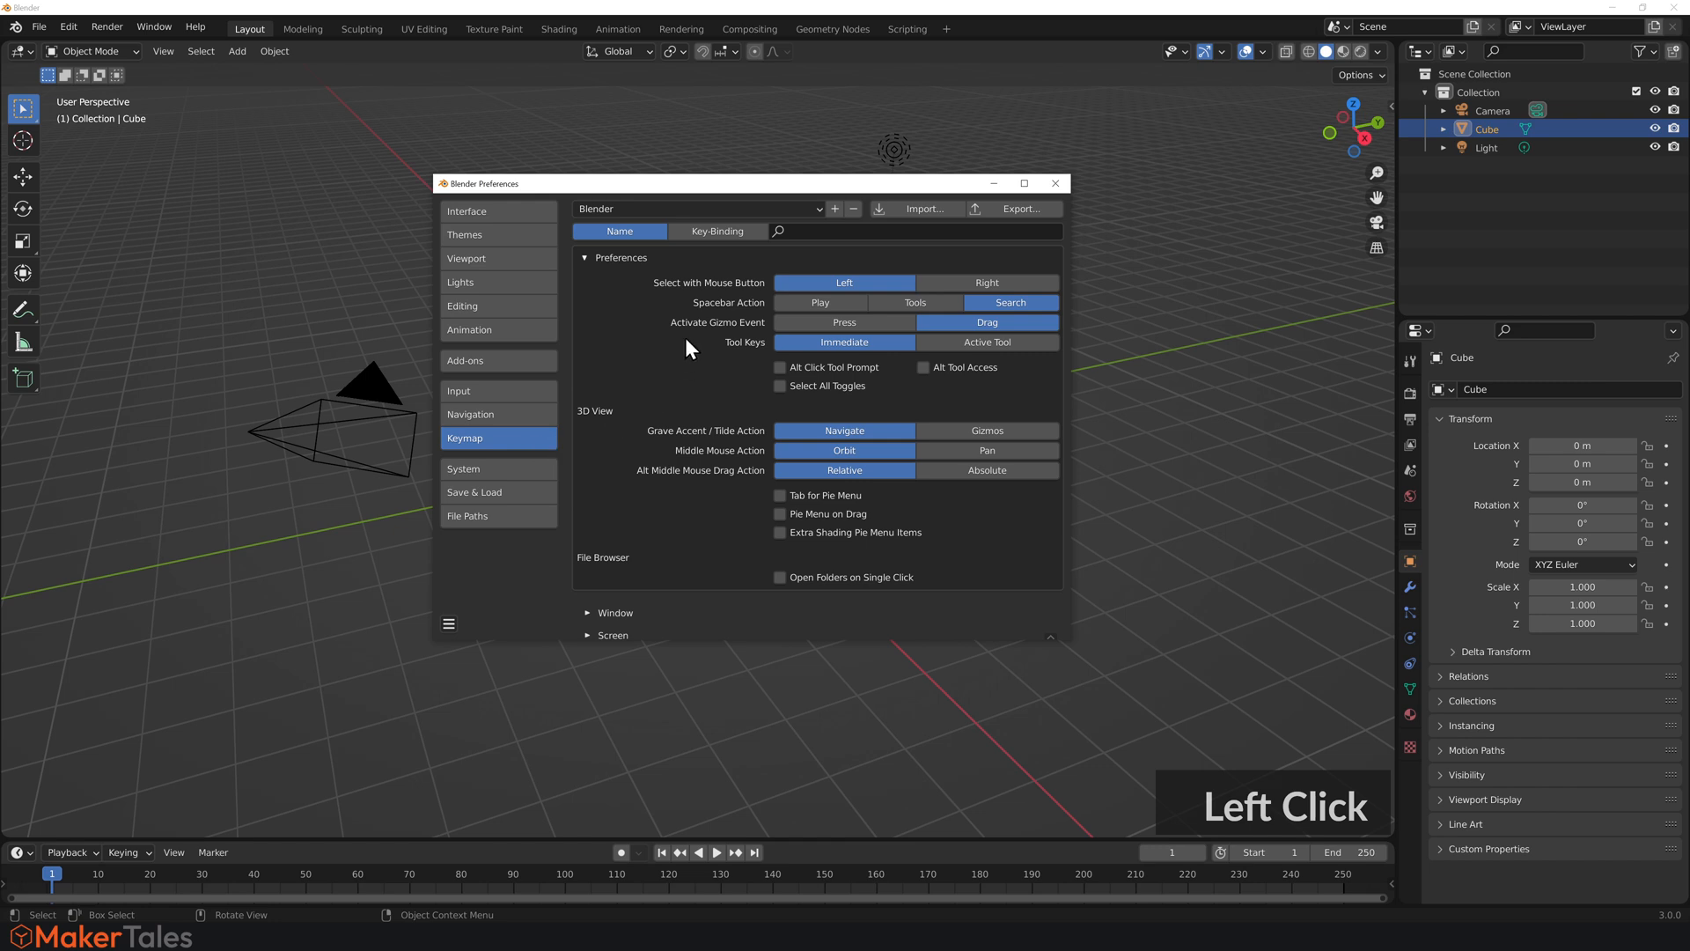
mouse_move(732, 315)
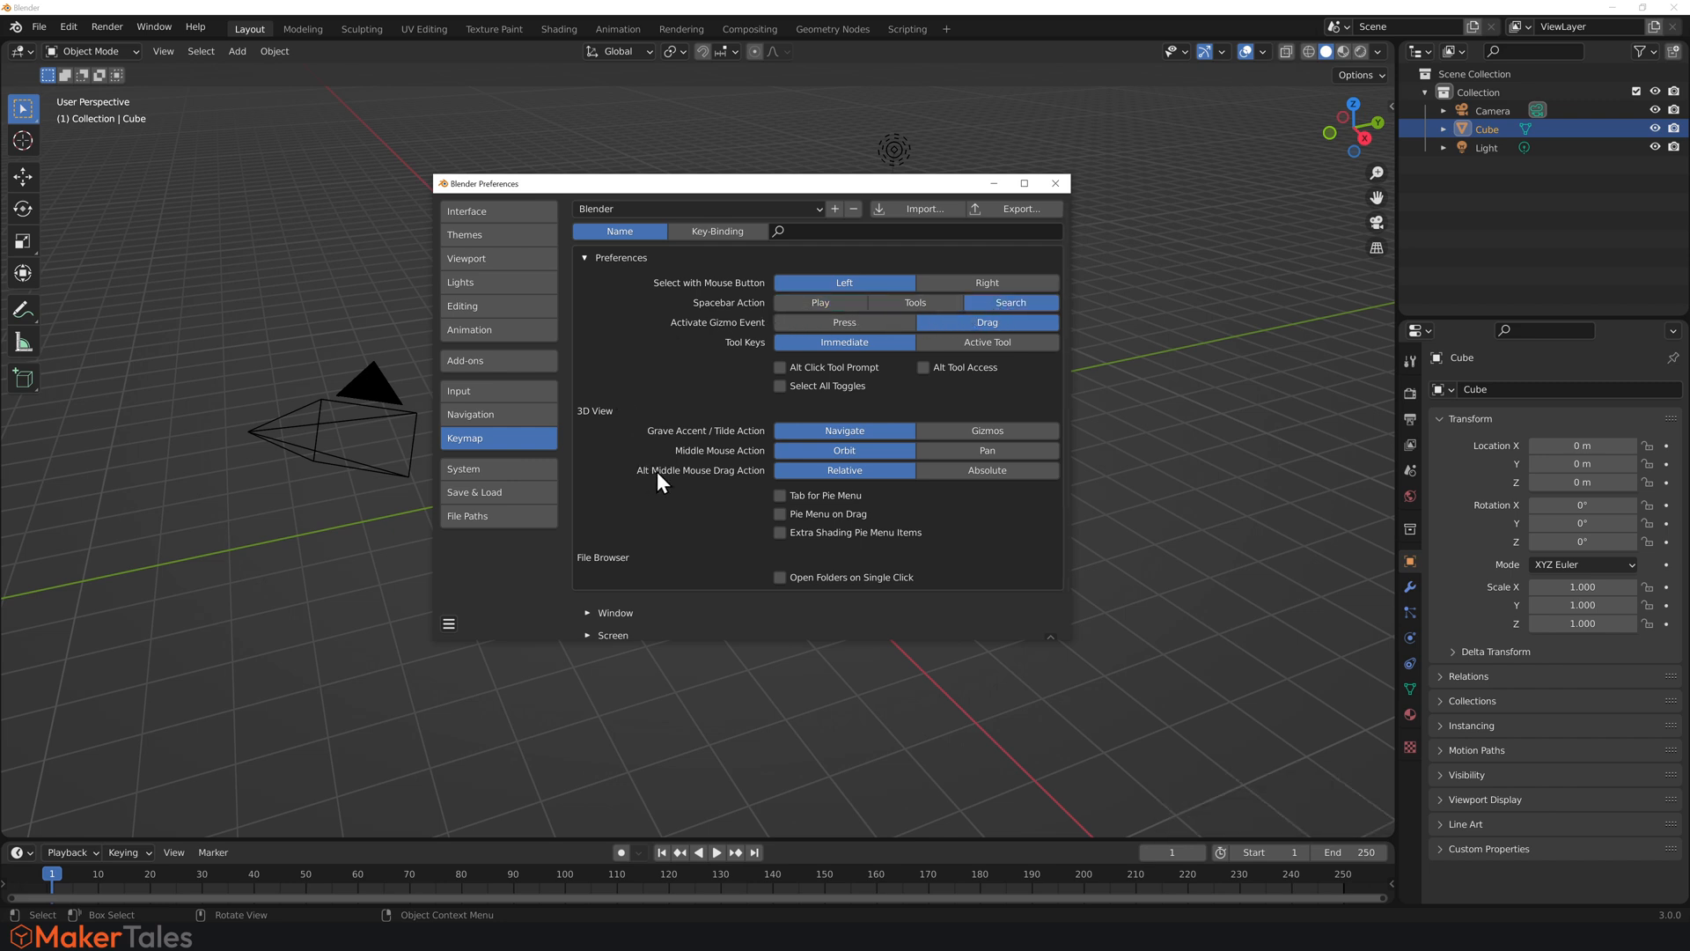
mouse_move(455, 636)
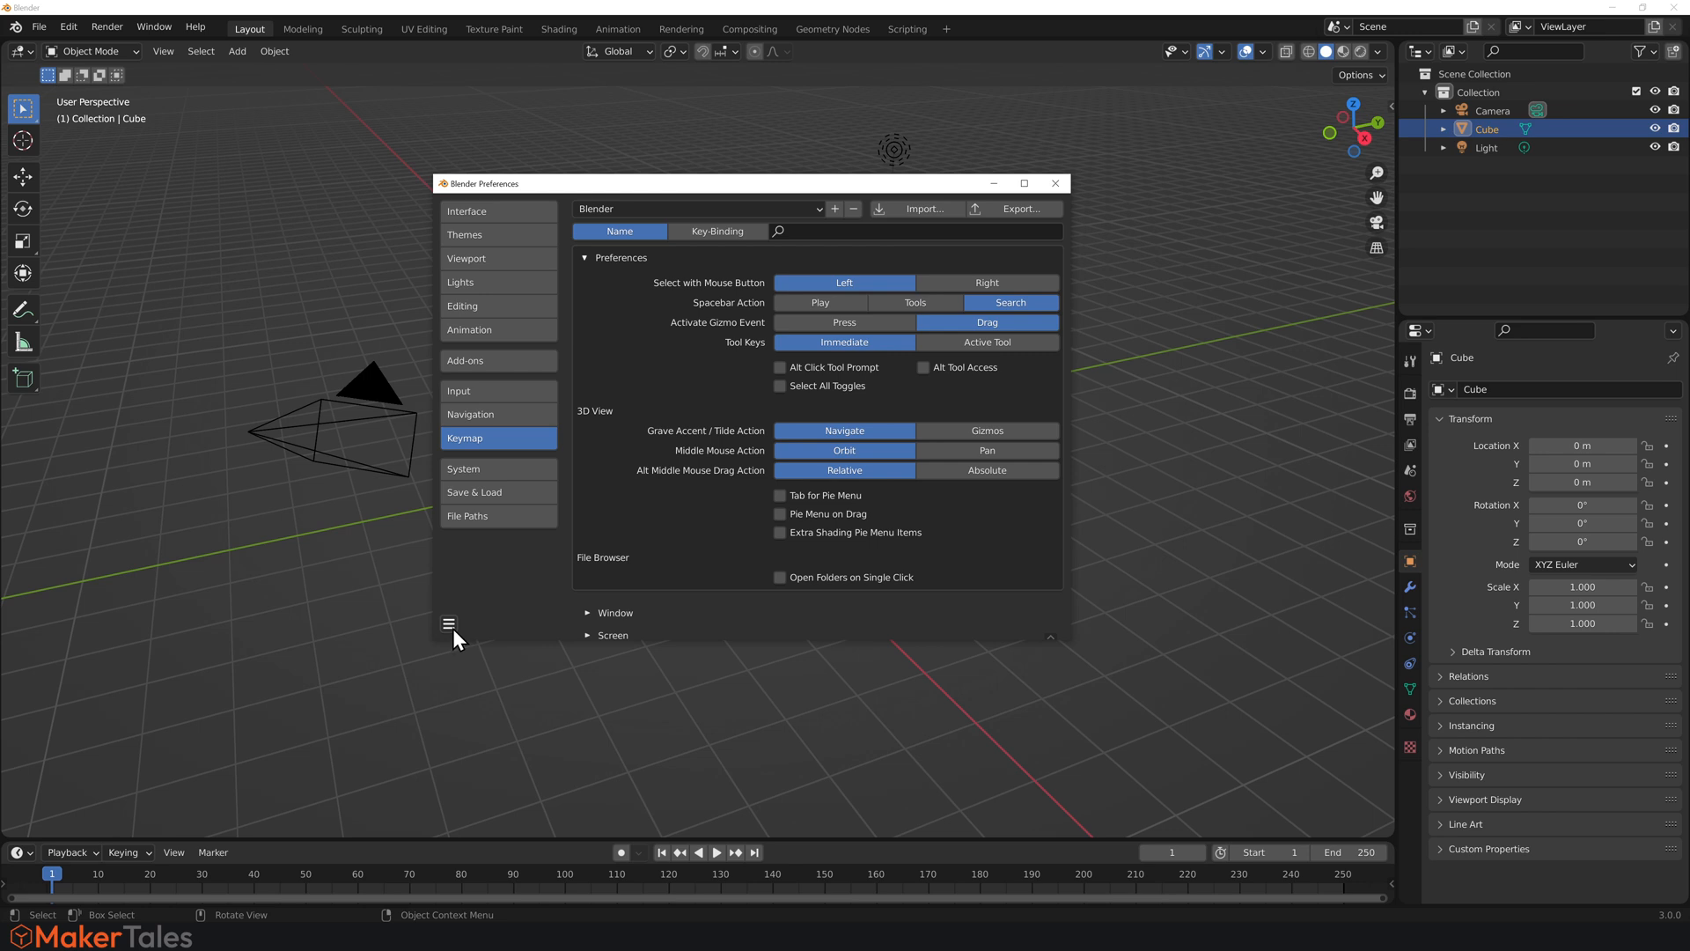
left_click(449, 623)
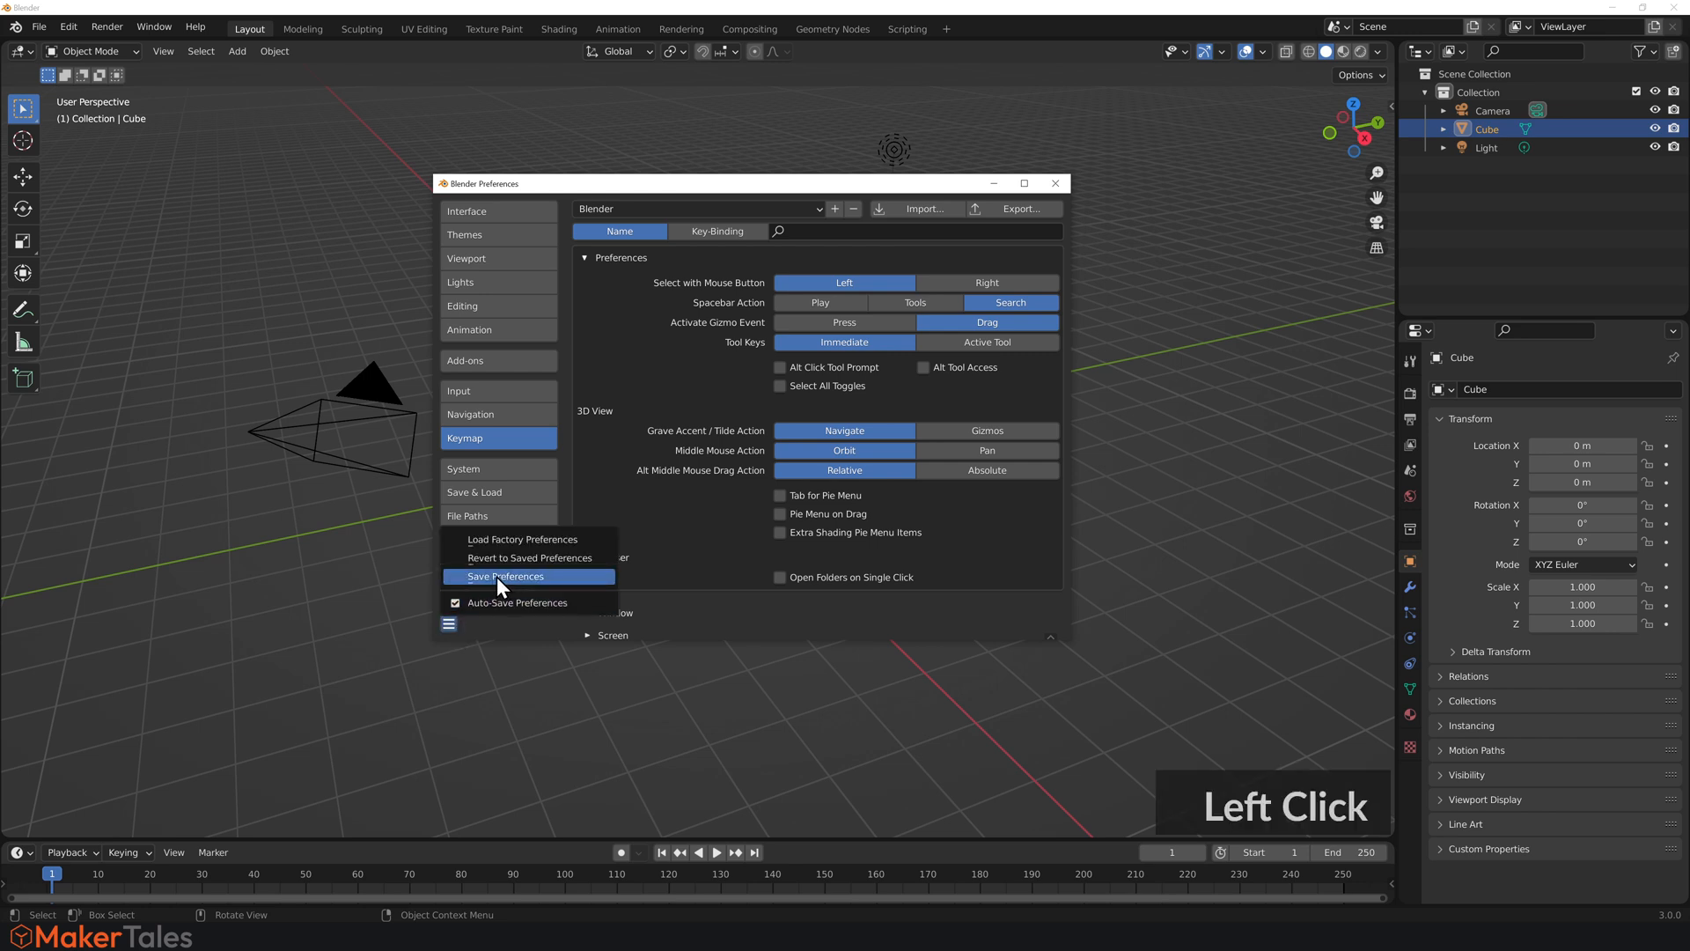
left_click(504, 575)
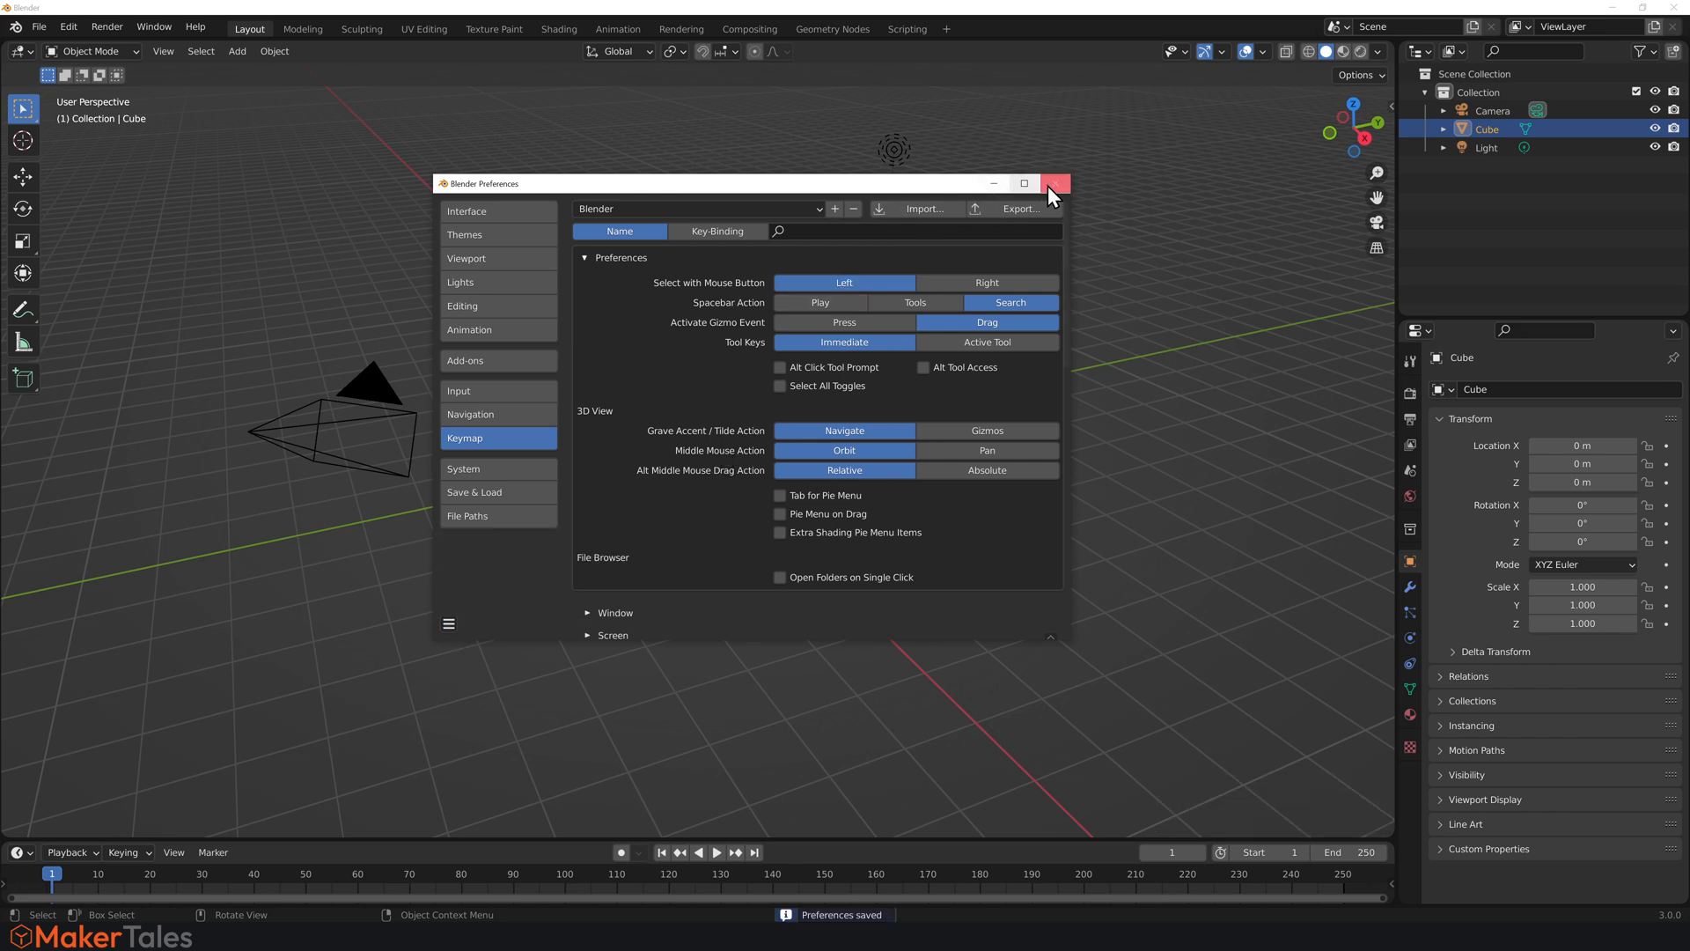
left_click(1053, 183)
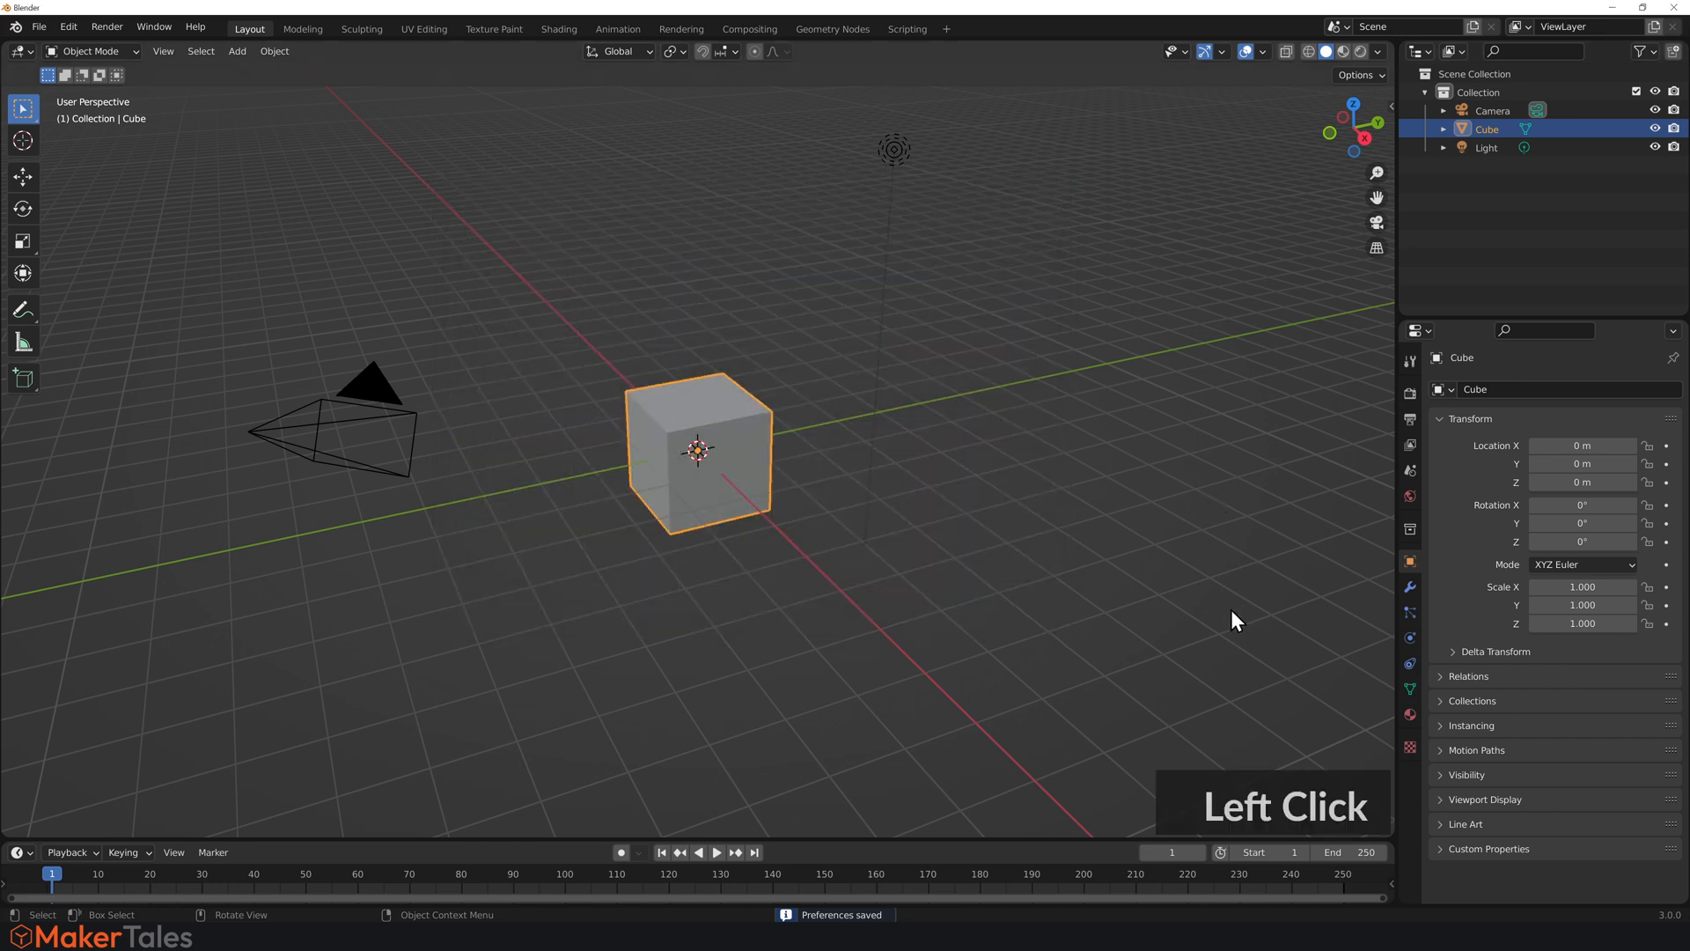
mouse_move(1411, 470)
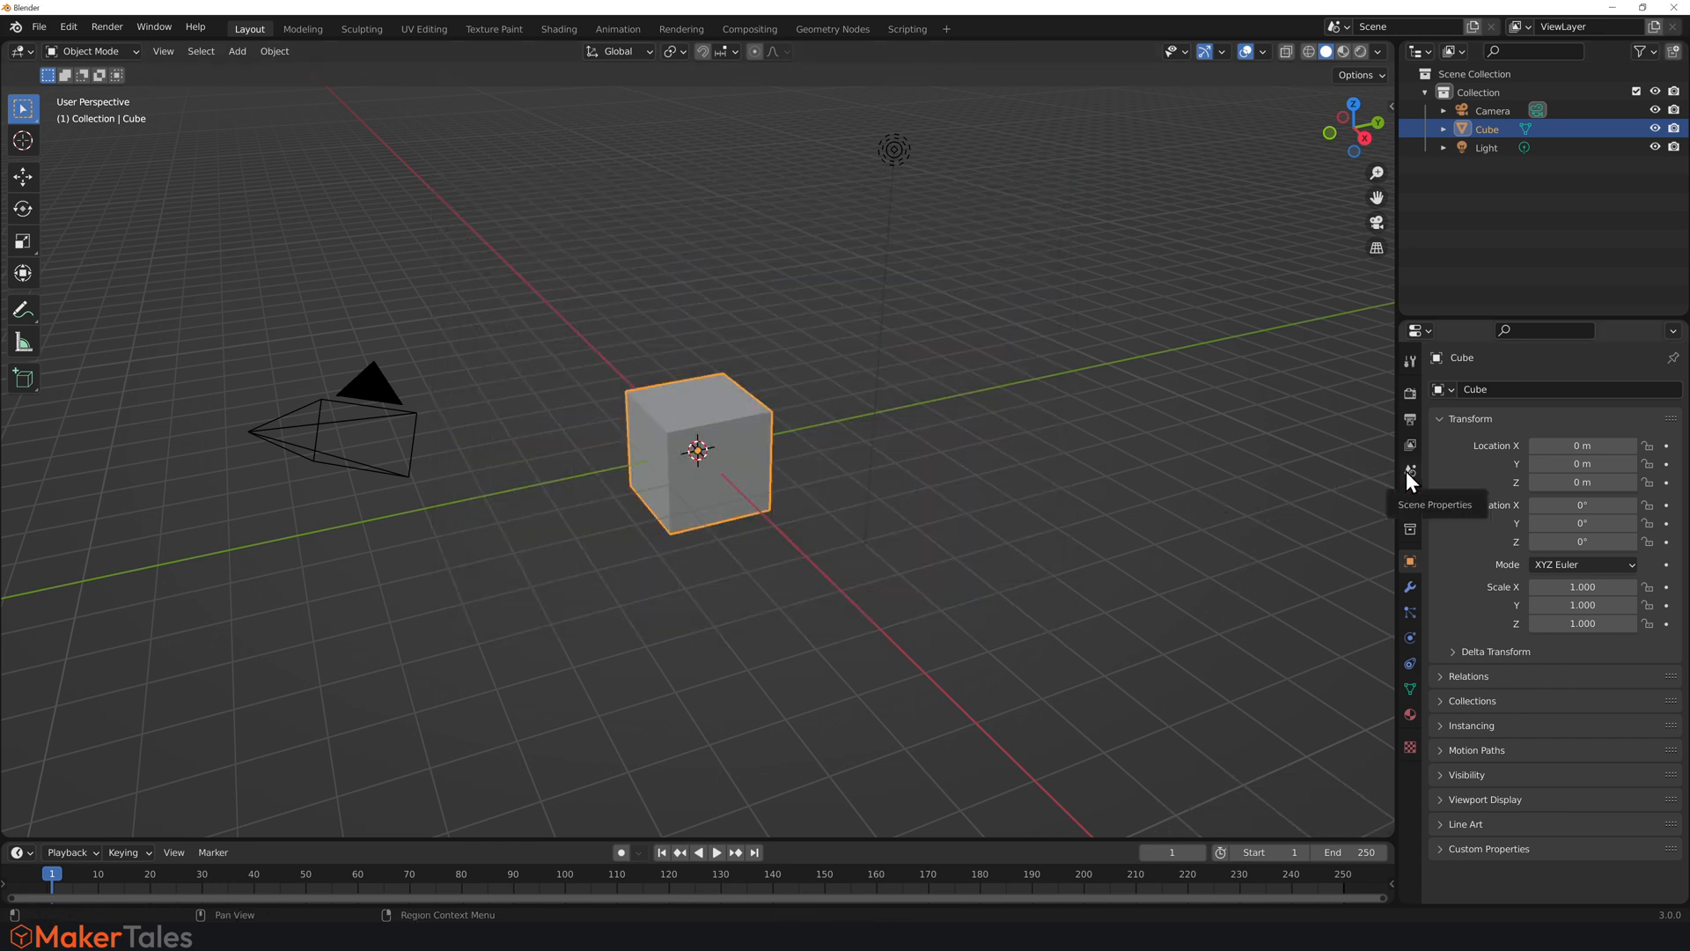
Set the scene Length unit to Millimeters in Scene Properties.
left_click(1408, 495)
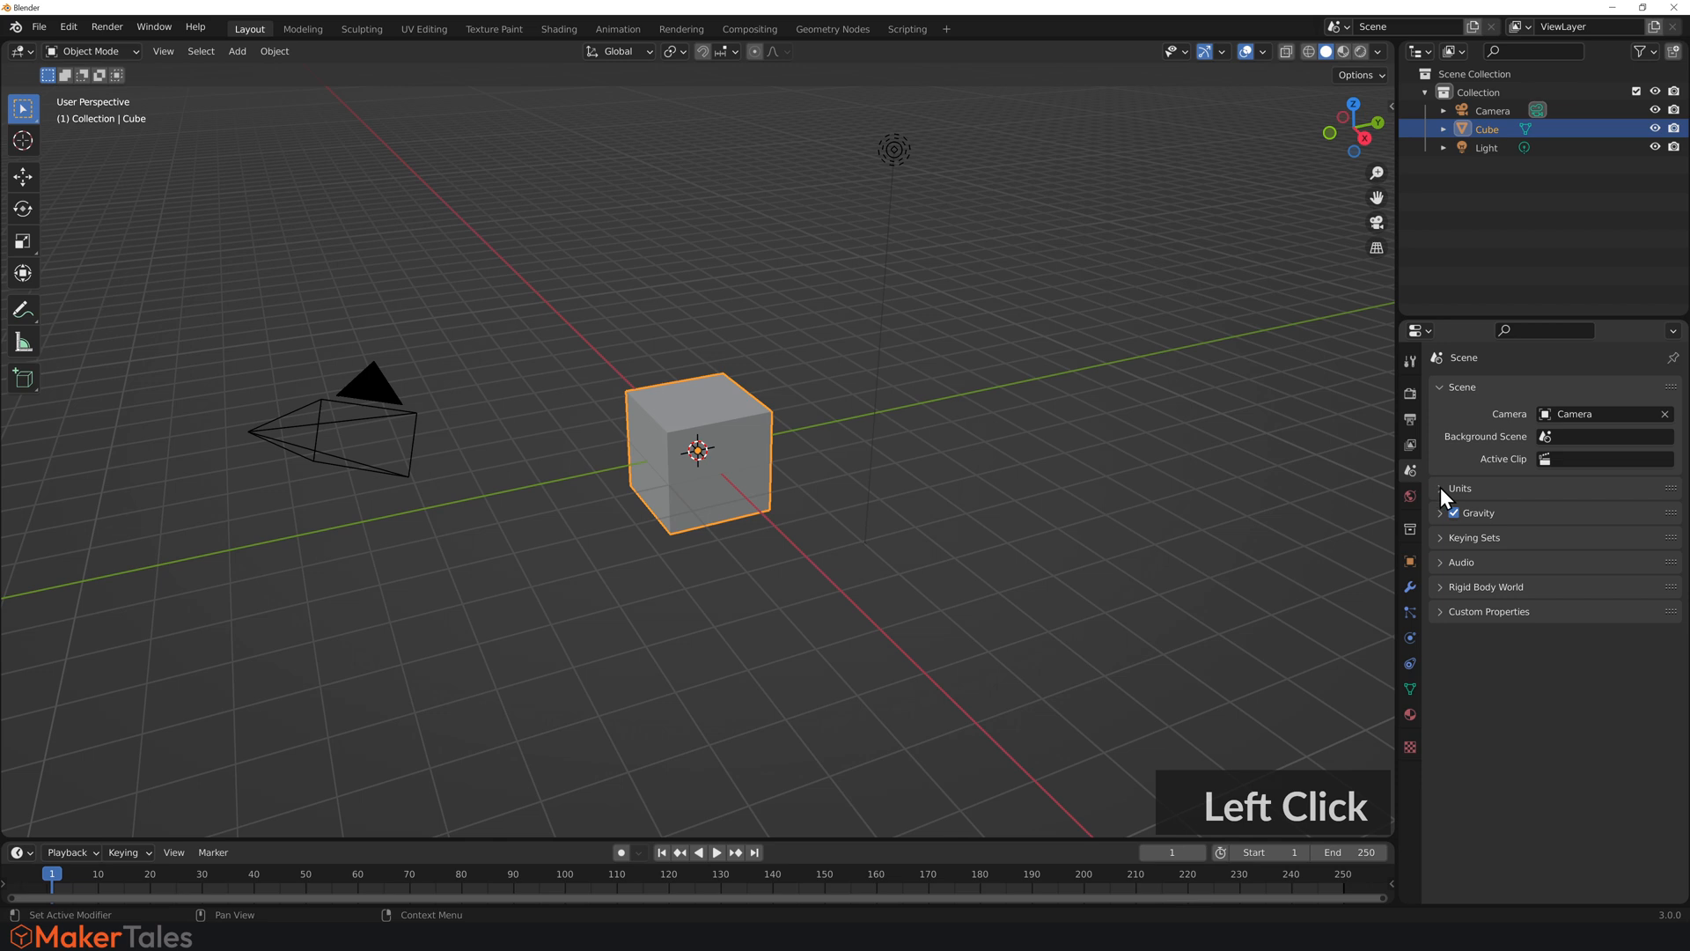
left_click(1440, 488)
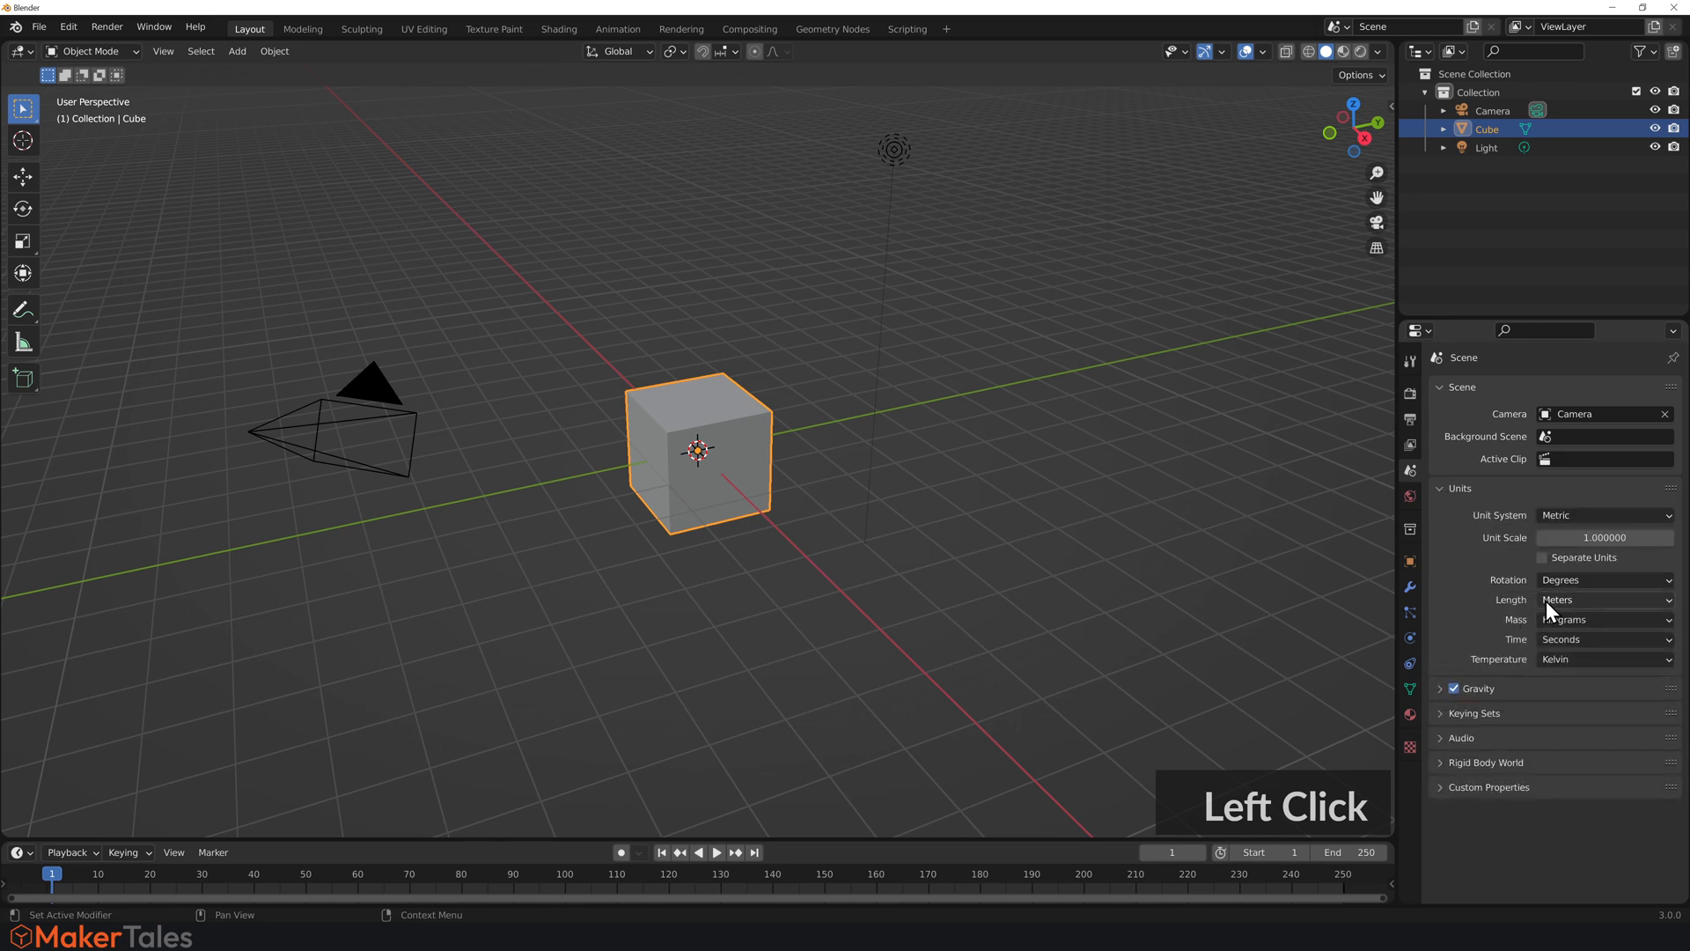
left_click(1602, 598)
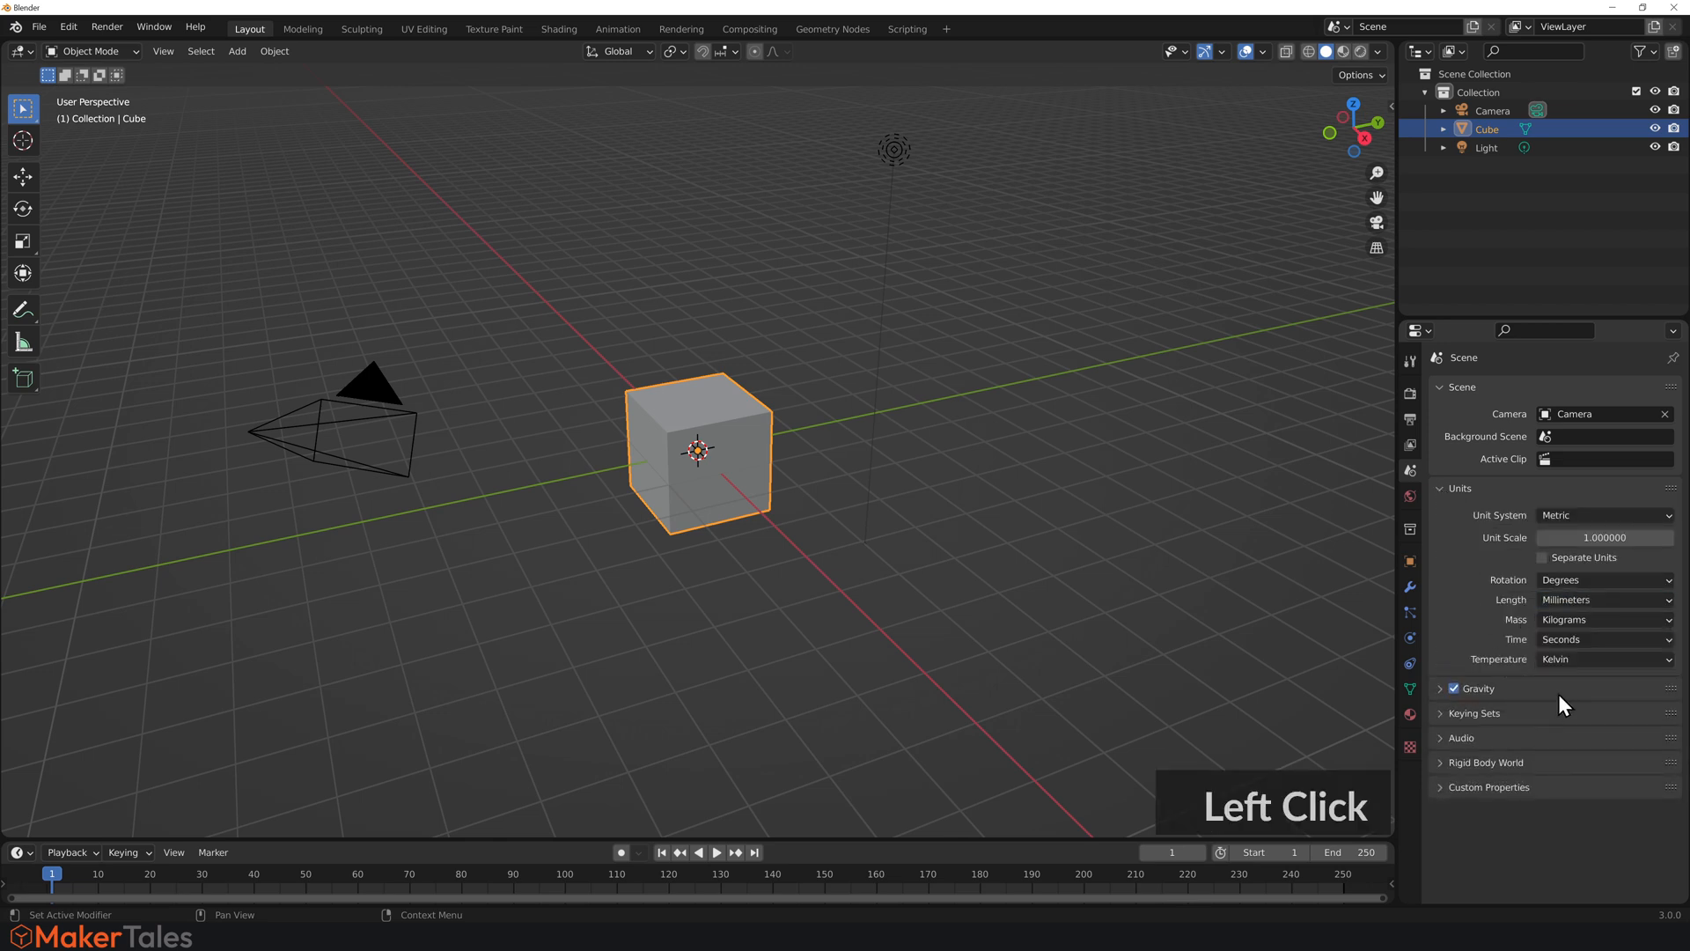
Set the Unit Scale to 0.001 so the cube reads 2 mm per side.
left_click(1229, 555)
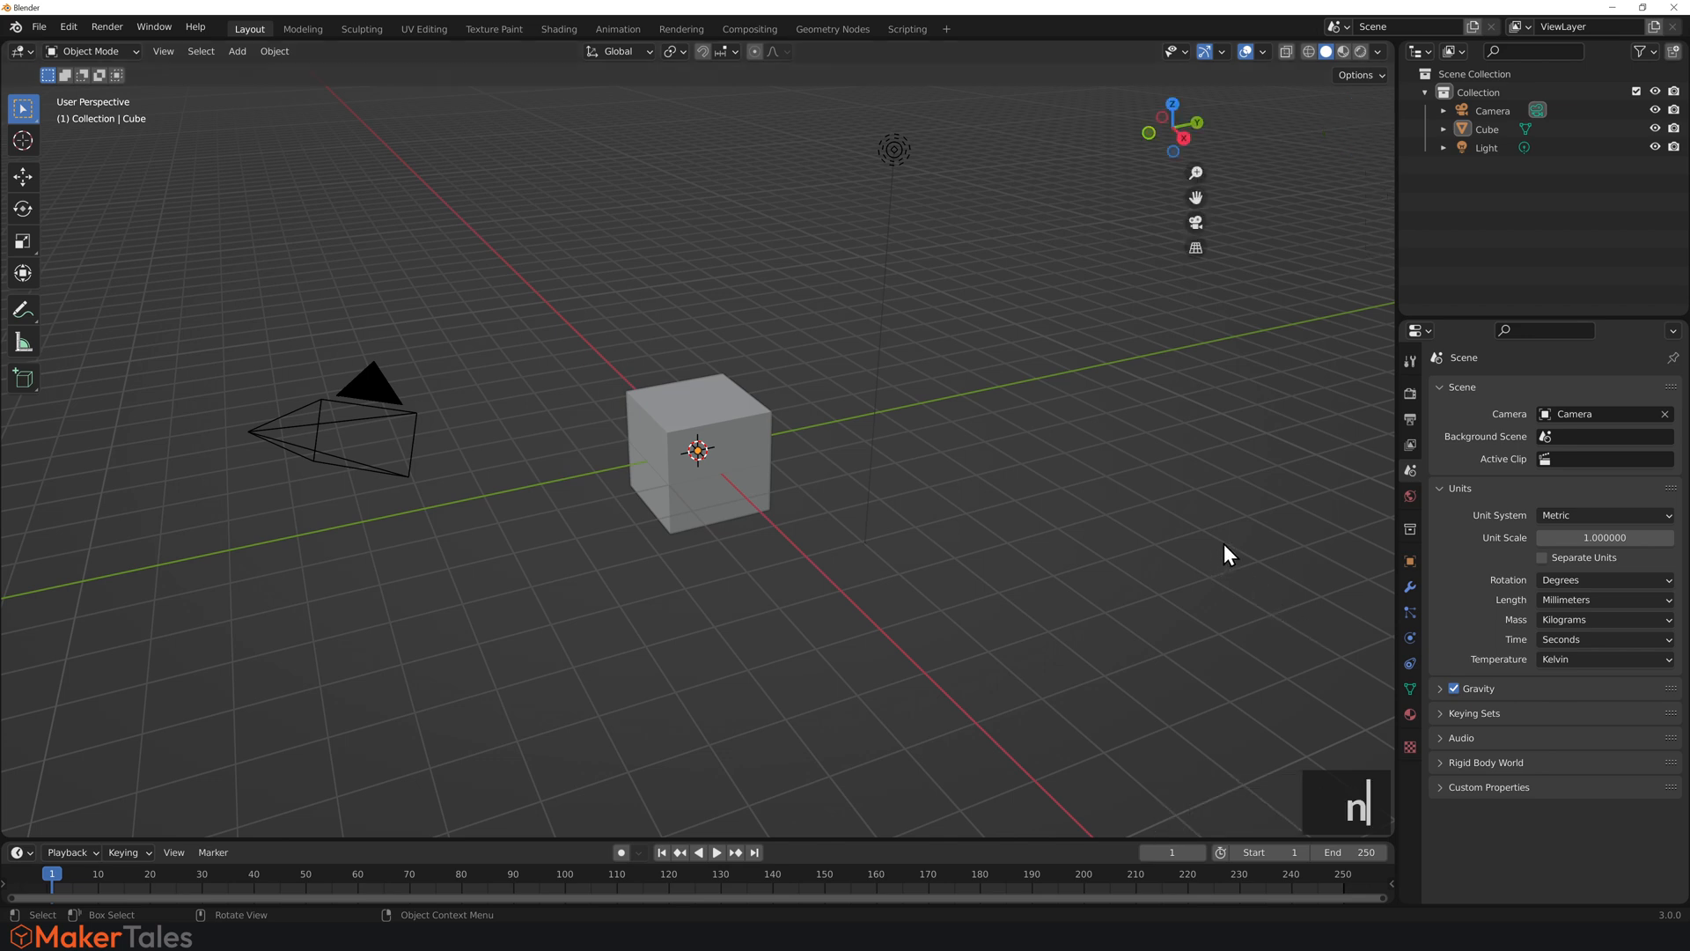
key("n")
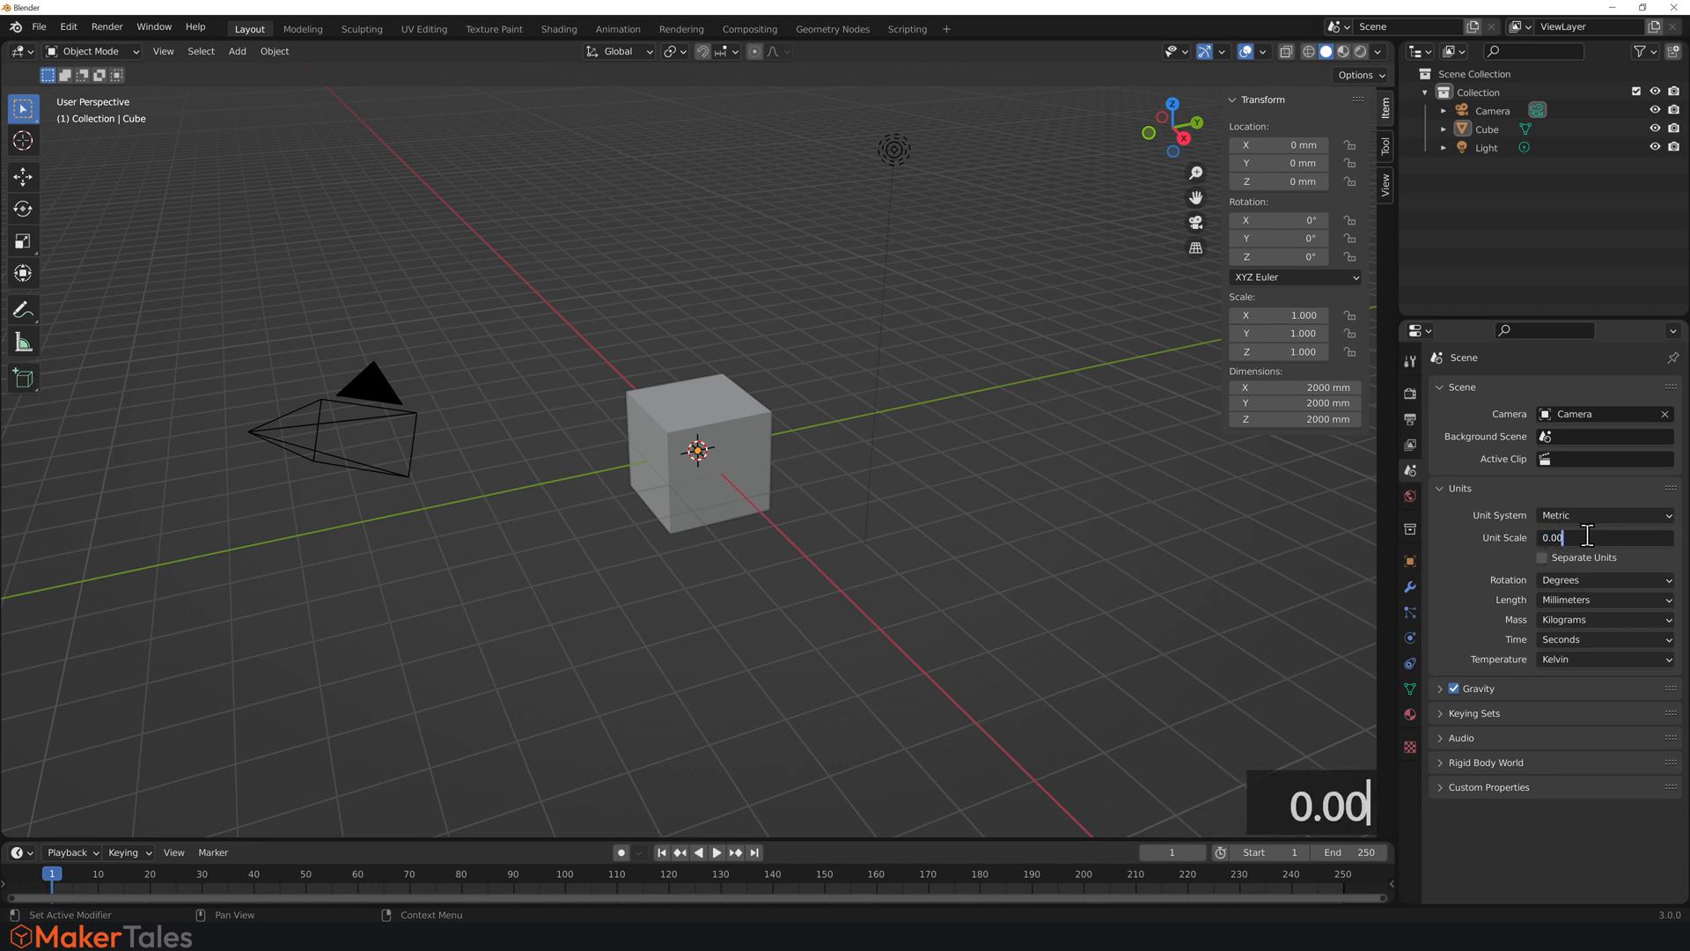
key("Return")
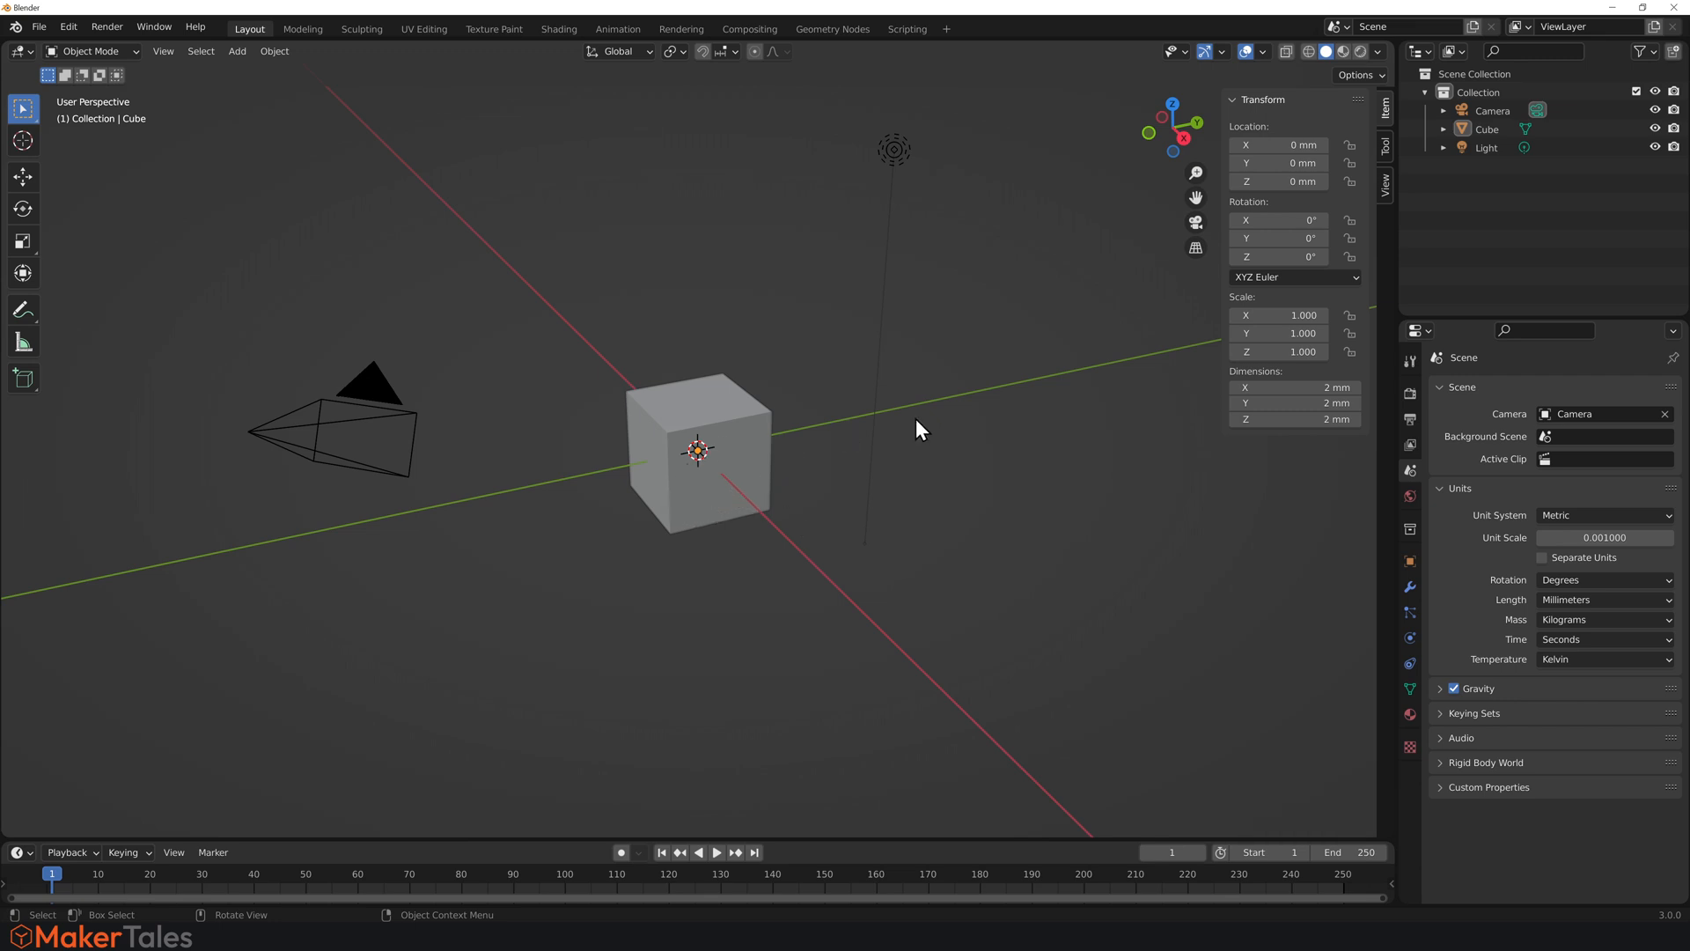
mouse_move(1246, 51)
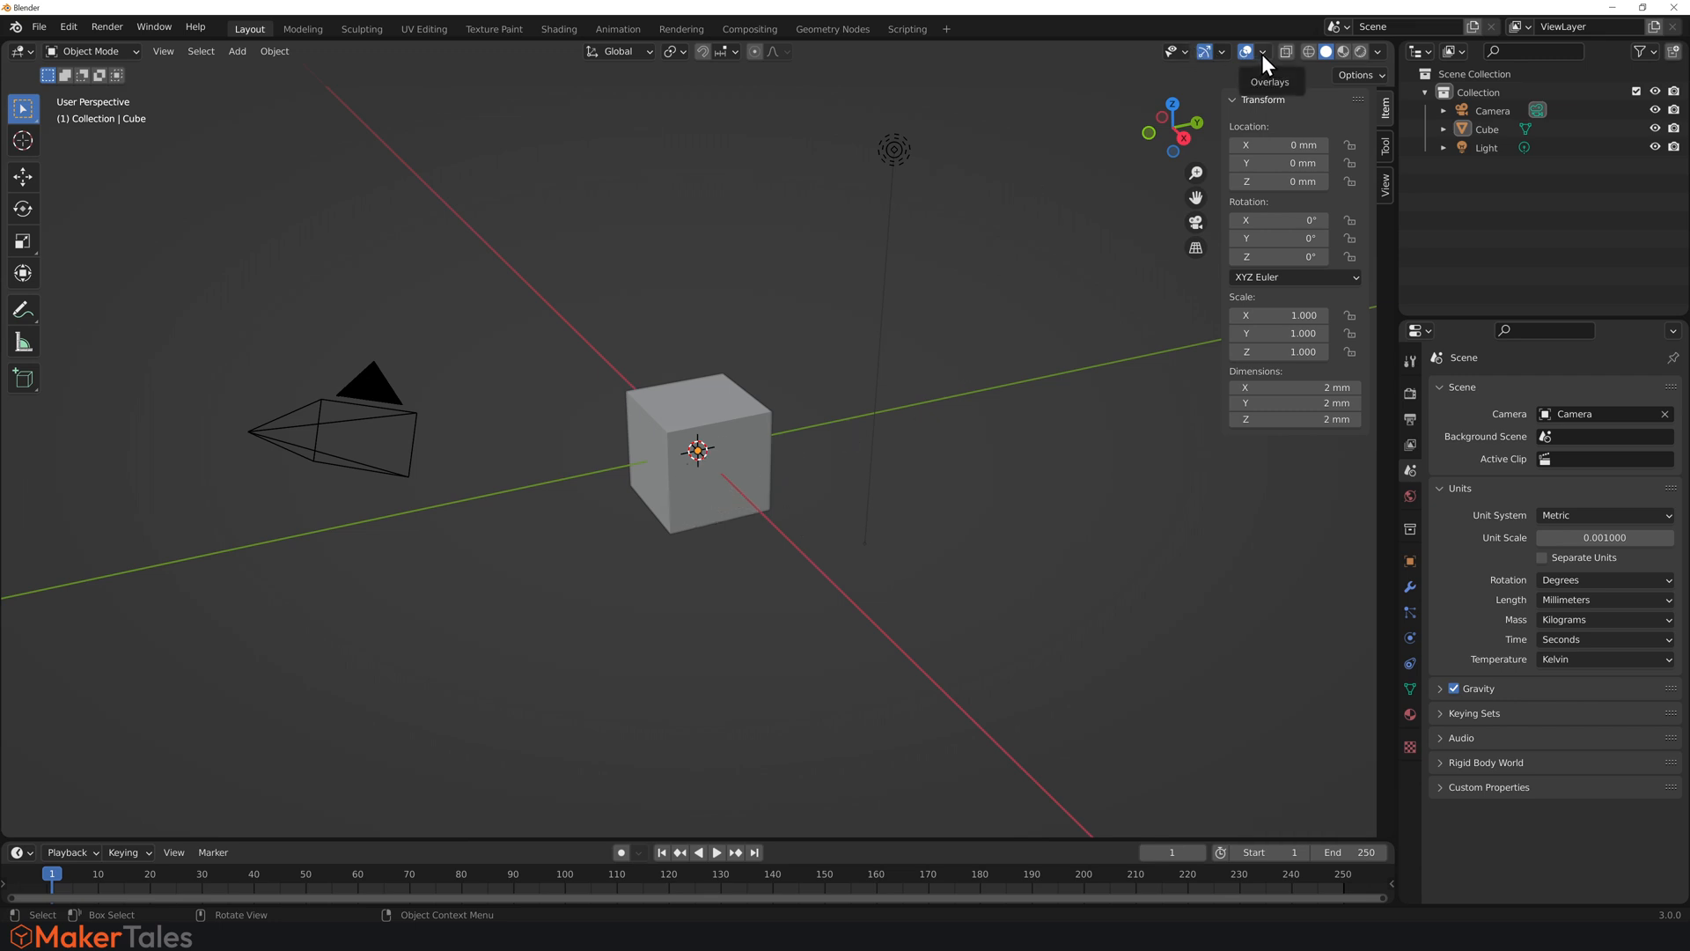
Rescale the overlay floor grid to reappear and enable scene statistics in viewport and status bar.
left_click(1247, 51)
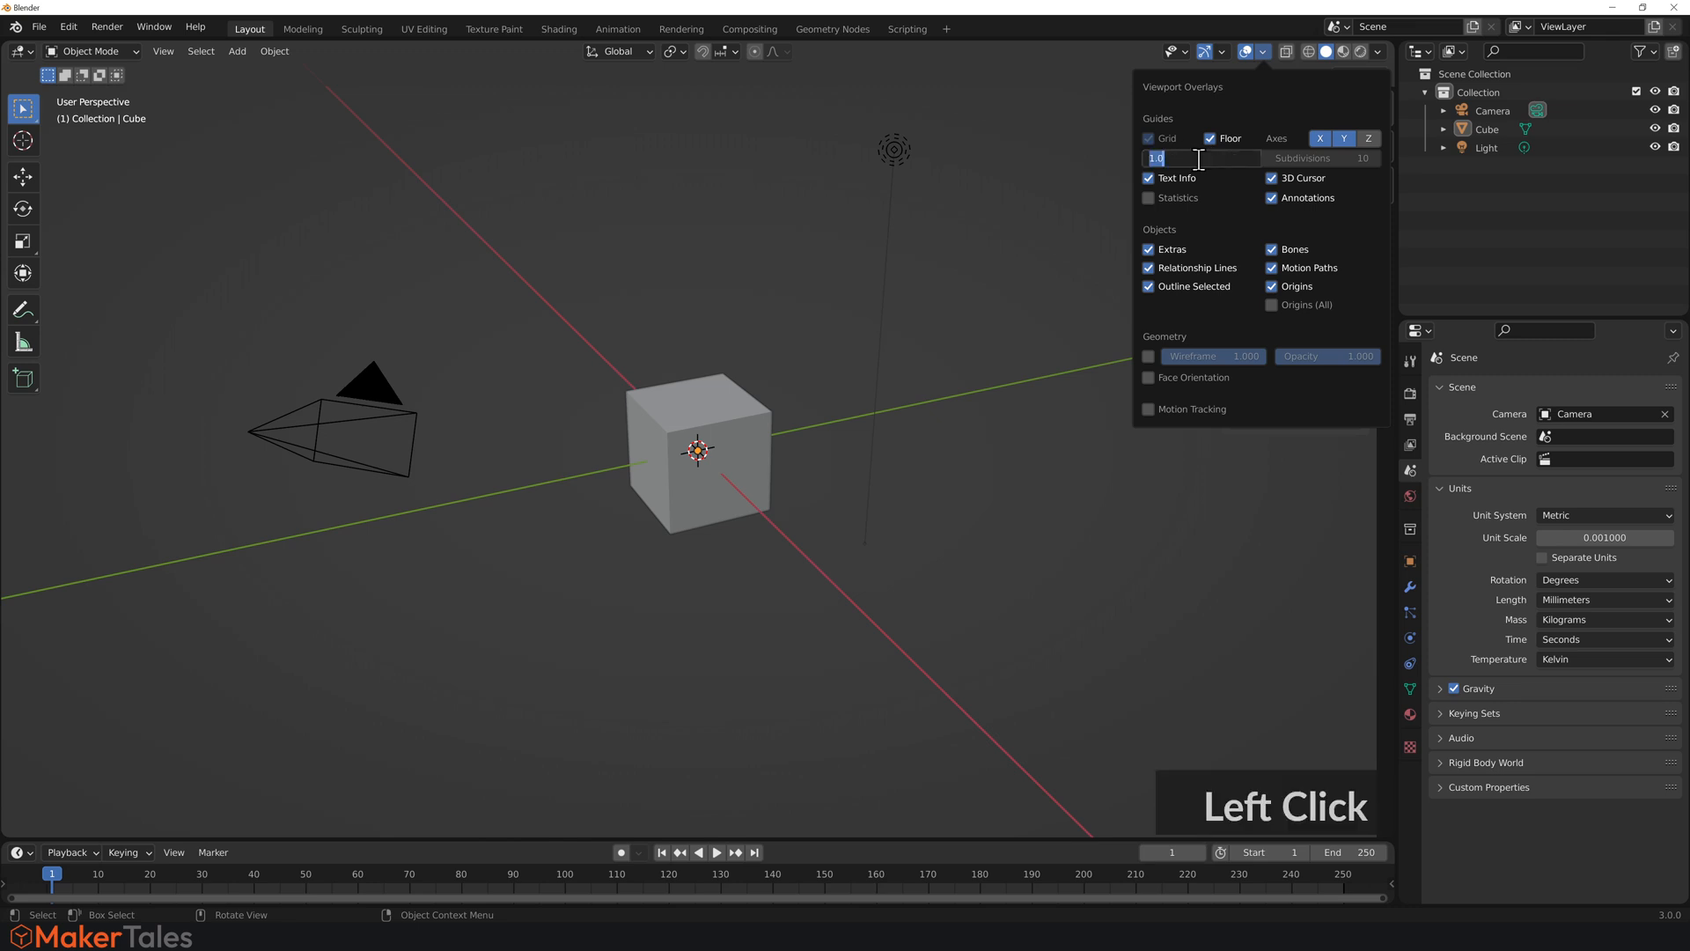
key("Return")
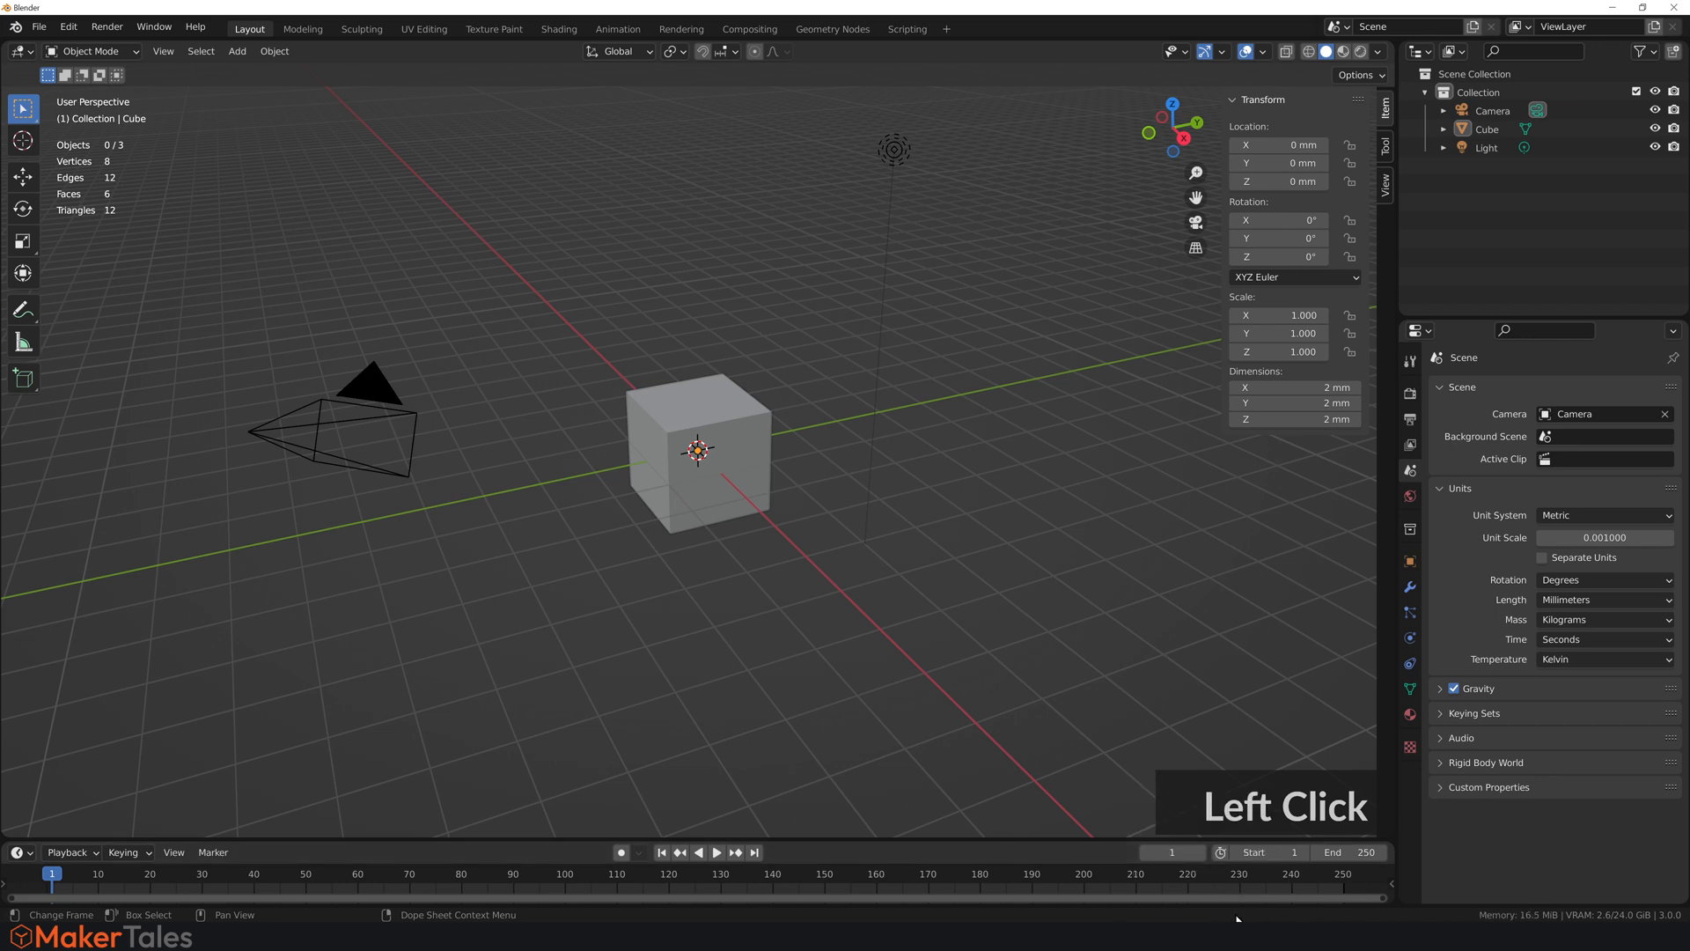
left_click(930, 674)
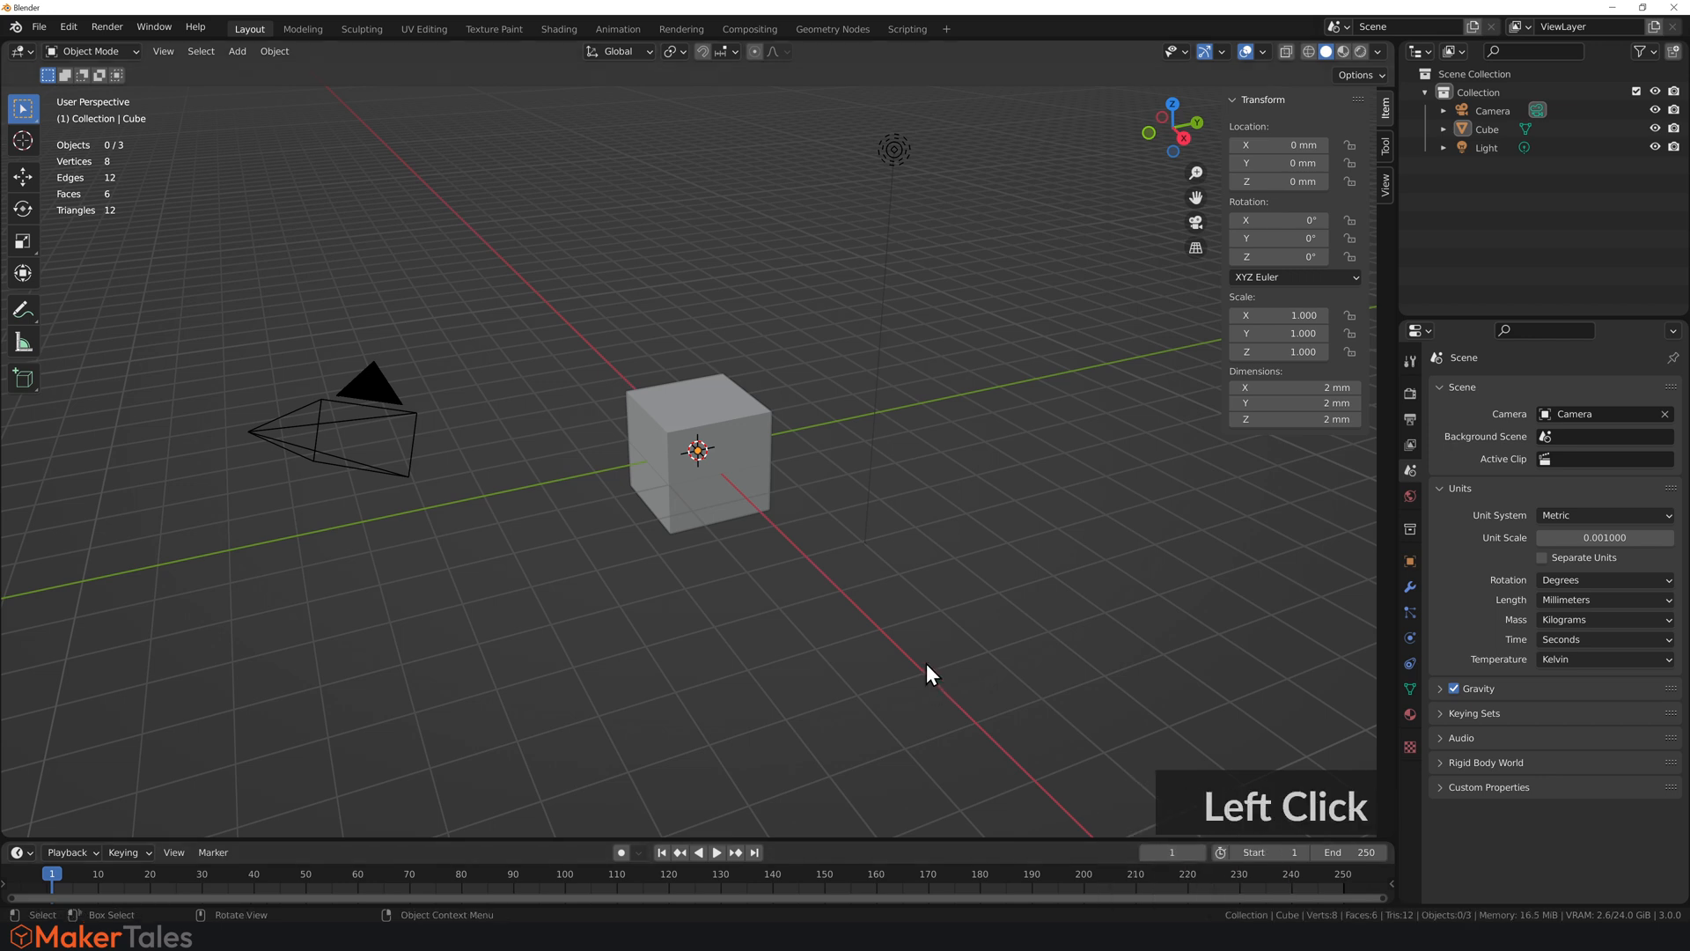
Set Clip Start to 0.1 mm and Clip End to 100000 mm in the sidebar View settings.
scroll("down", 3)
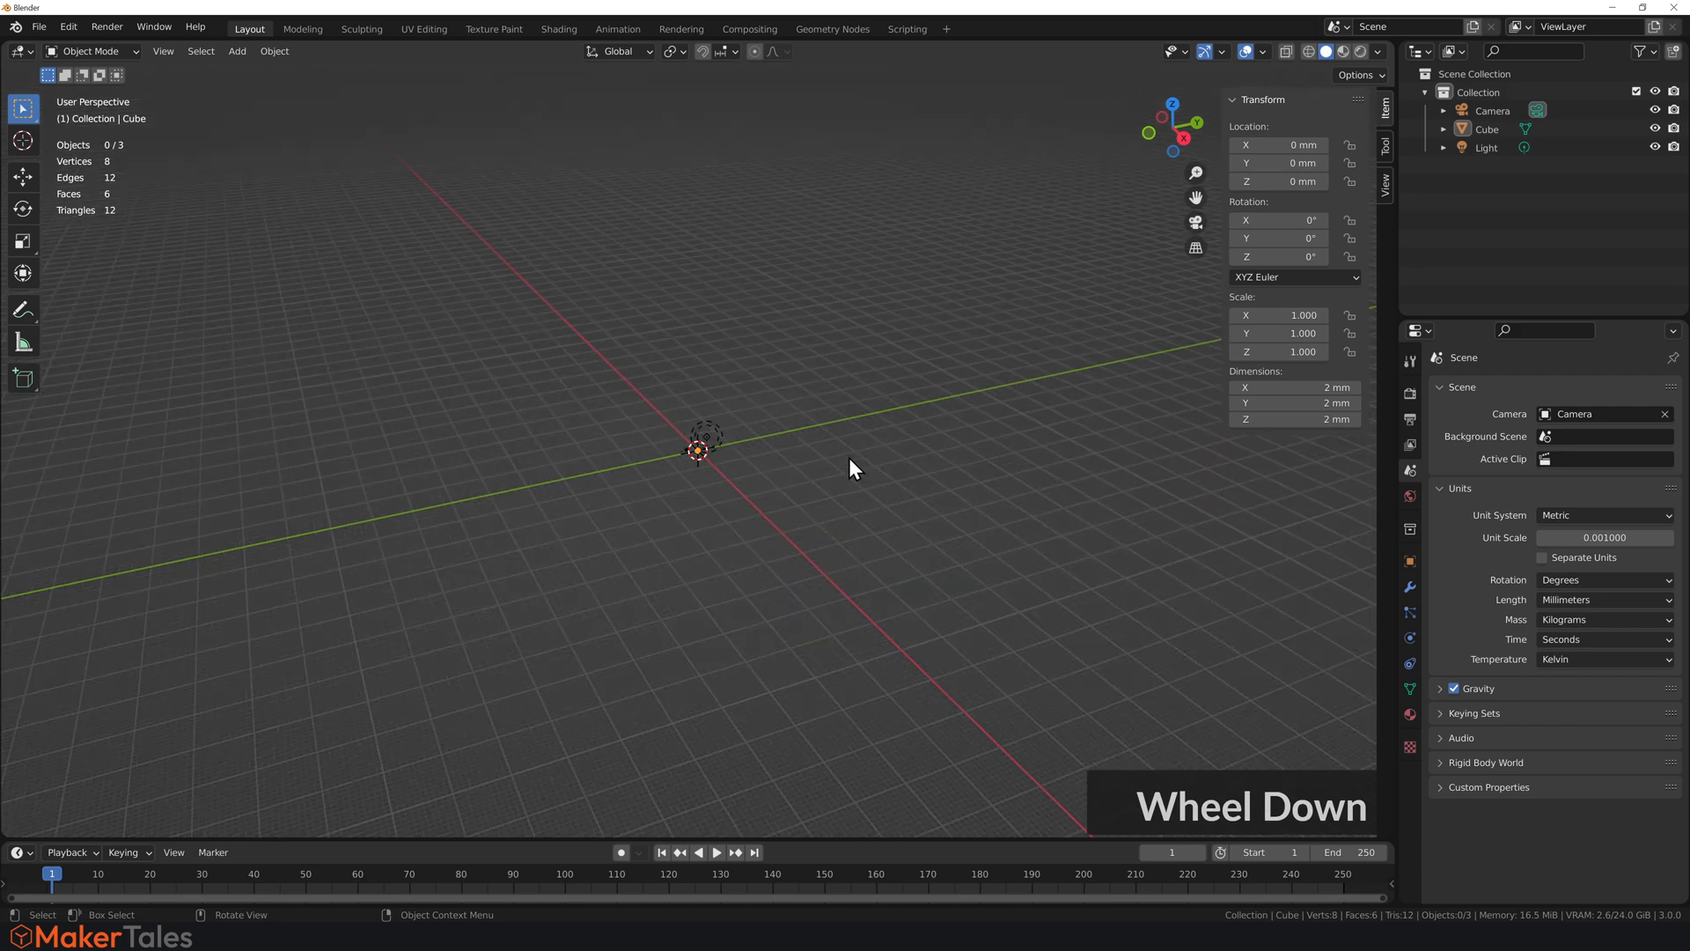
scroll("down", 3)
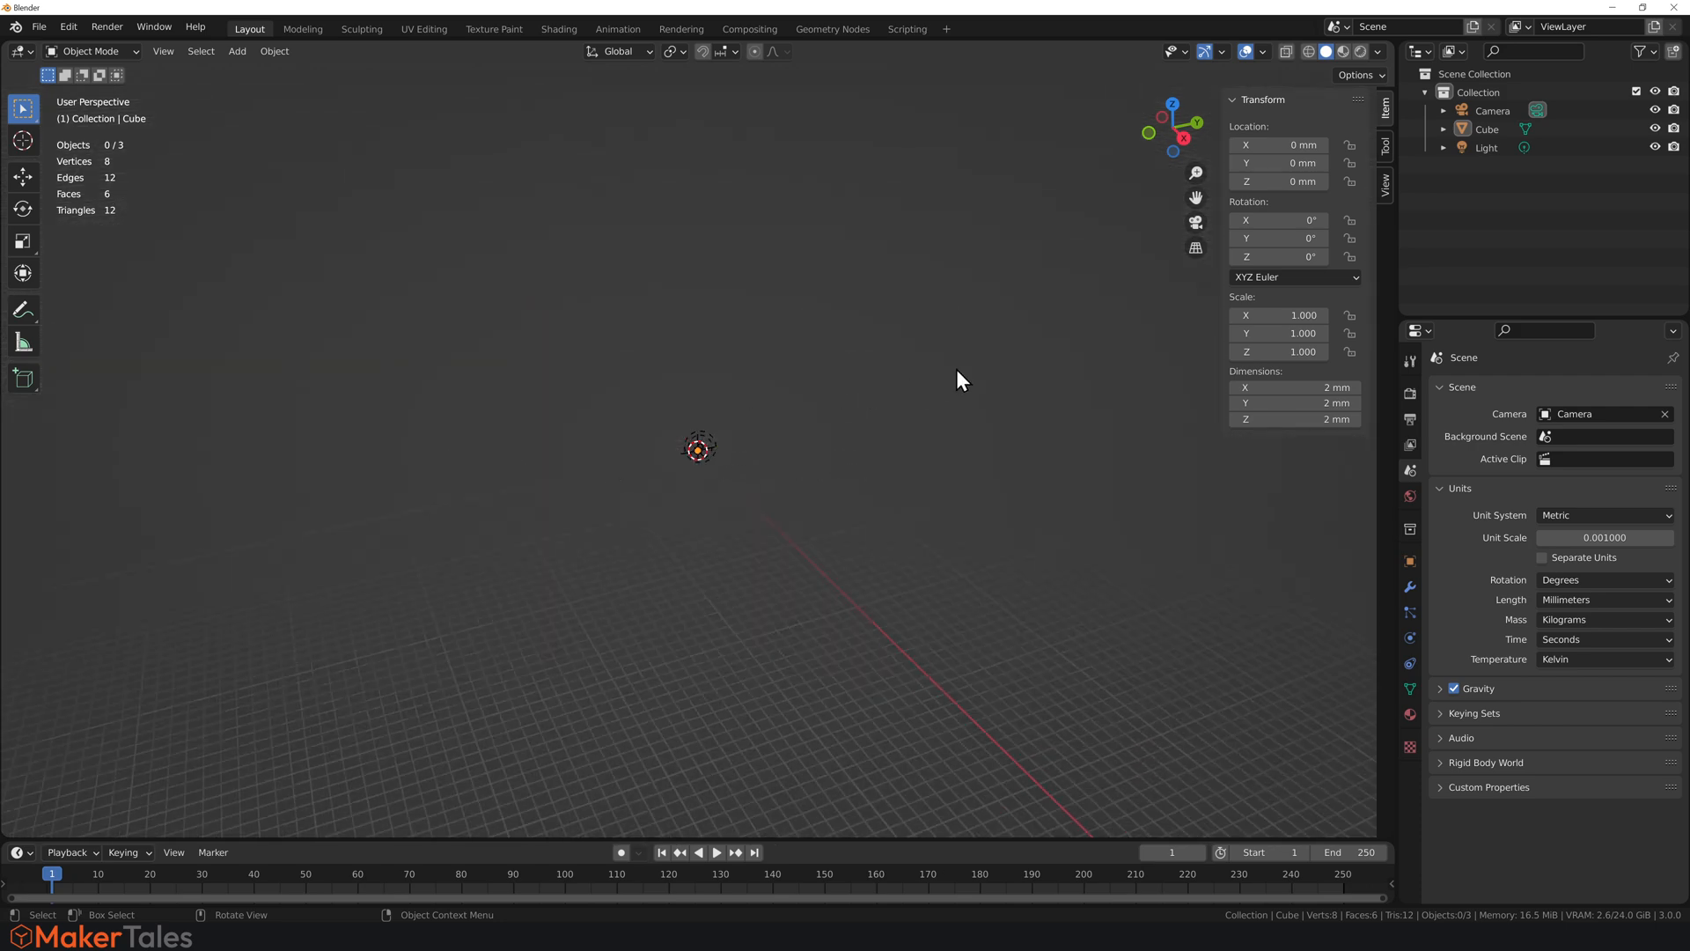
mouse_move(1391, 200)
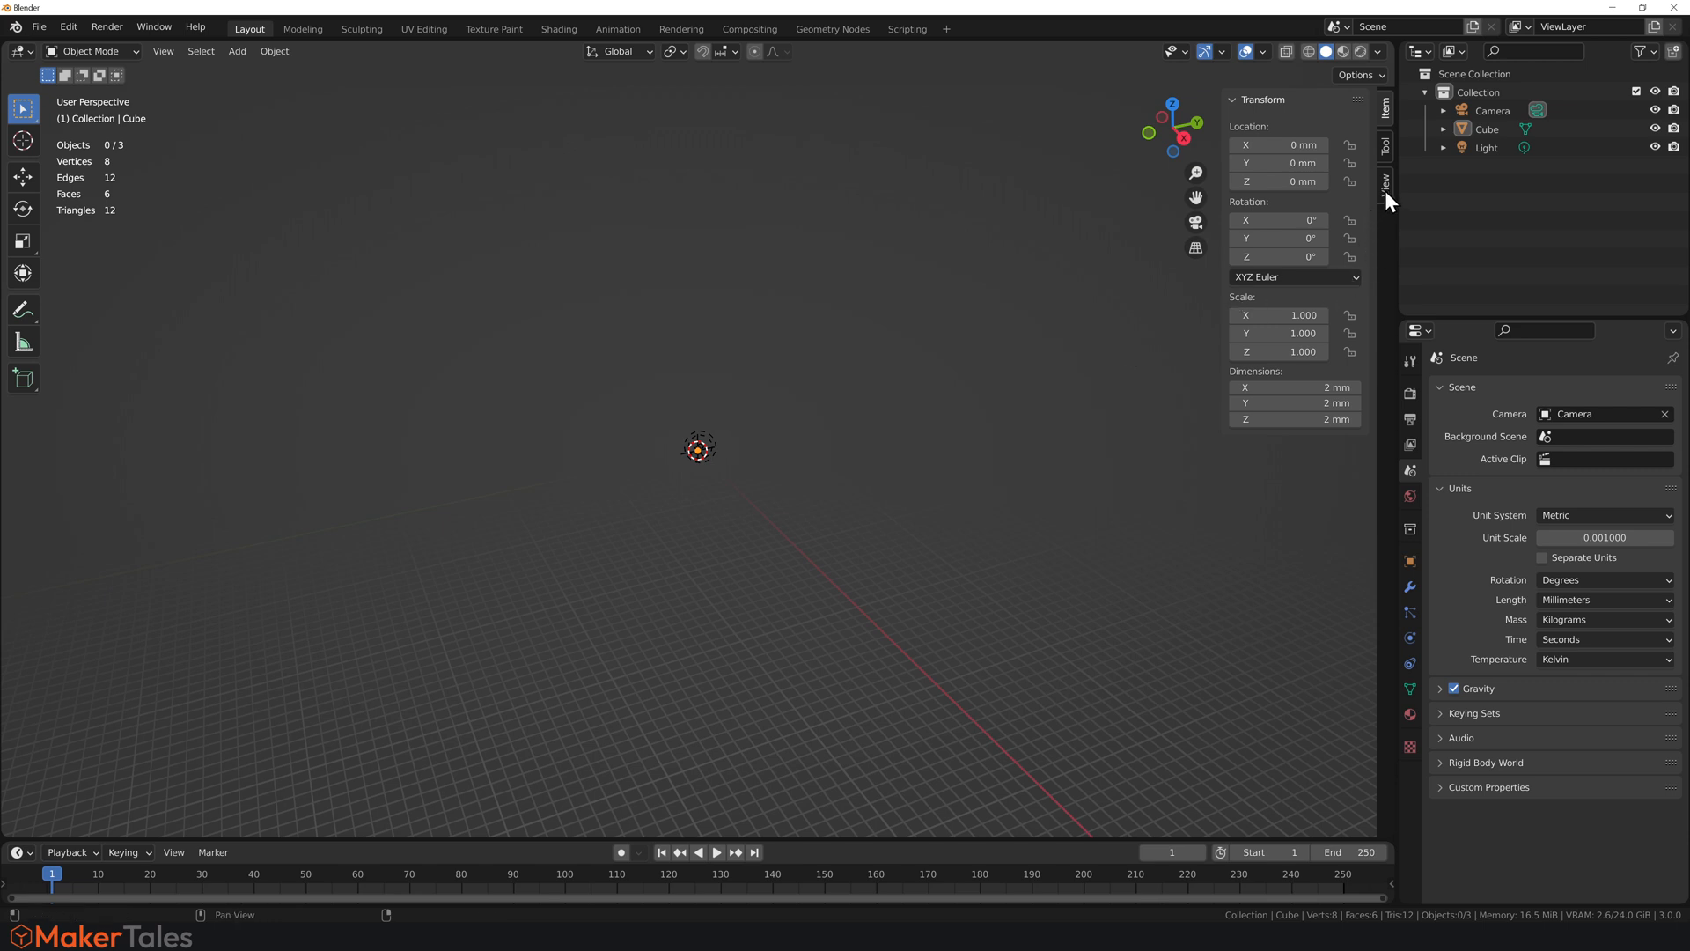
left_click(1384, 177)
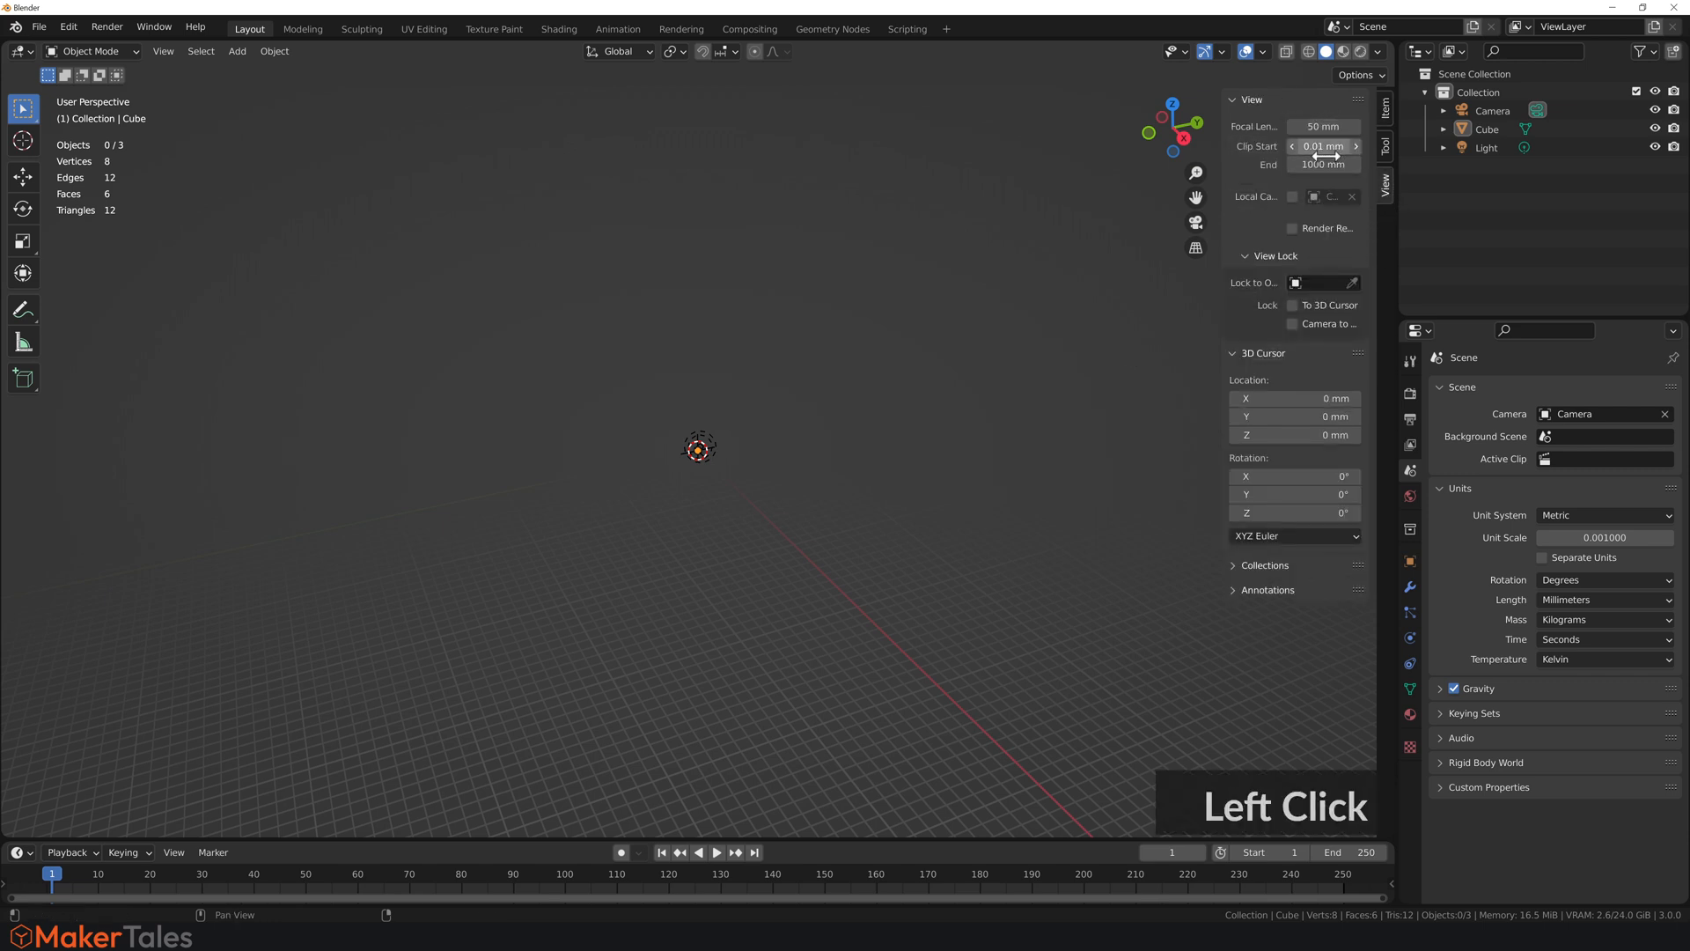
double_click(1320, 146)
type("0.1")
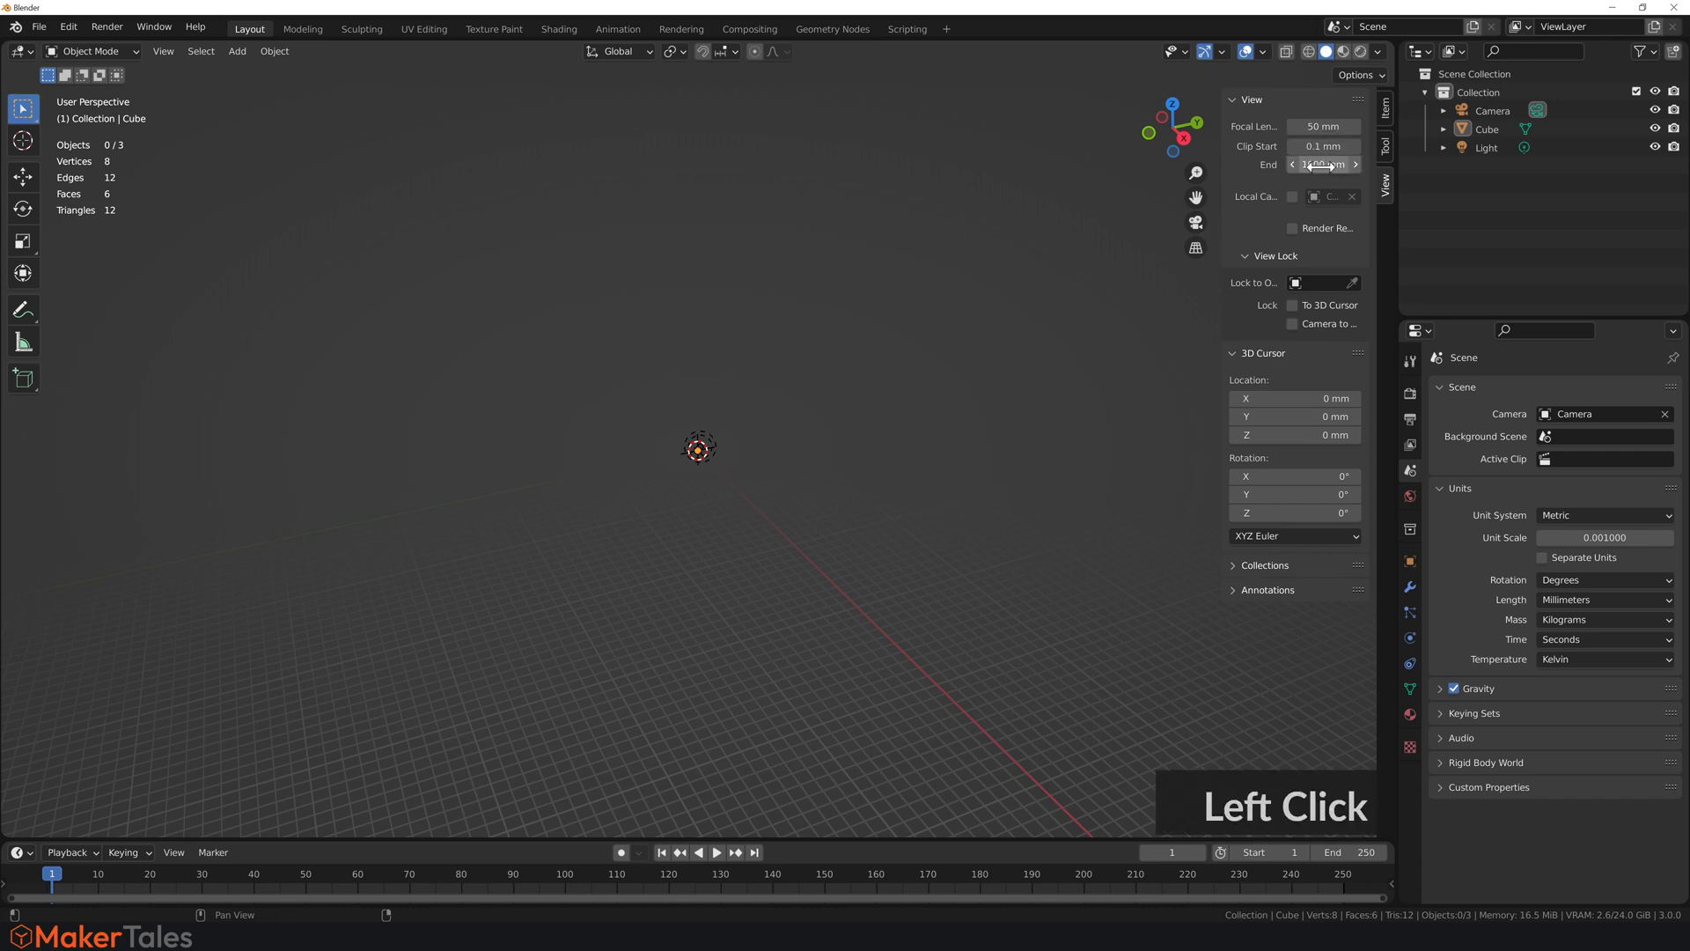
left_click(1322, 163)
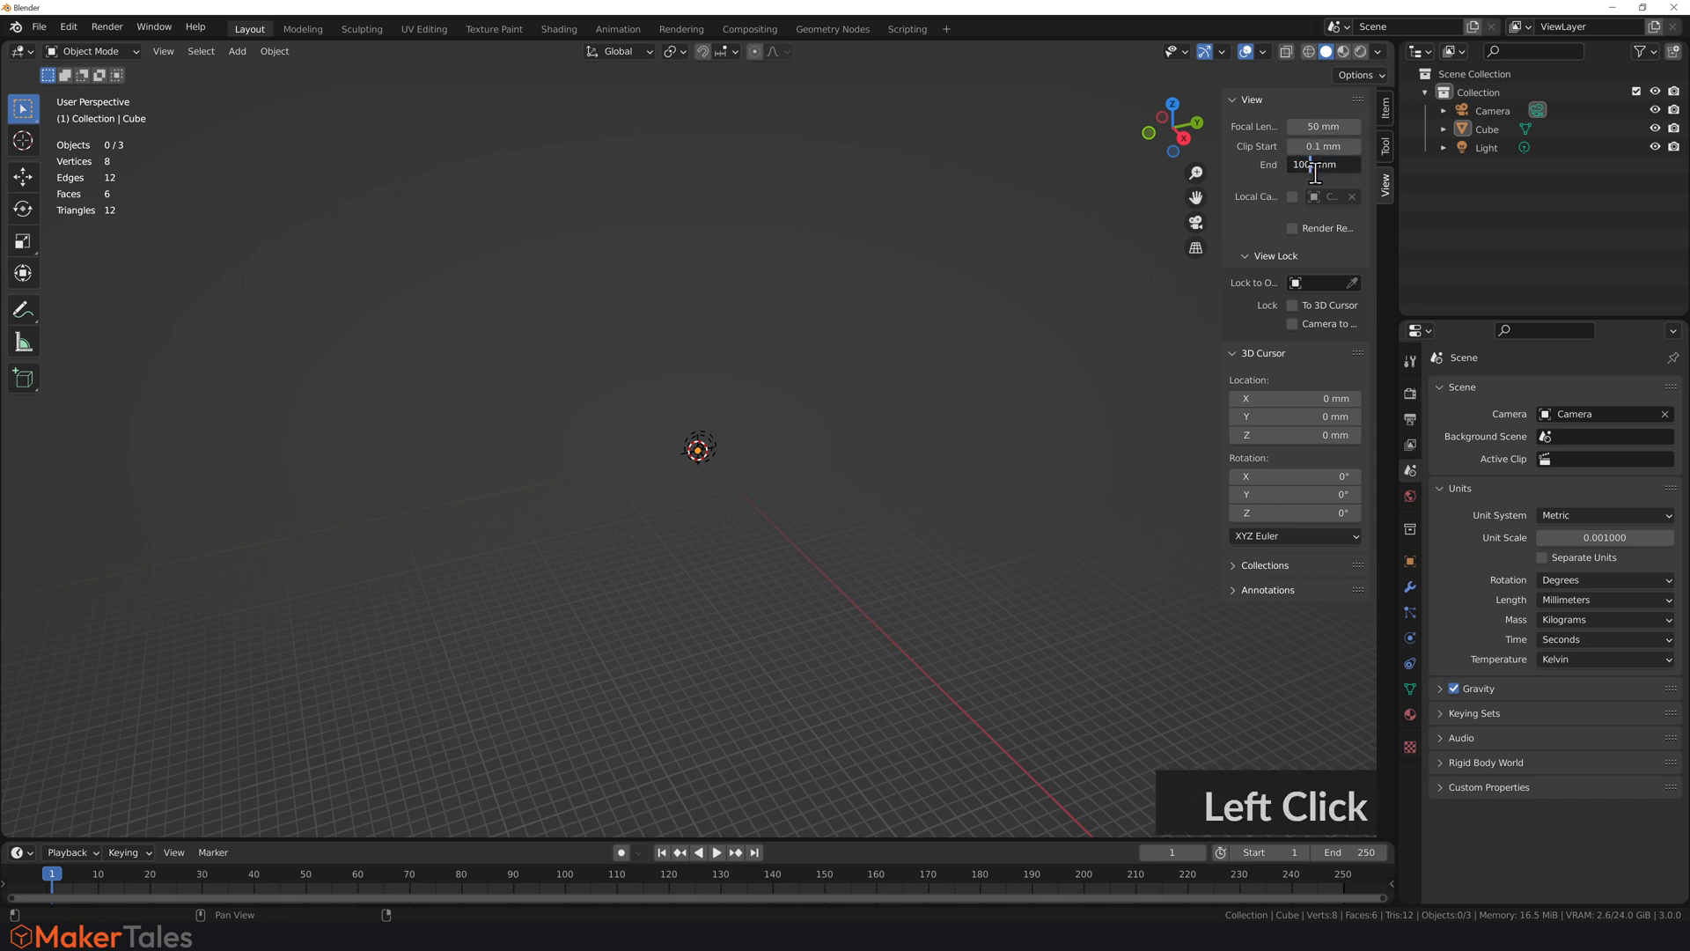
key("Return")
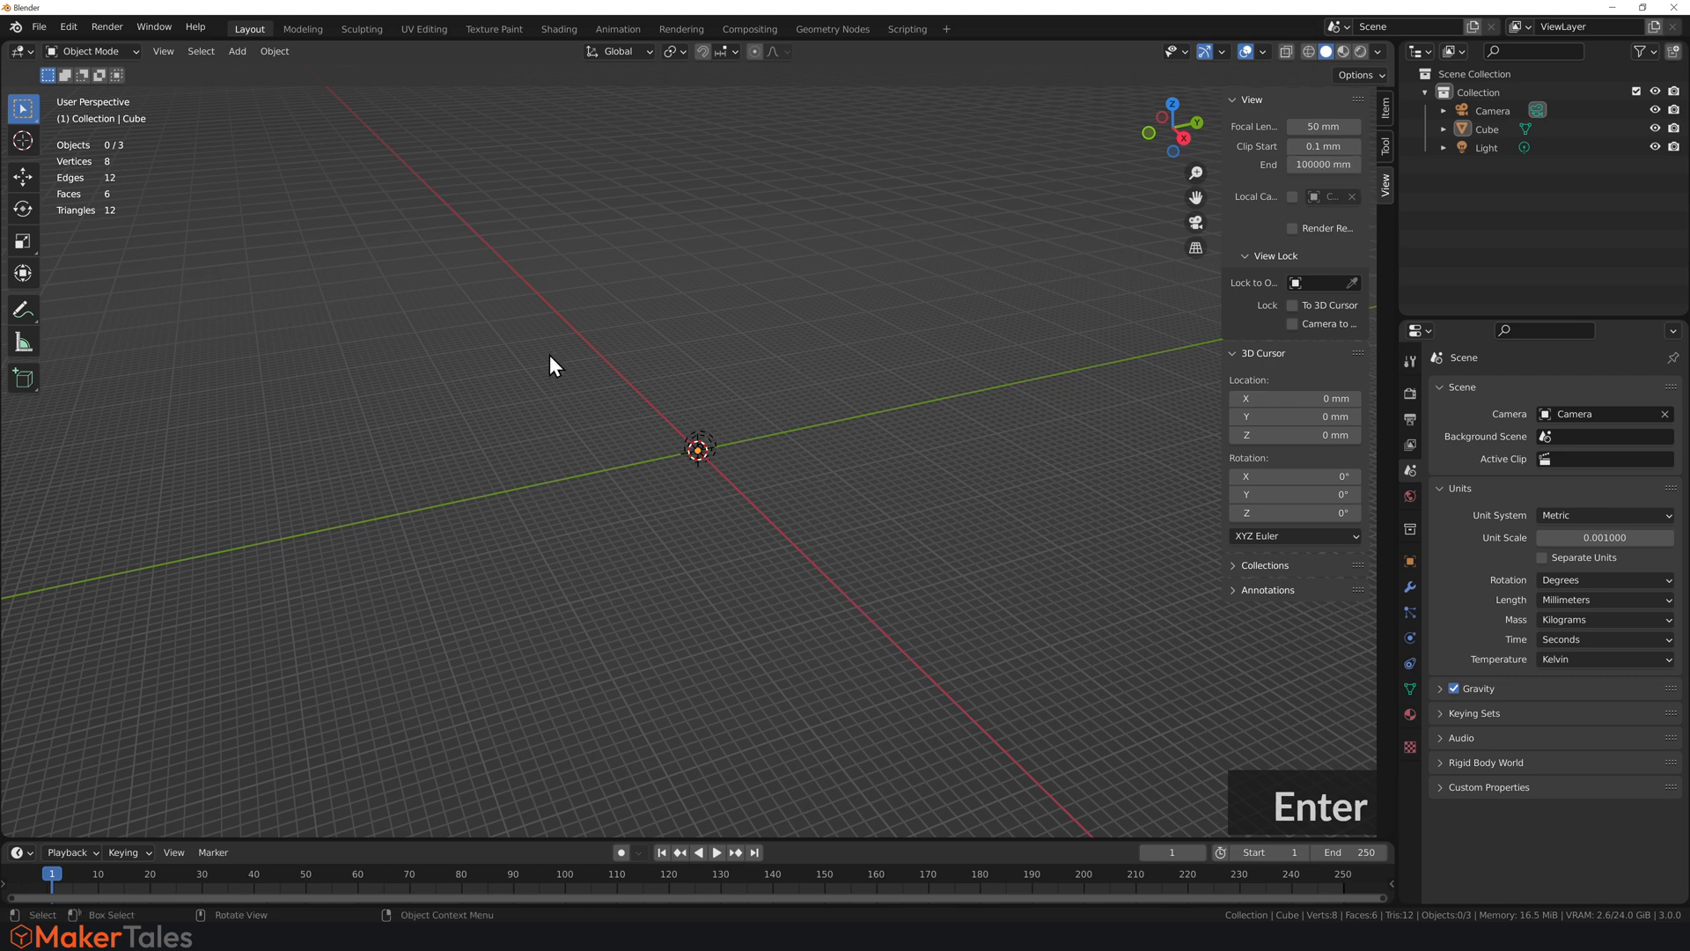
key("Enter")
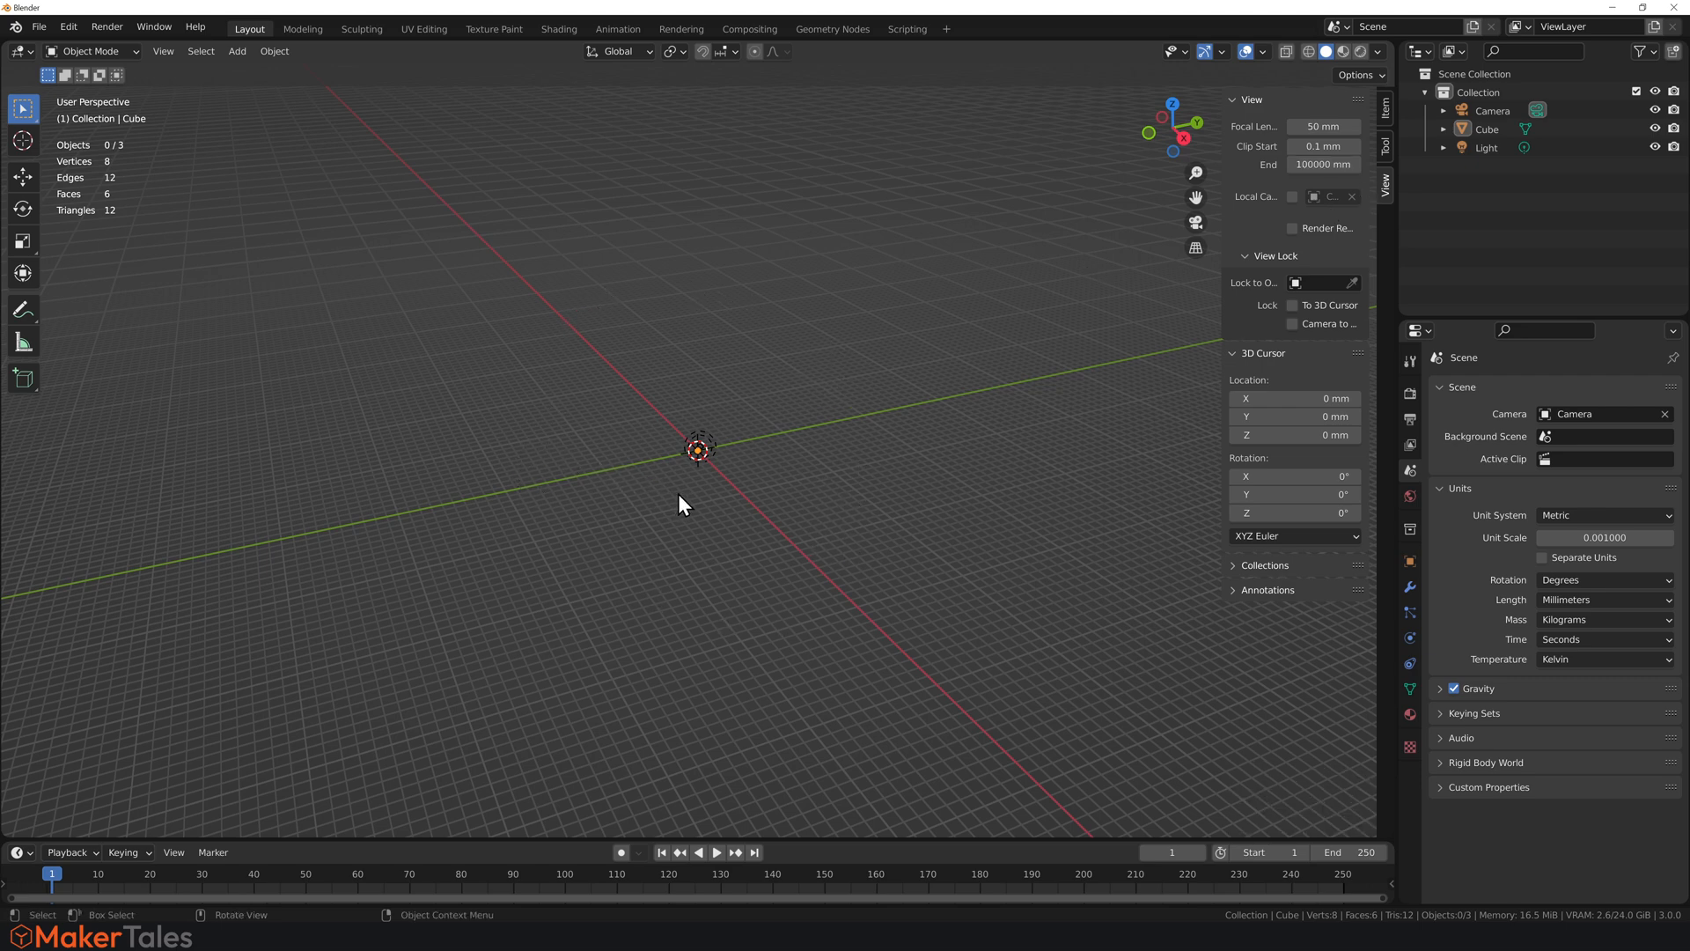
Zoom in on the millimeter-sized objects and select the cube for mesh editing.
scroll("up", 3)
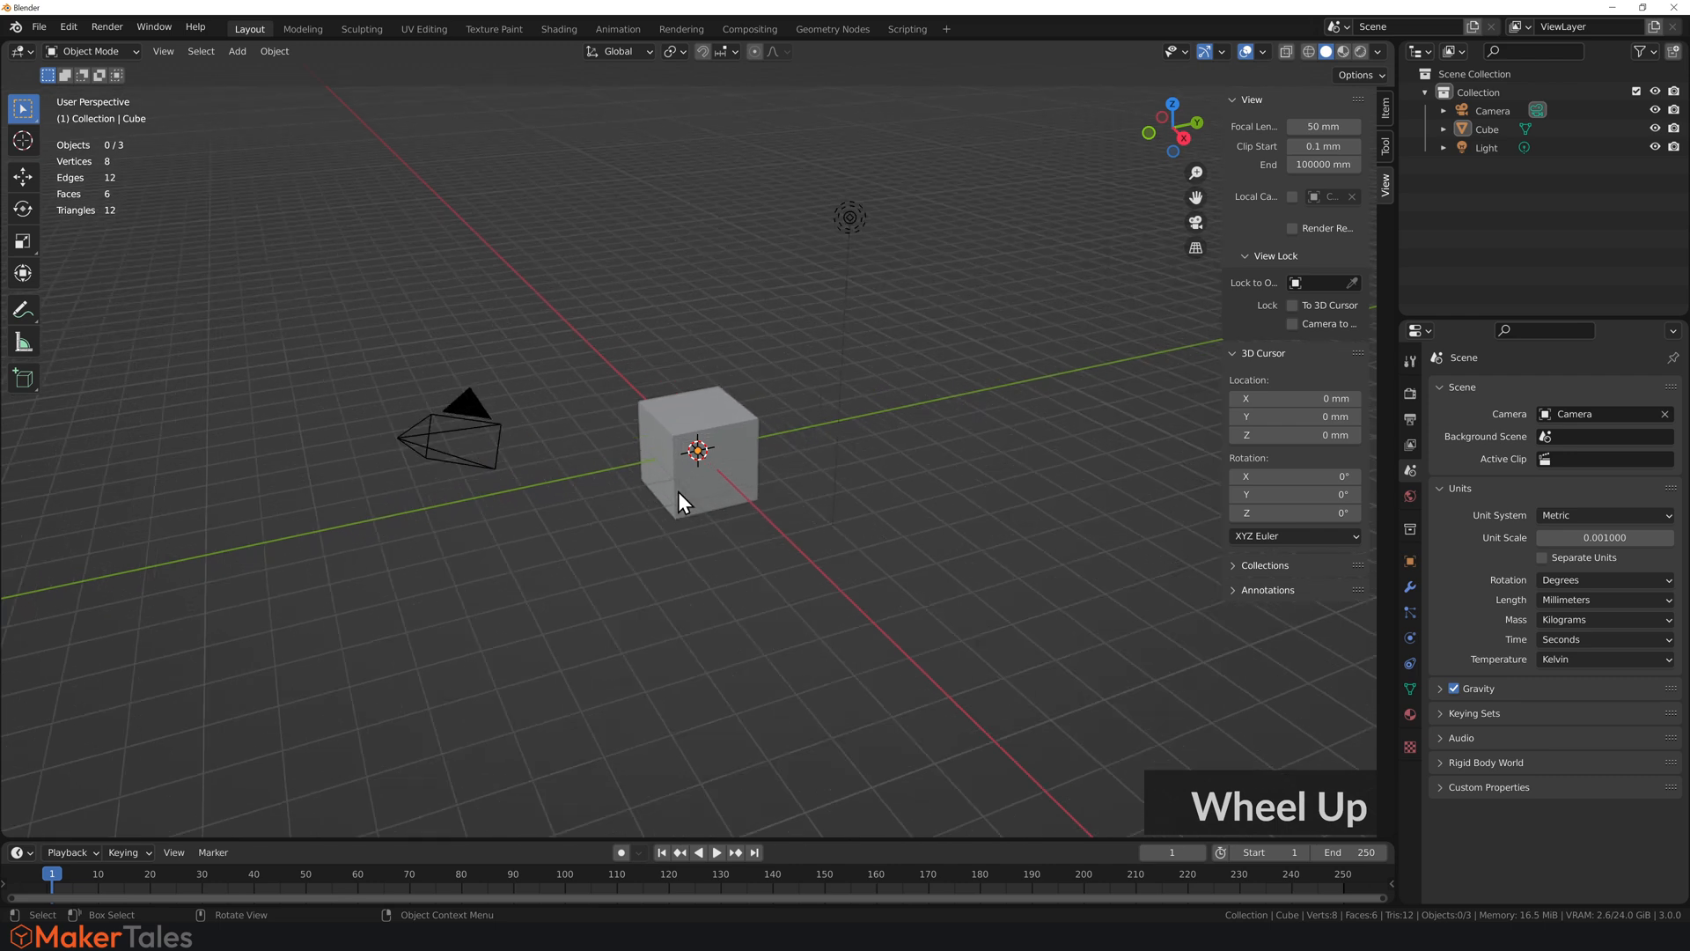
scroll("up", 3)
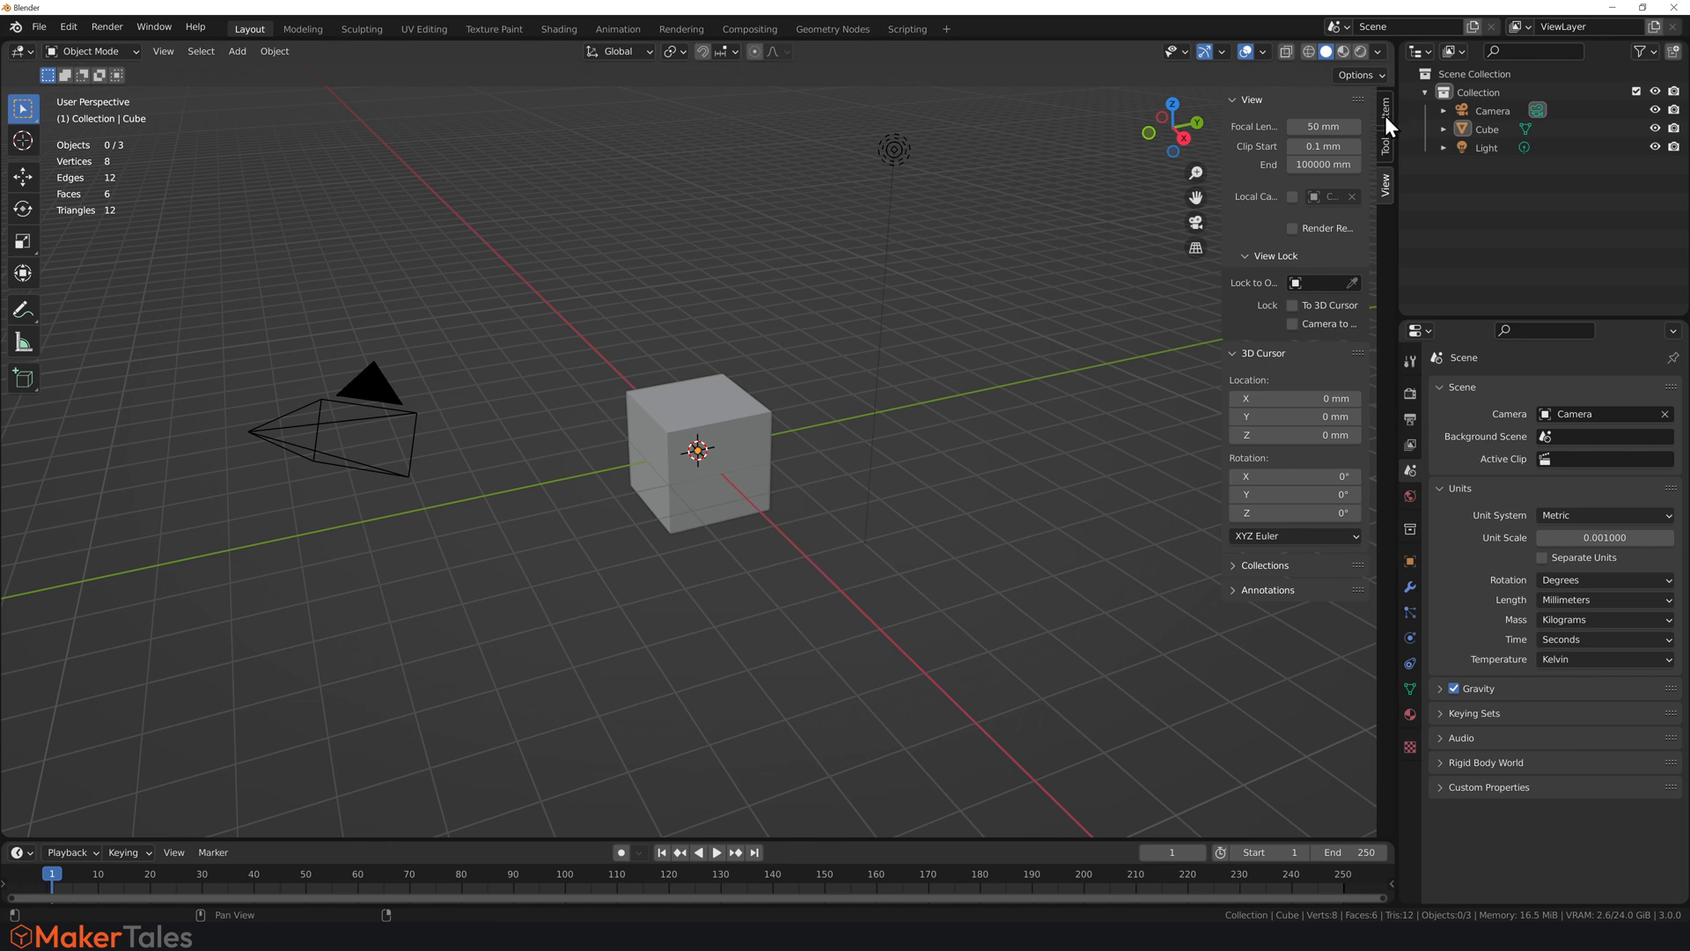
left_click(1384, 106)
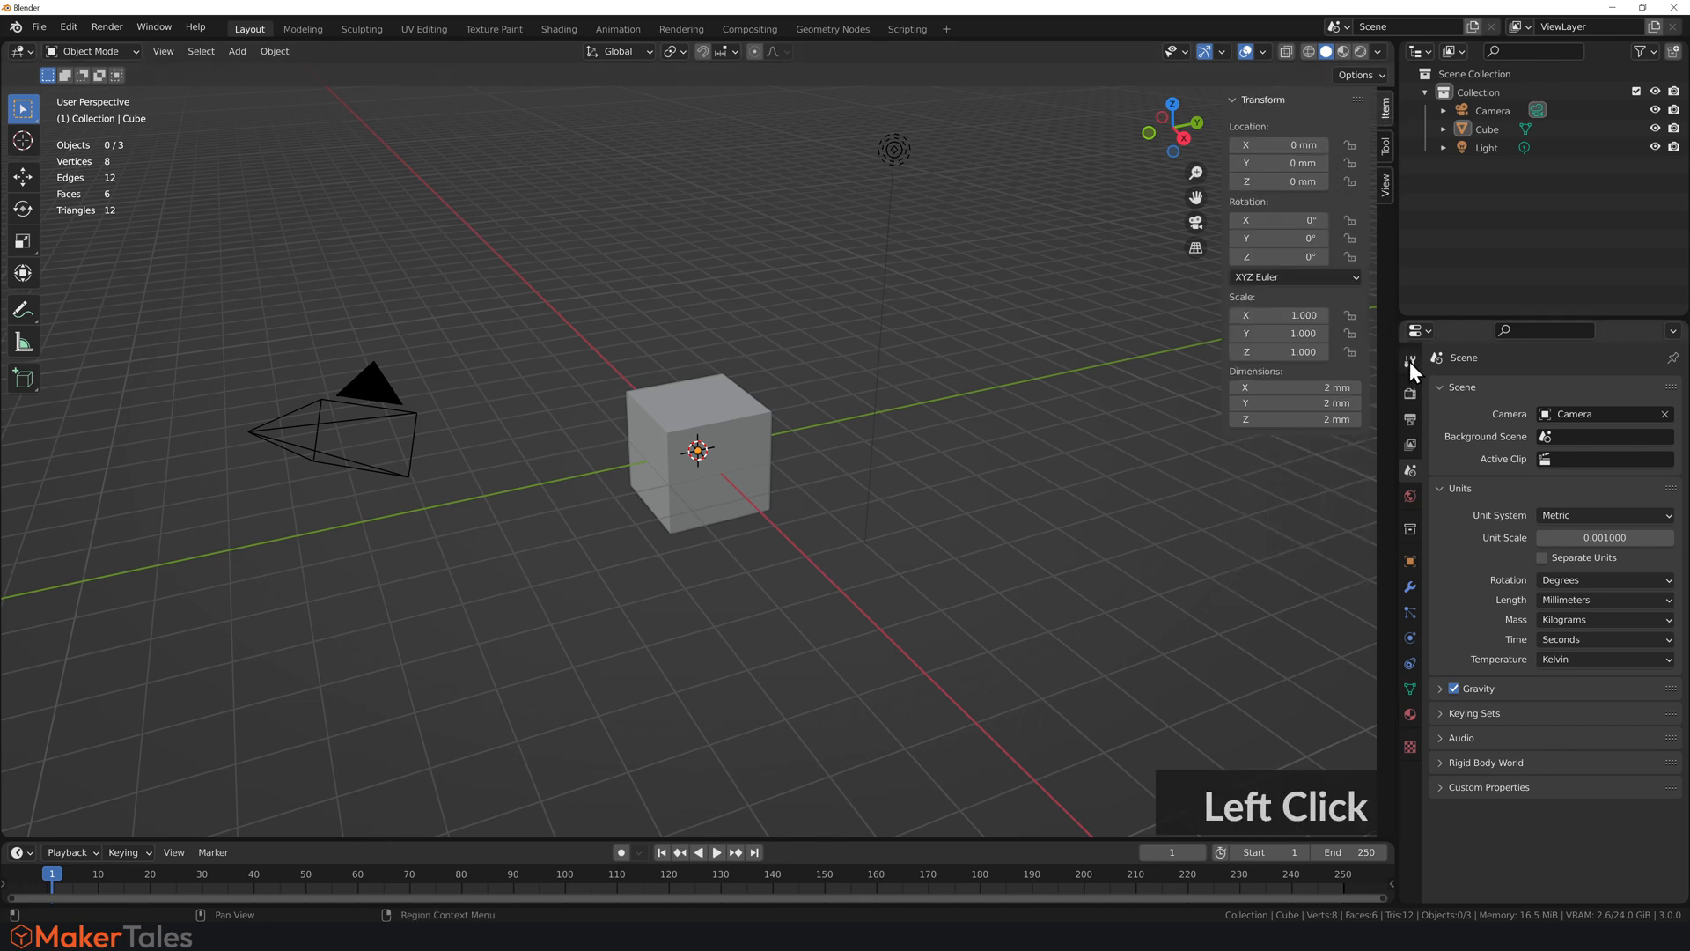
left_click(1409, 360)
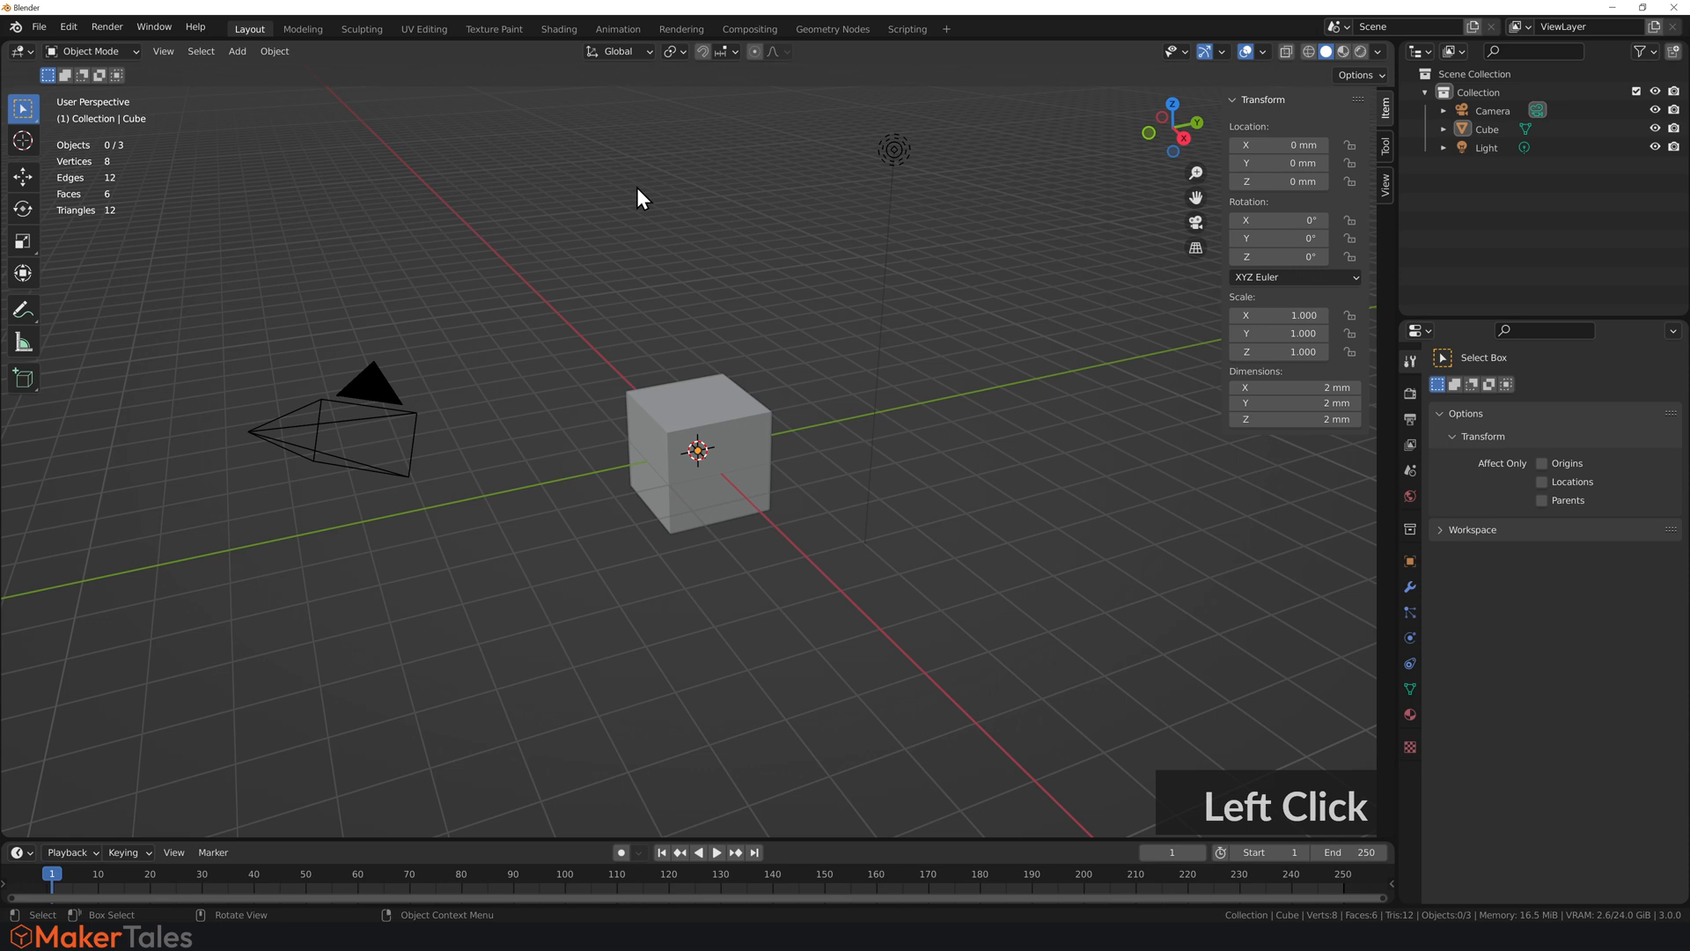
left_click(772, 474)
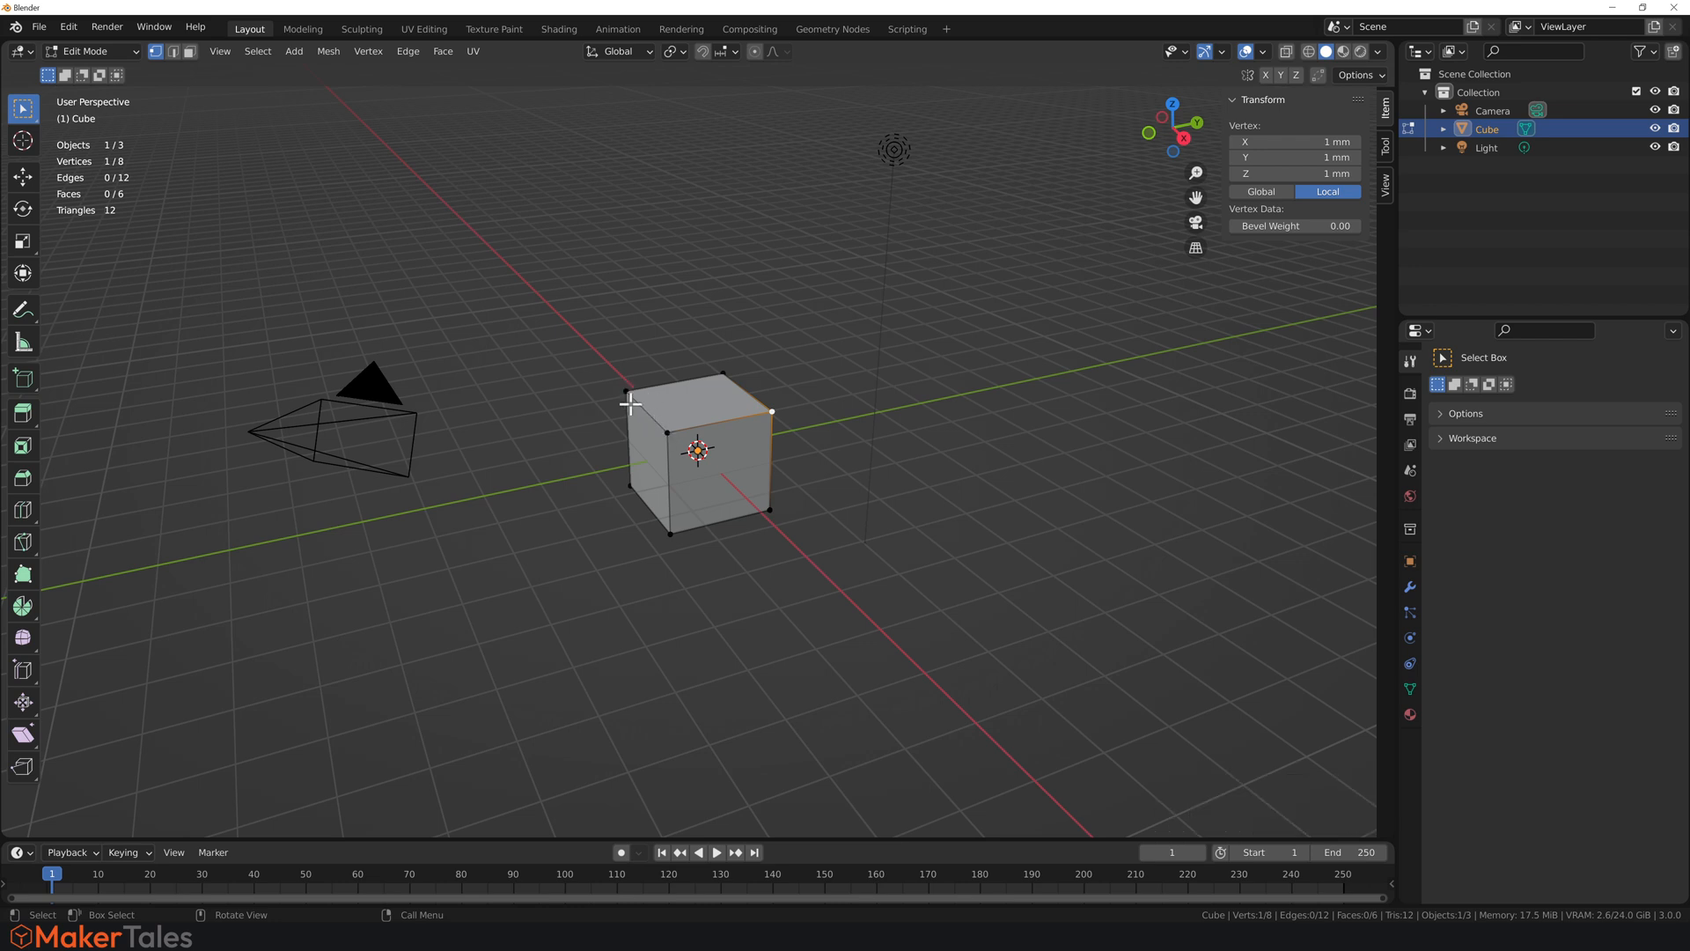
mouse_move(685, 492)
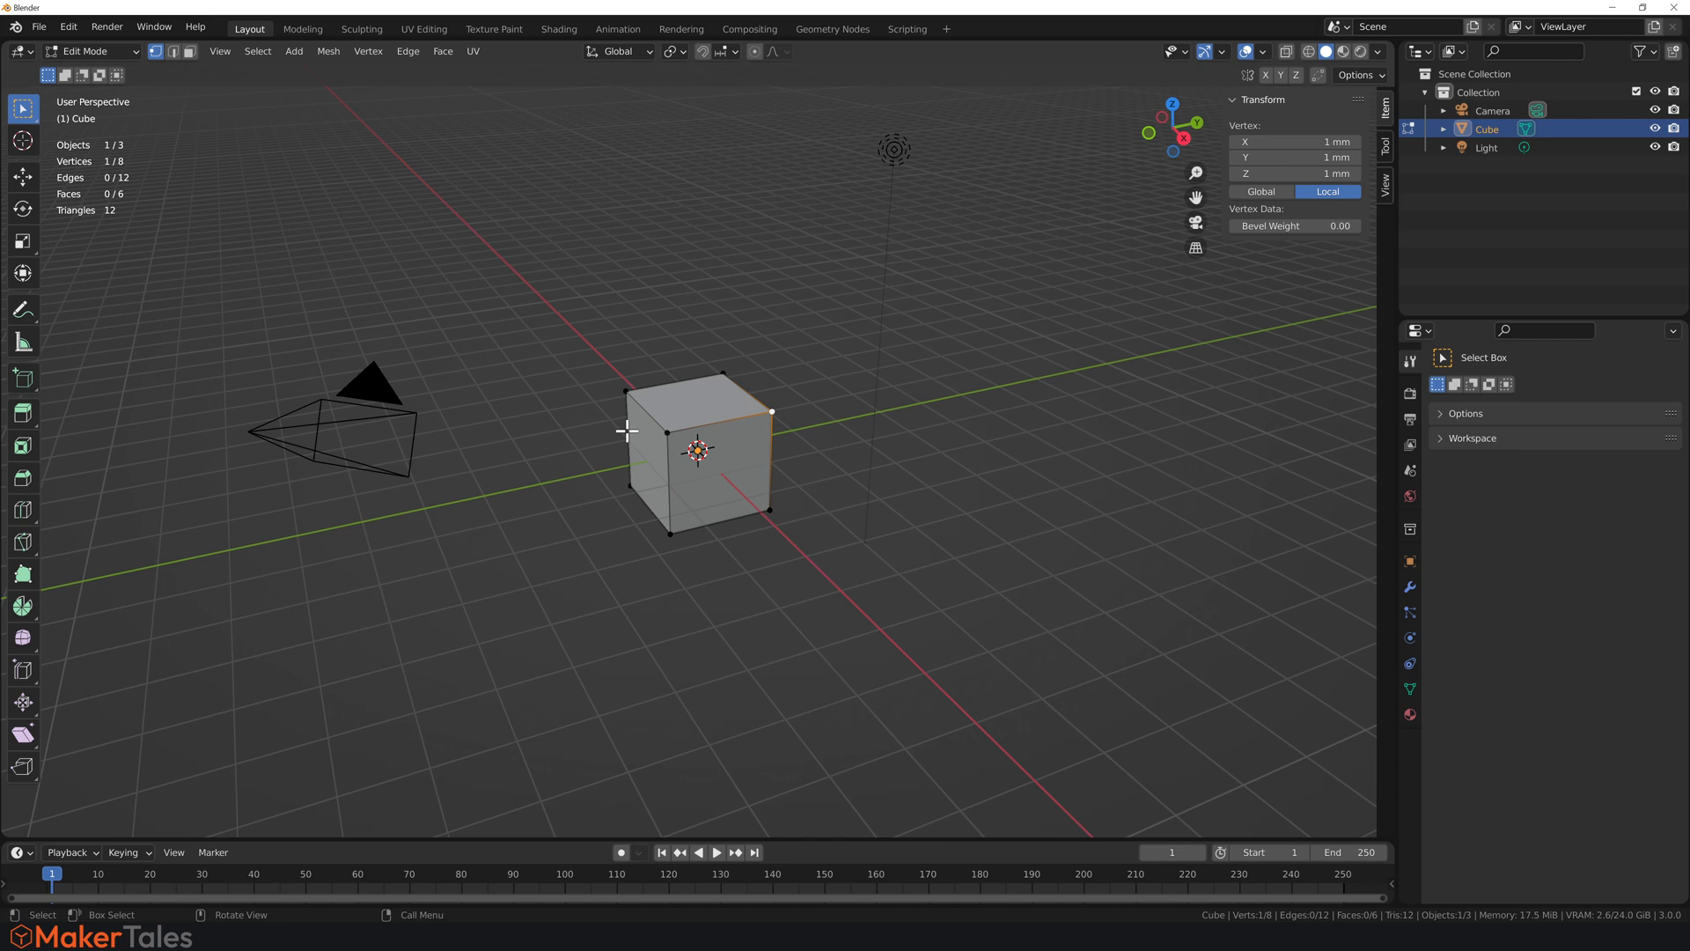
Bring up the 3D Viewport theme settings in Preferences.
left_click(69, 27)
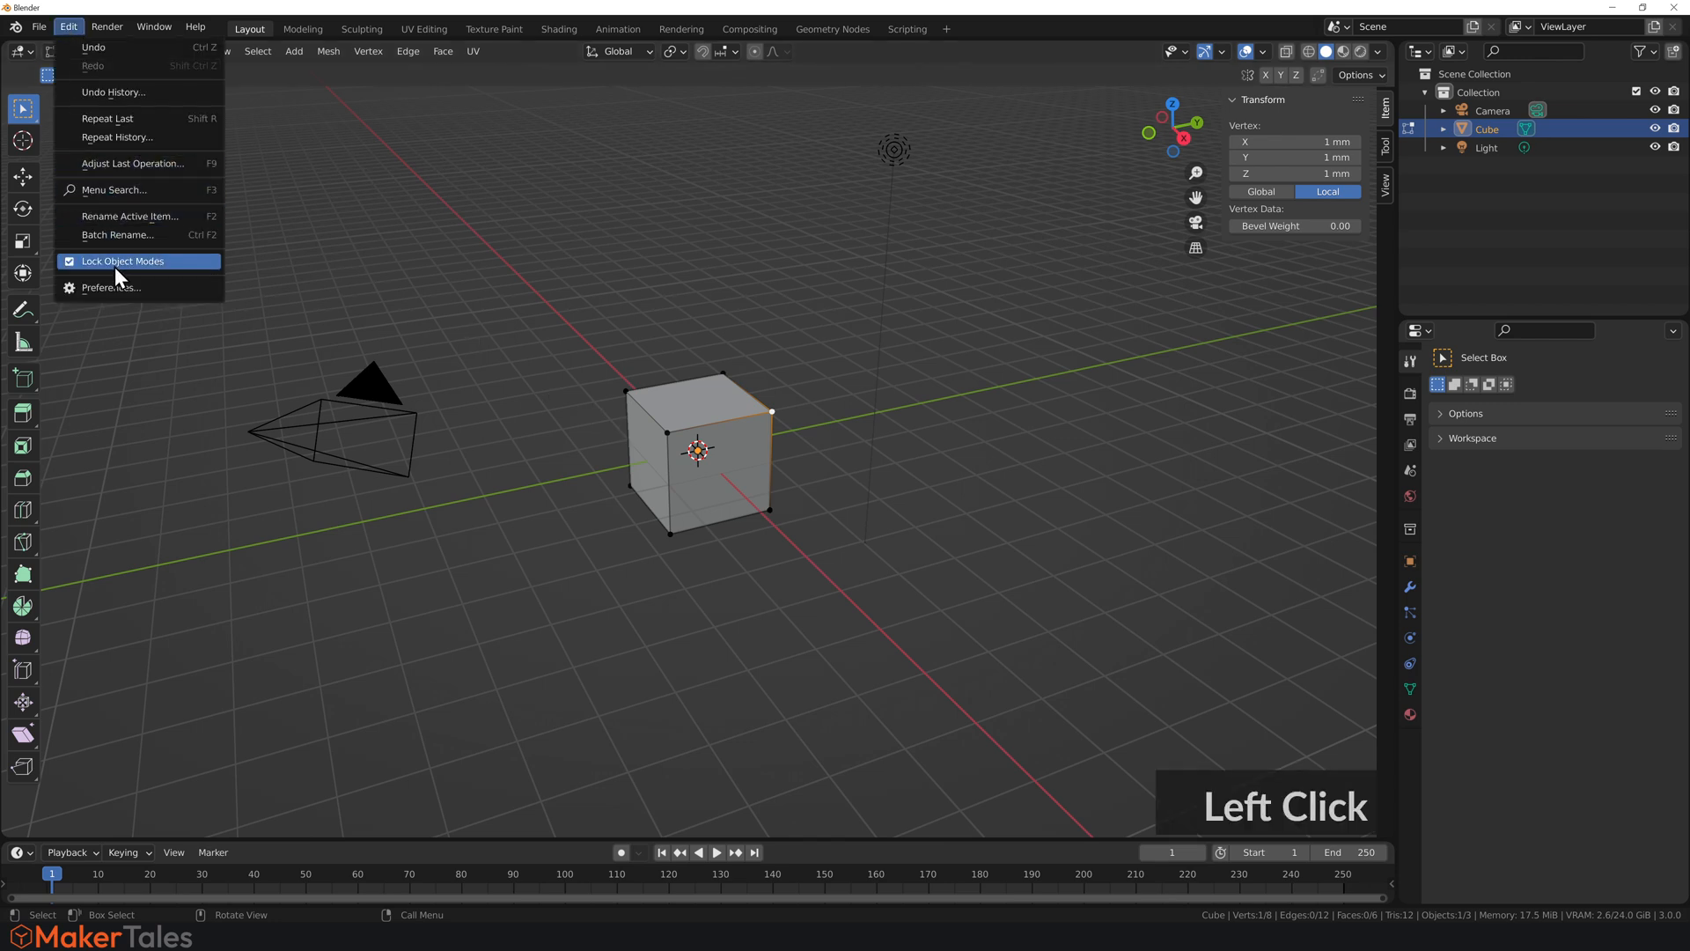
left_click(111, 287)
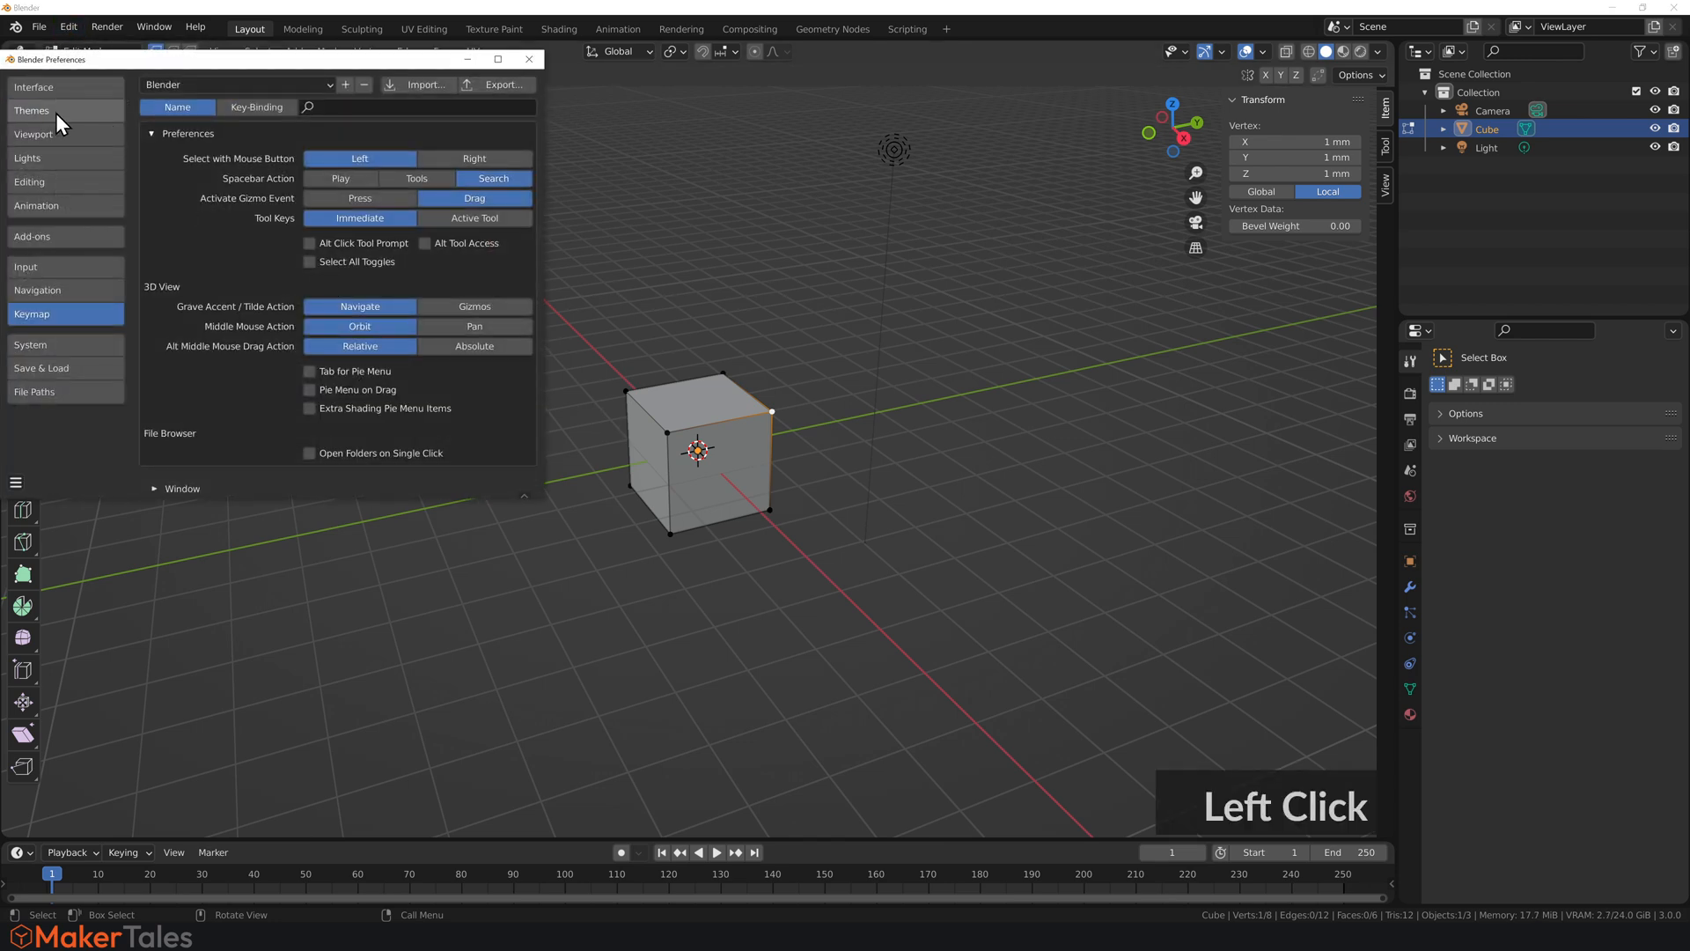
left_click(32, 110)
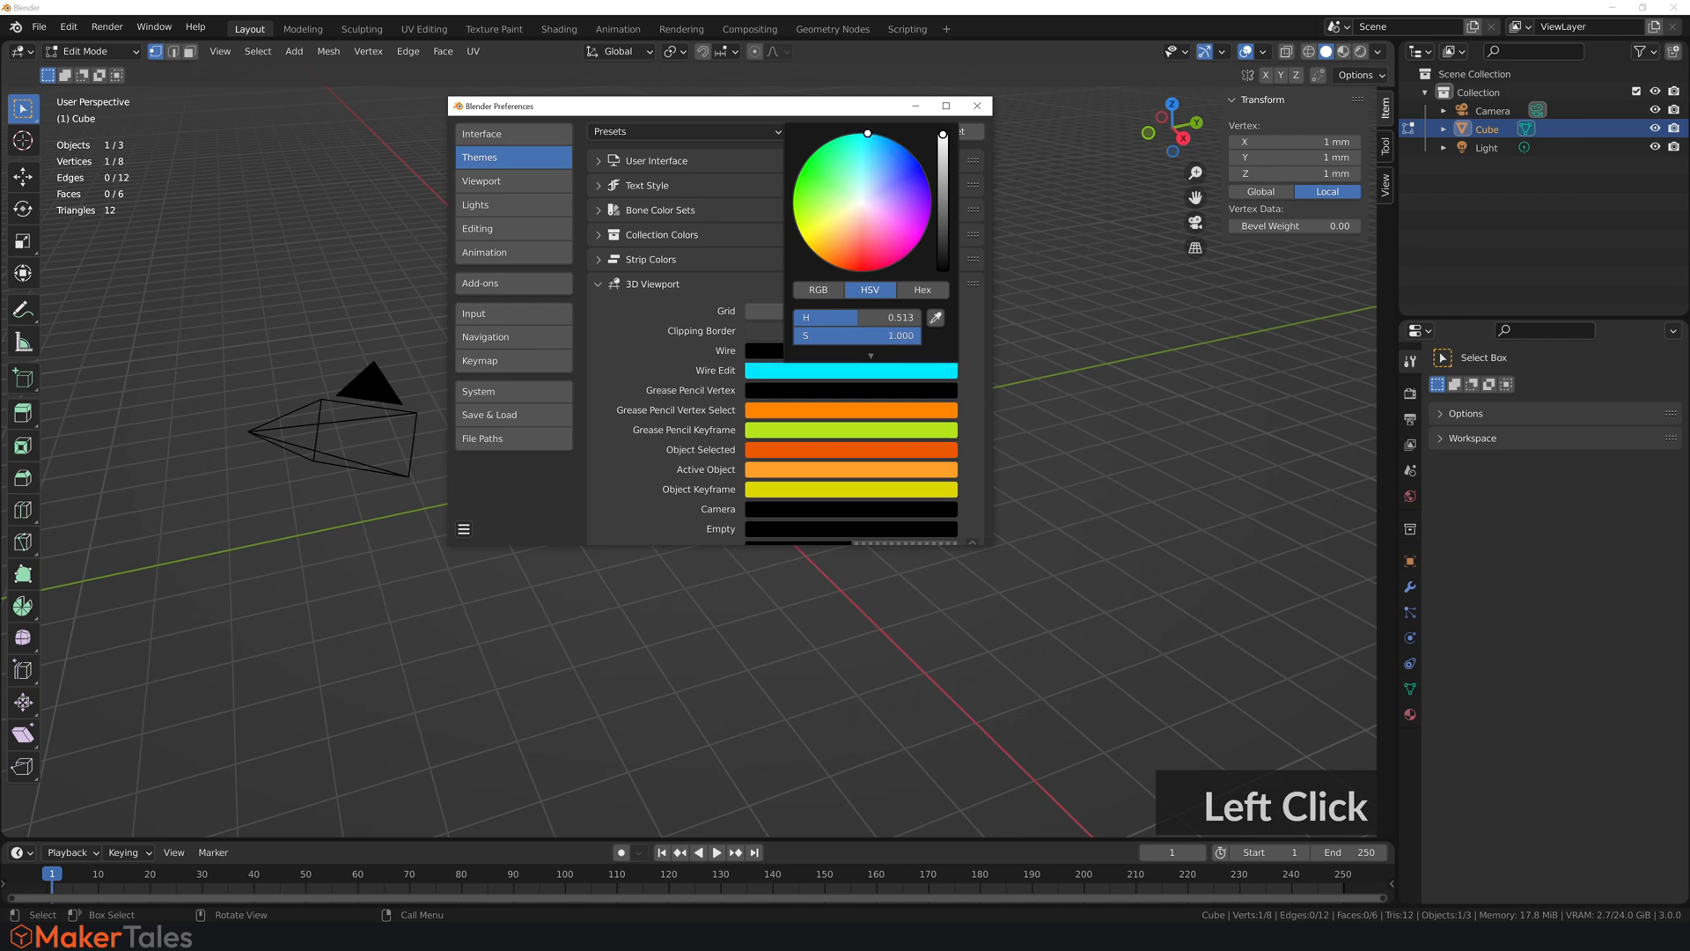
Make Wire Edit blue, set Vertex Size to 4 px, and close the preferences.
scroll("down", 3)
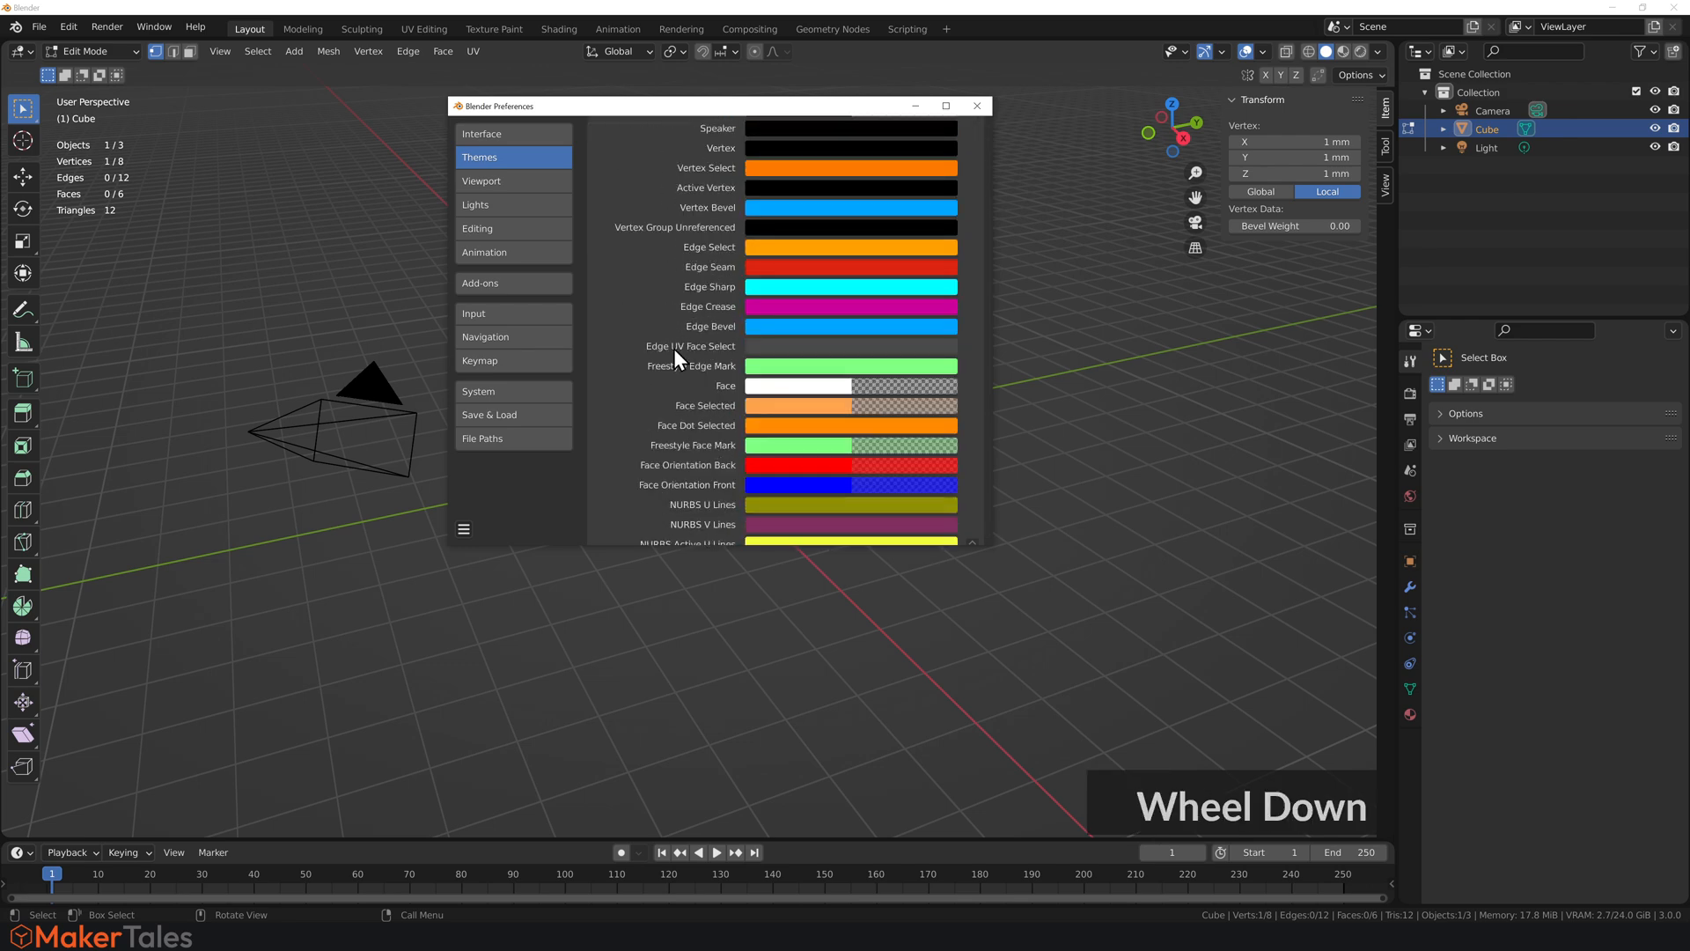
scroll("down", 3)
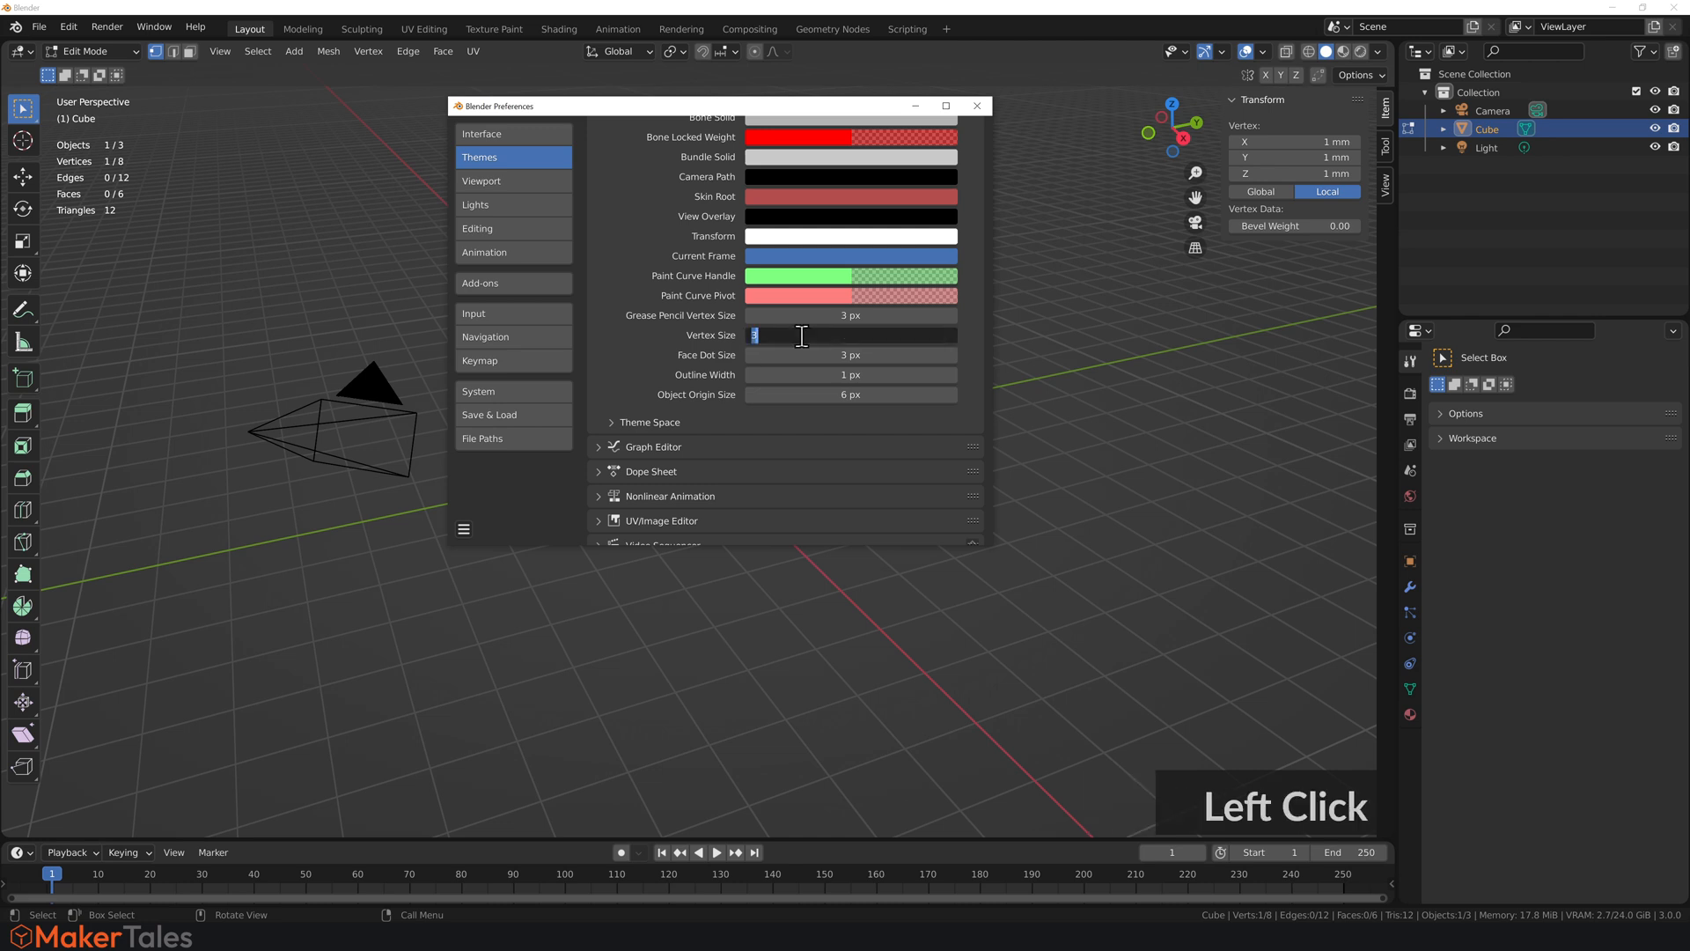
type("4")
key("Return")
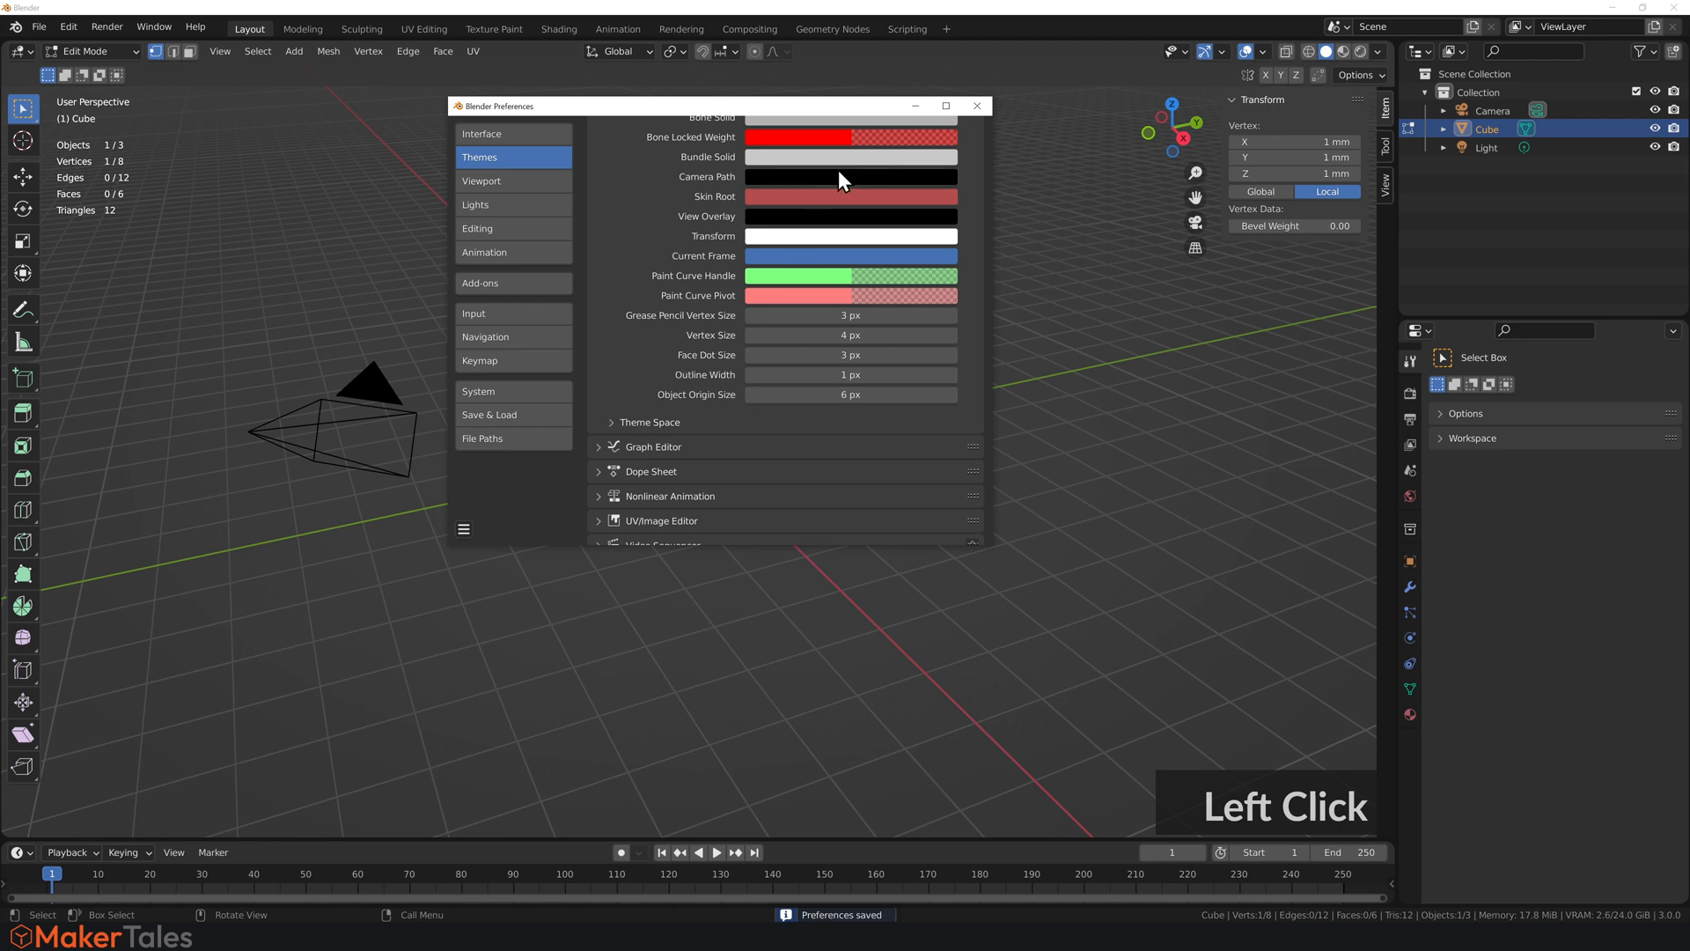
left_click(975, 104)
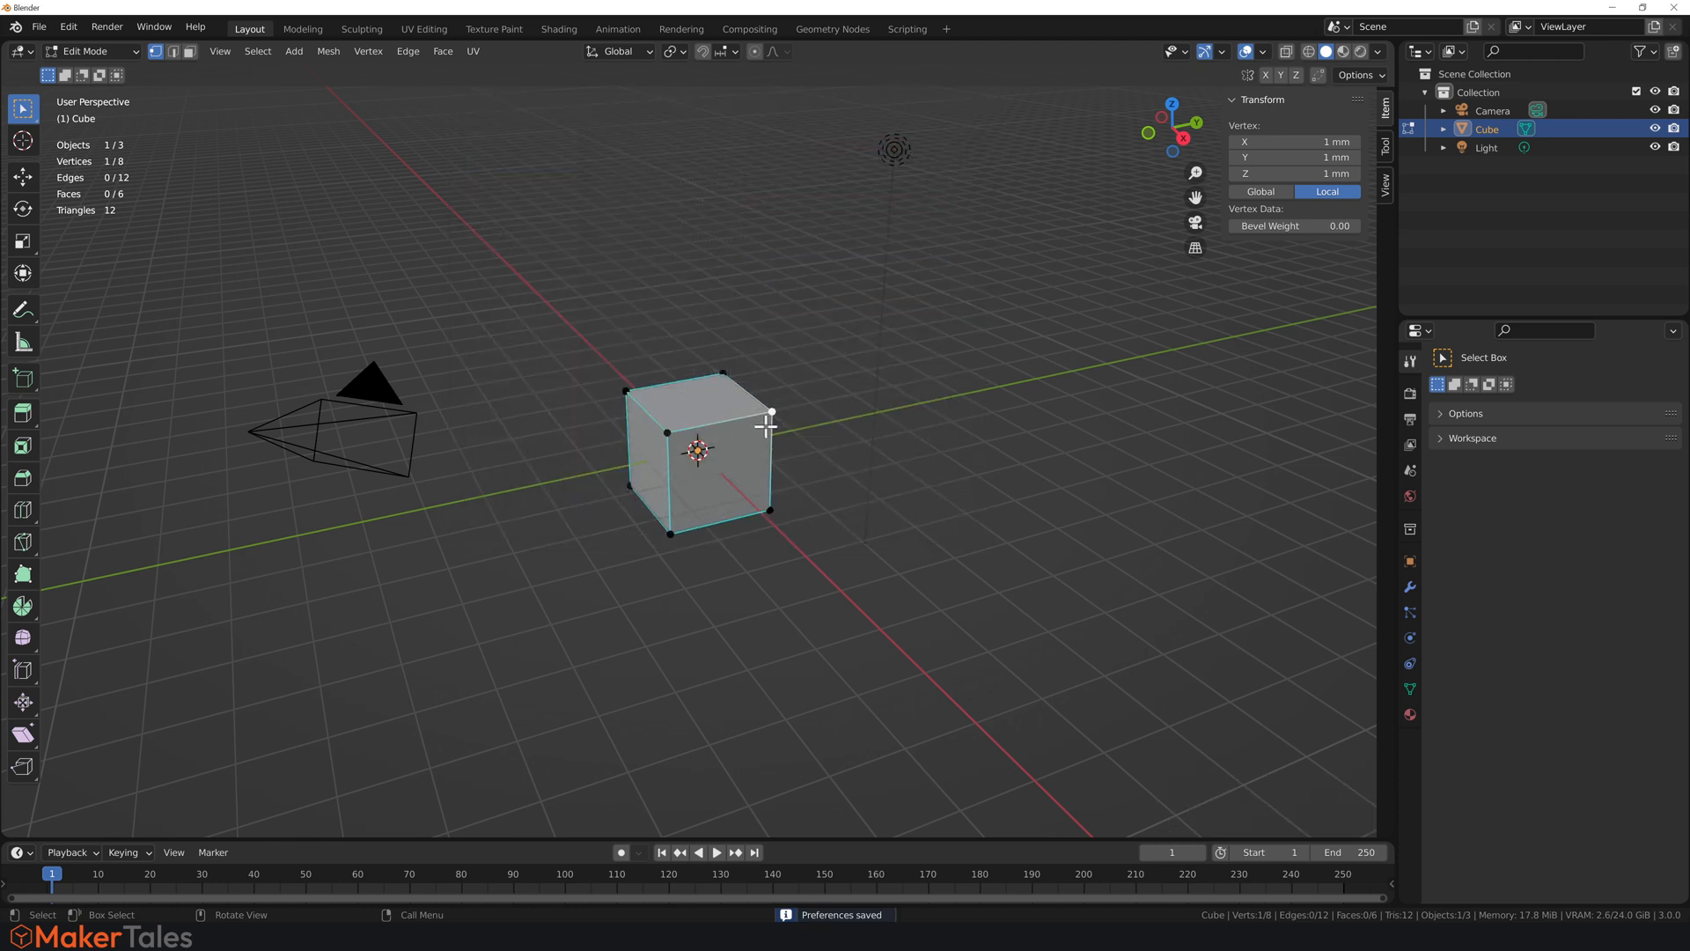
Test-extrude a vertex to check the display, then undo it before clearing the scene.
left_click(834, 259)
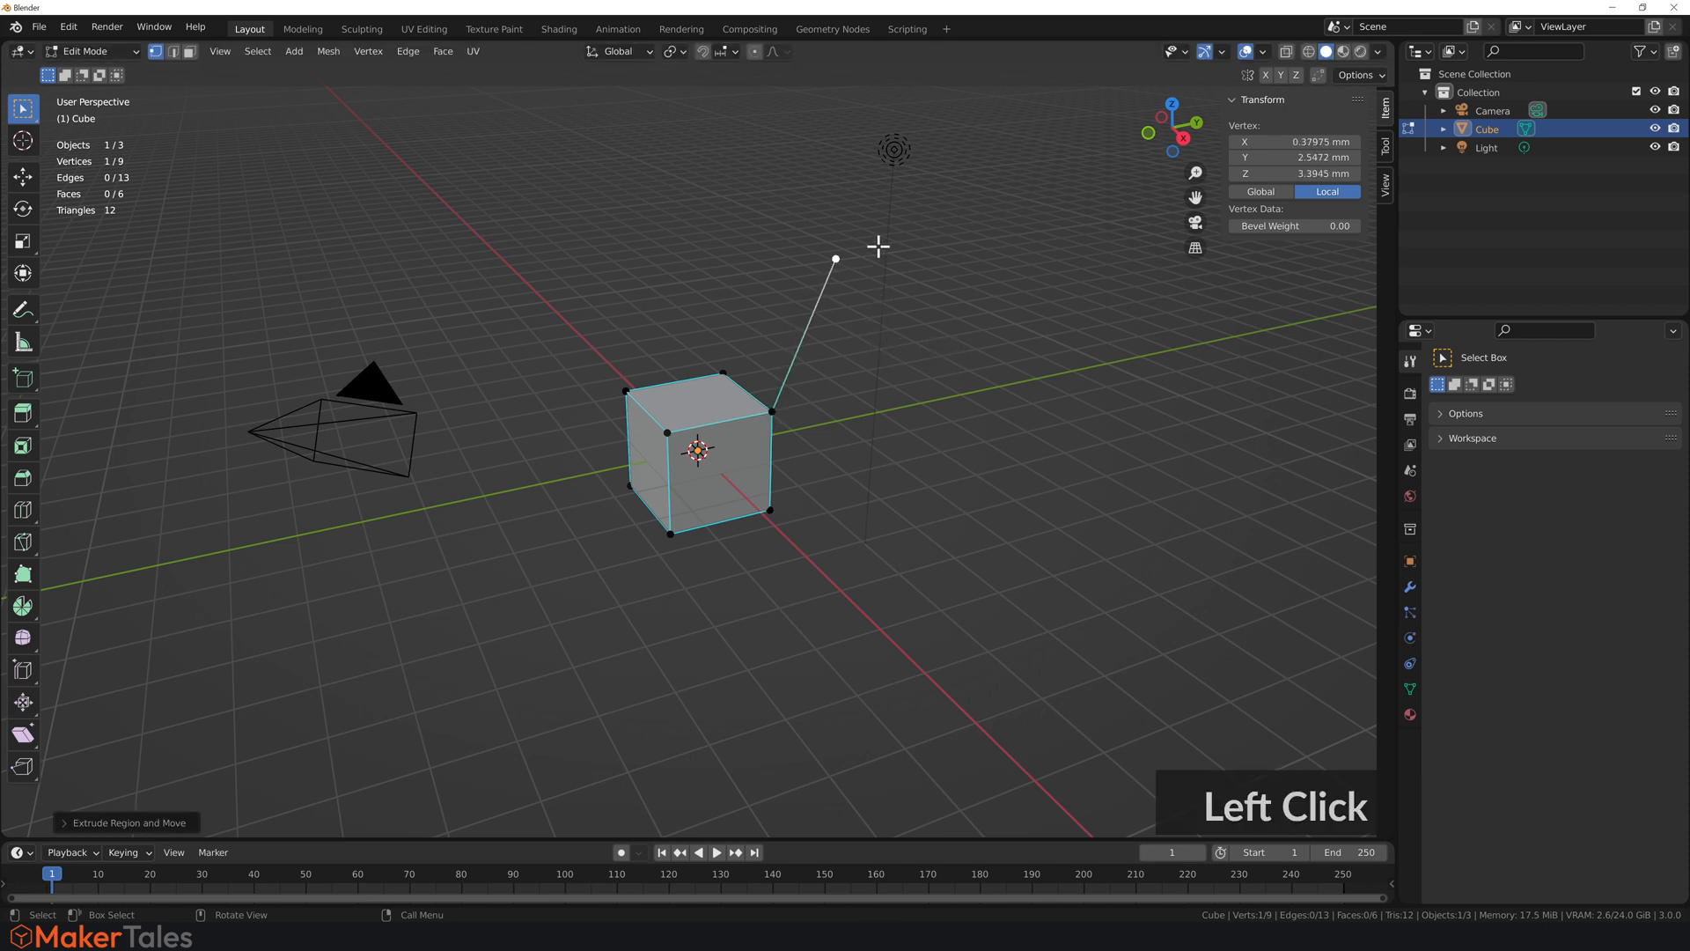
key("ctrl")
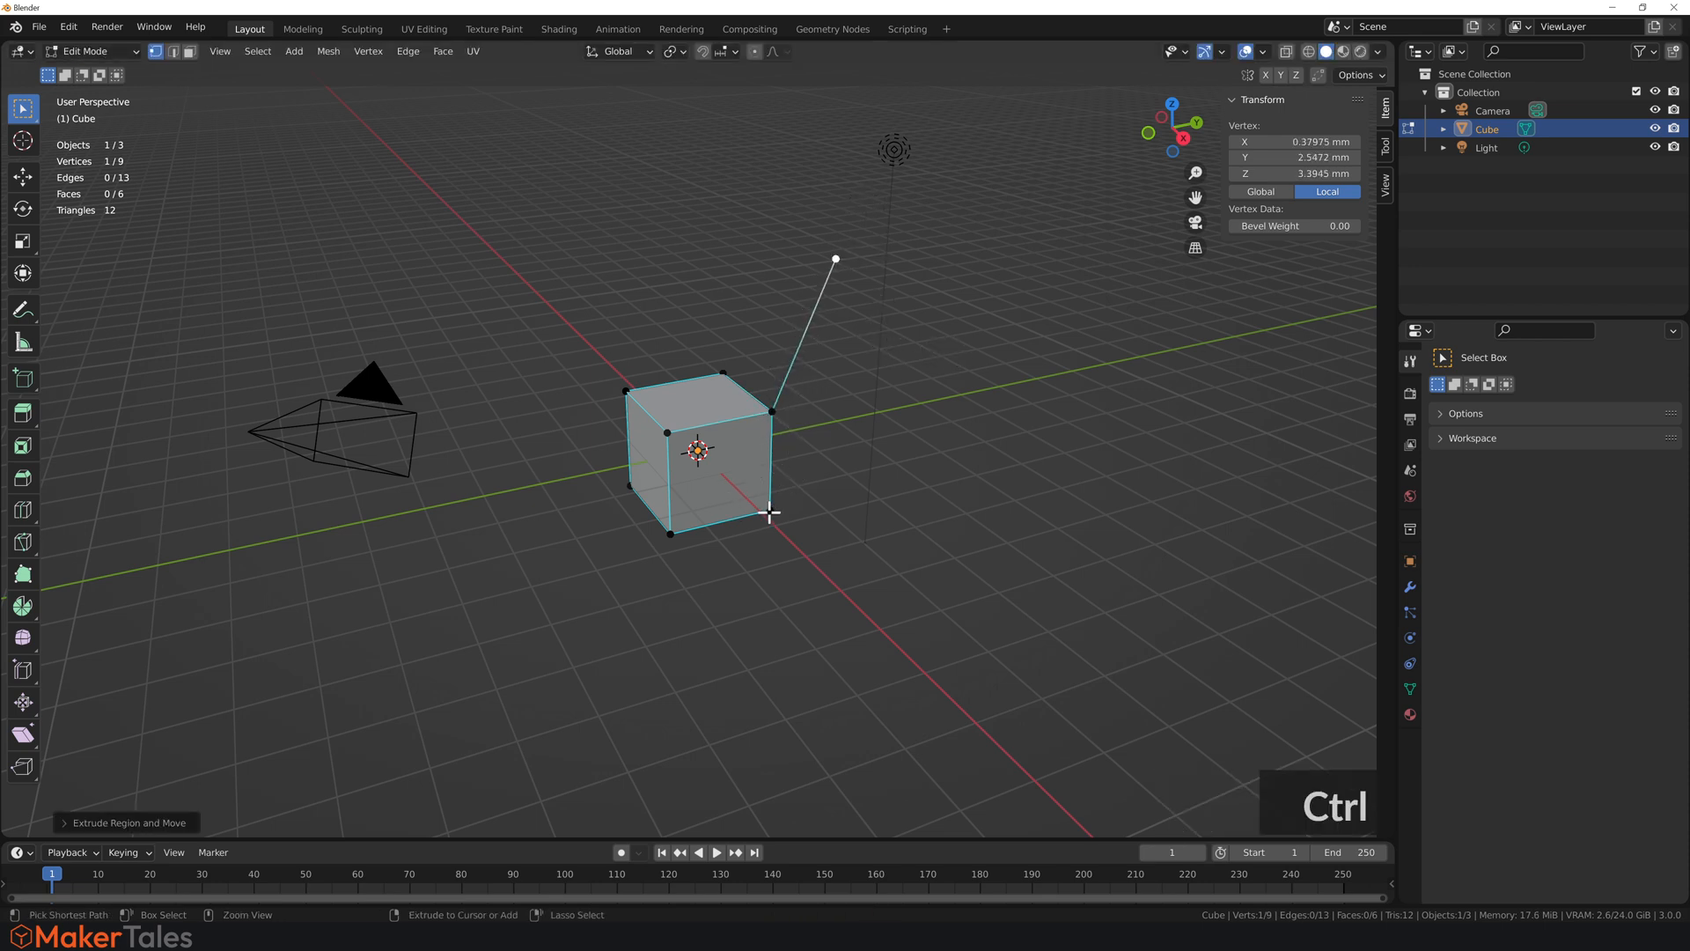
key("ctrl+z")
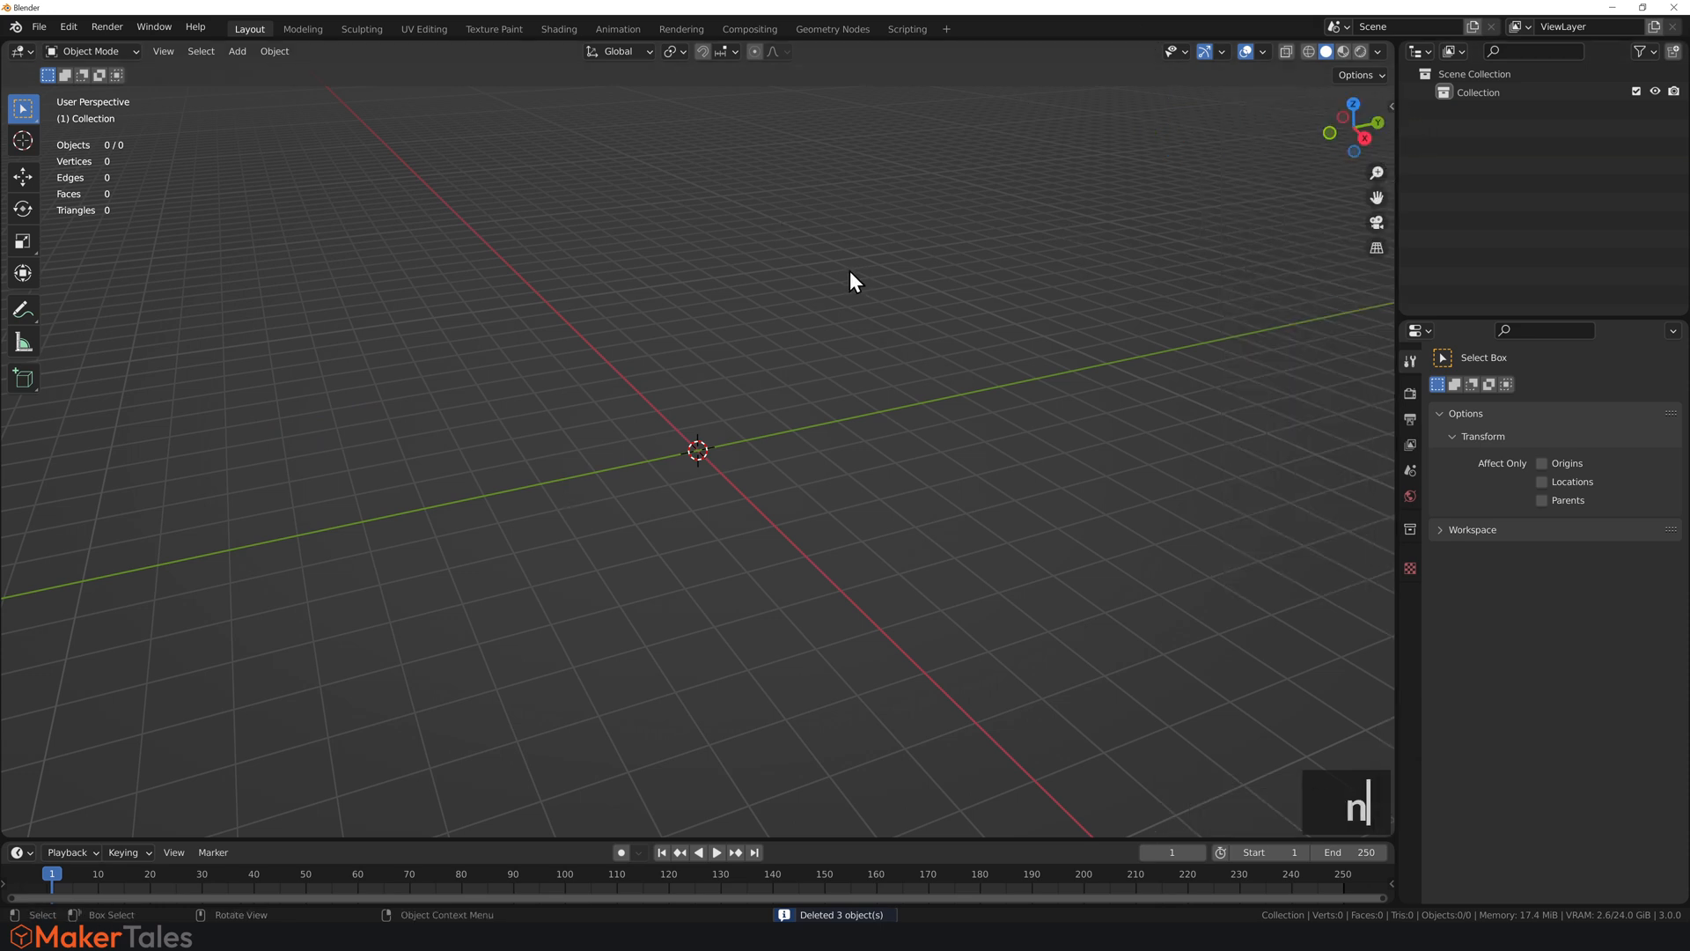
mouse_move(285, 294)
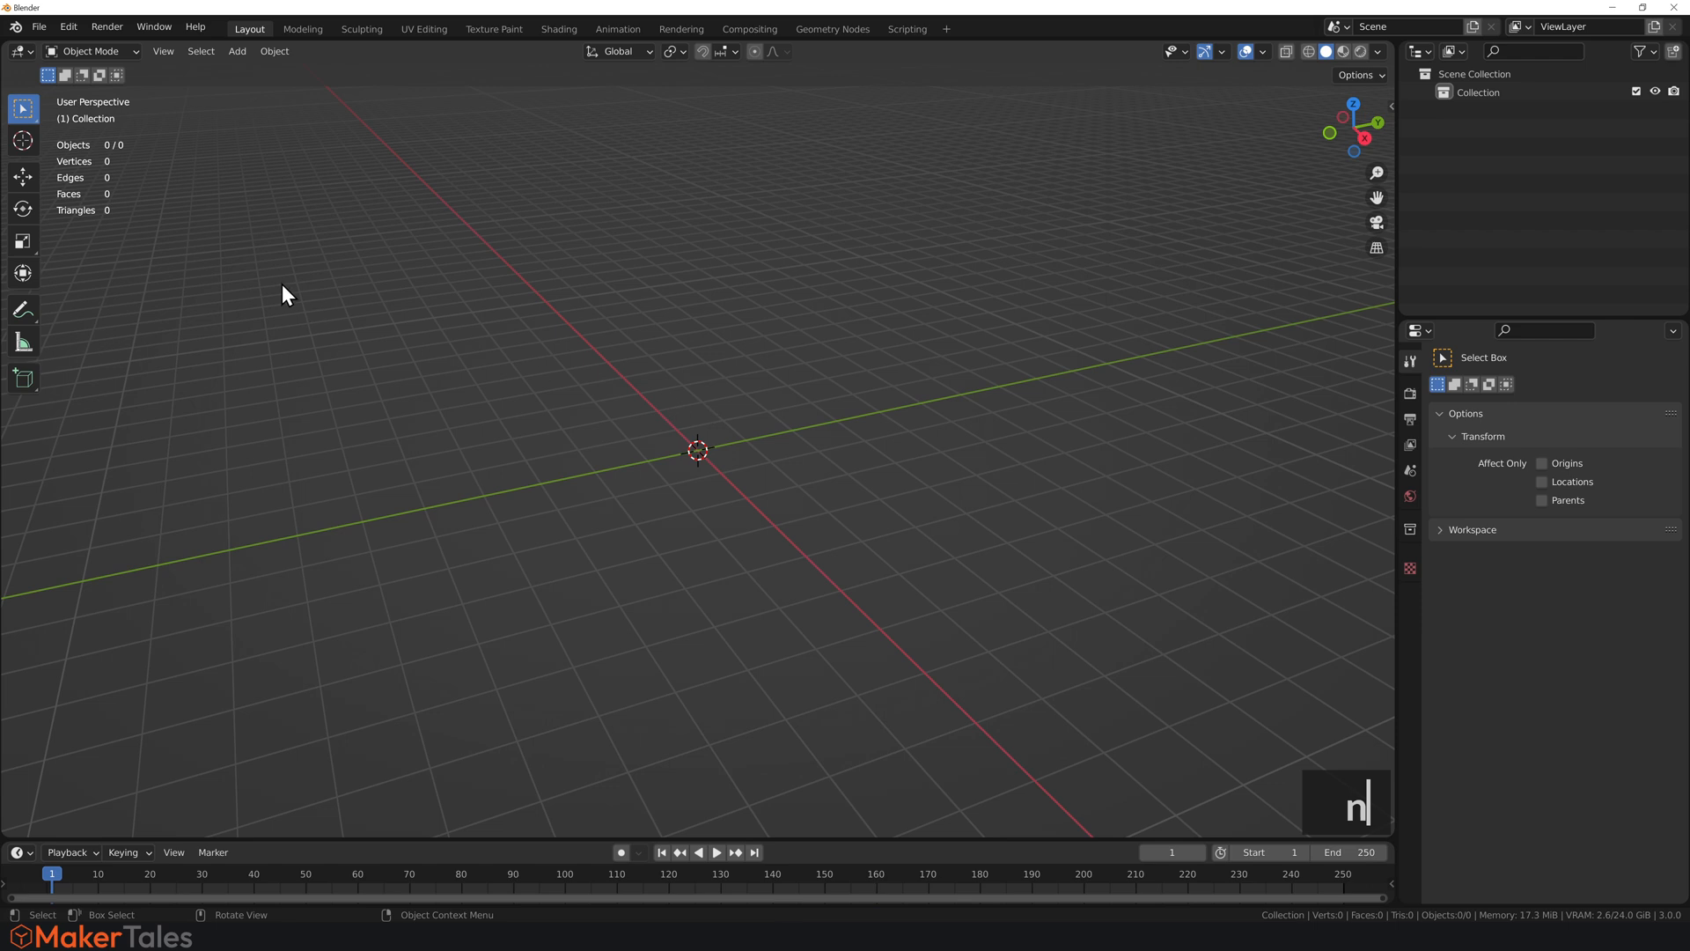
Save the empty millimeter-based scene as the startup file via File > Defaults.
left_click(38, 27)
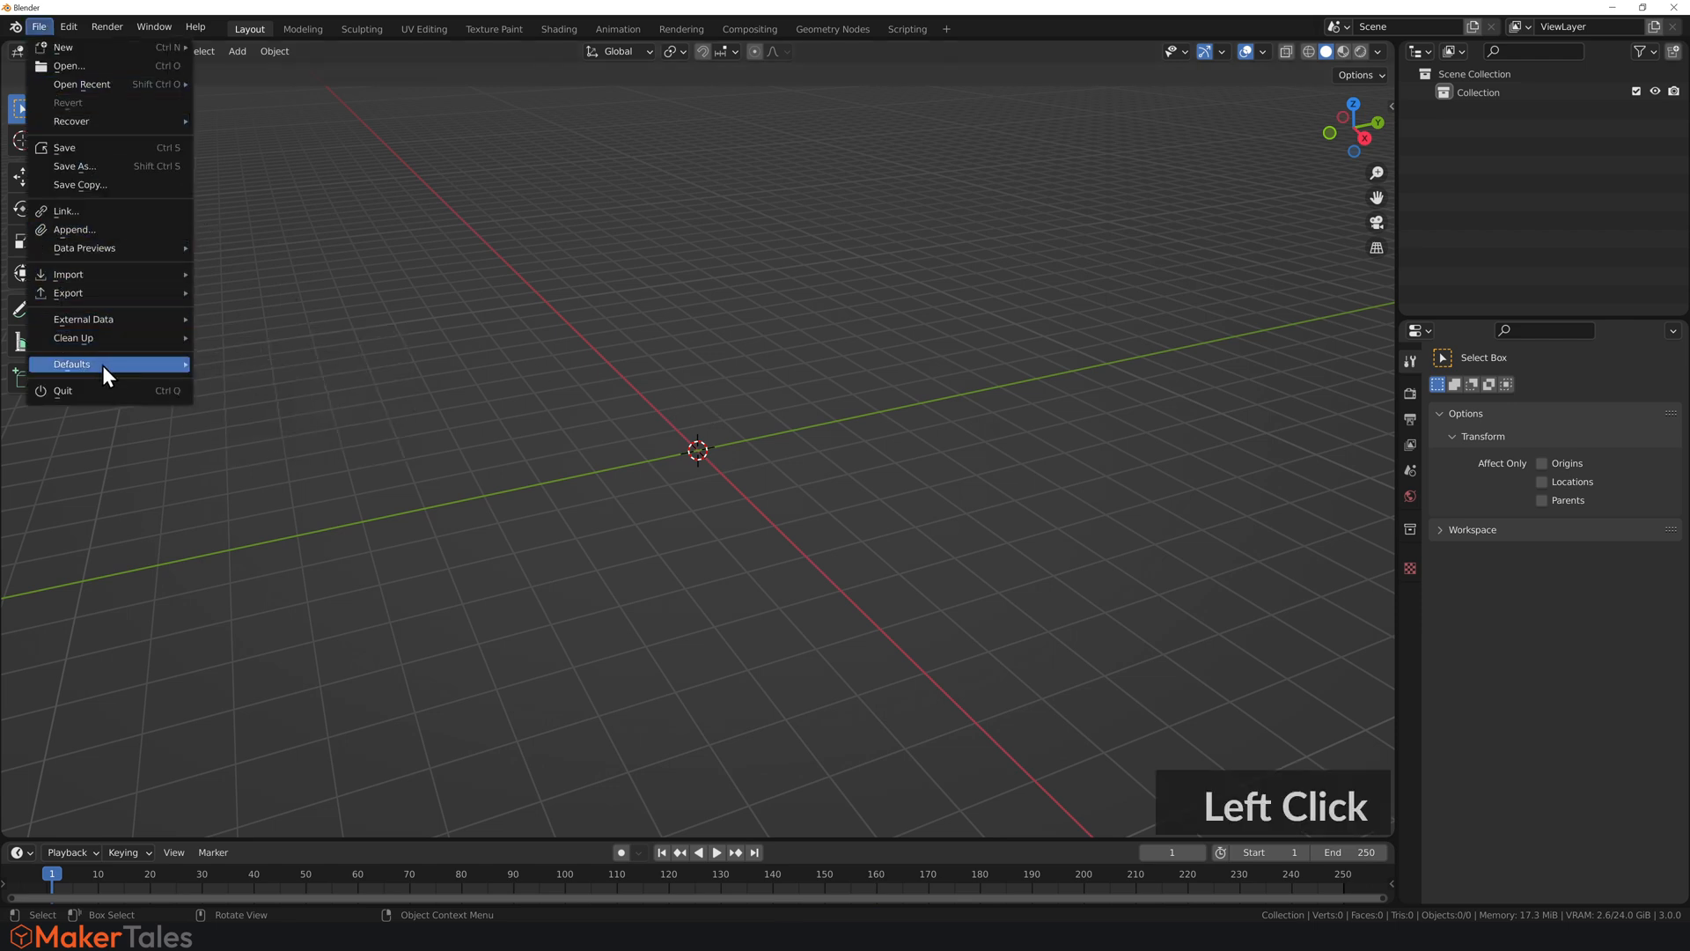
left_click(70, 363)
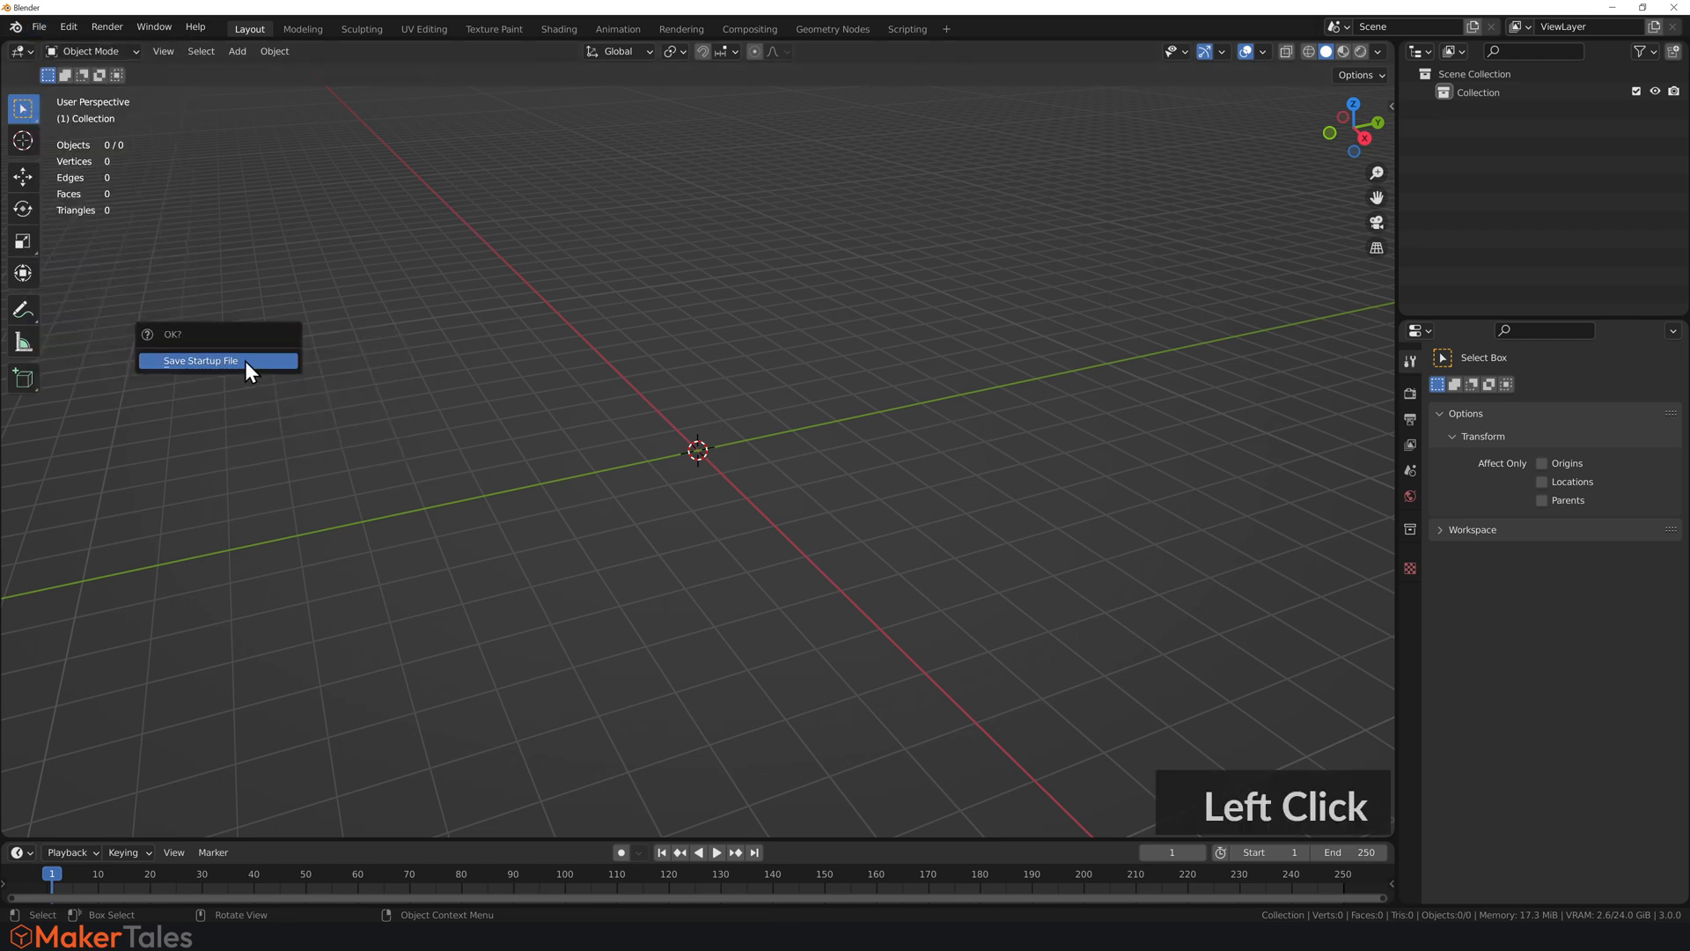
left_click(199, 359)
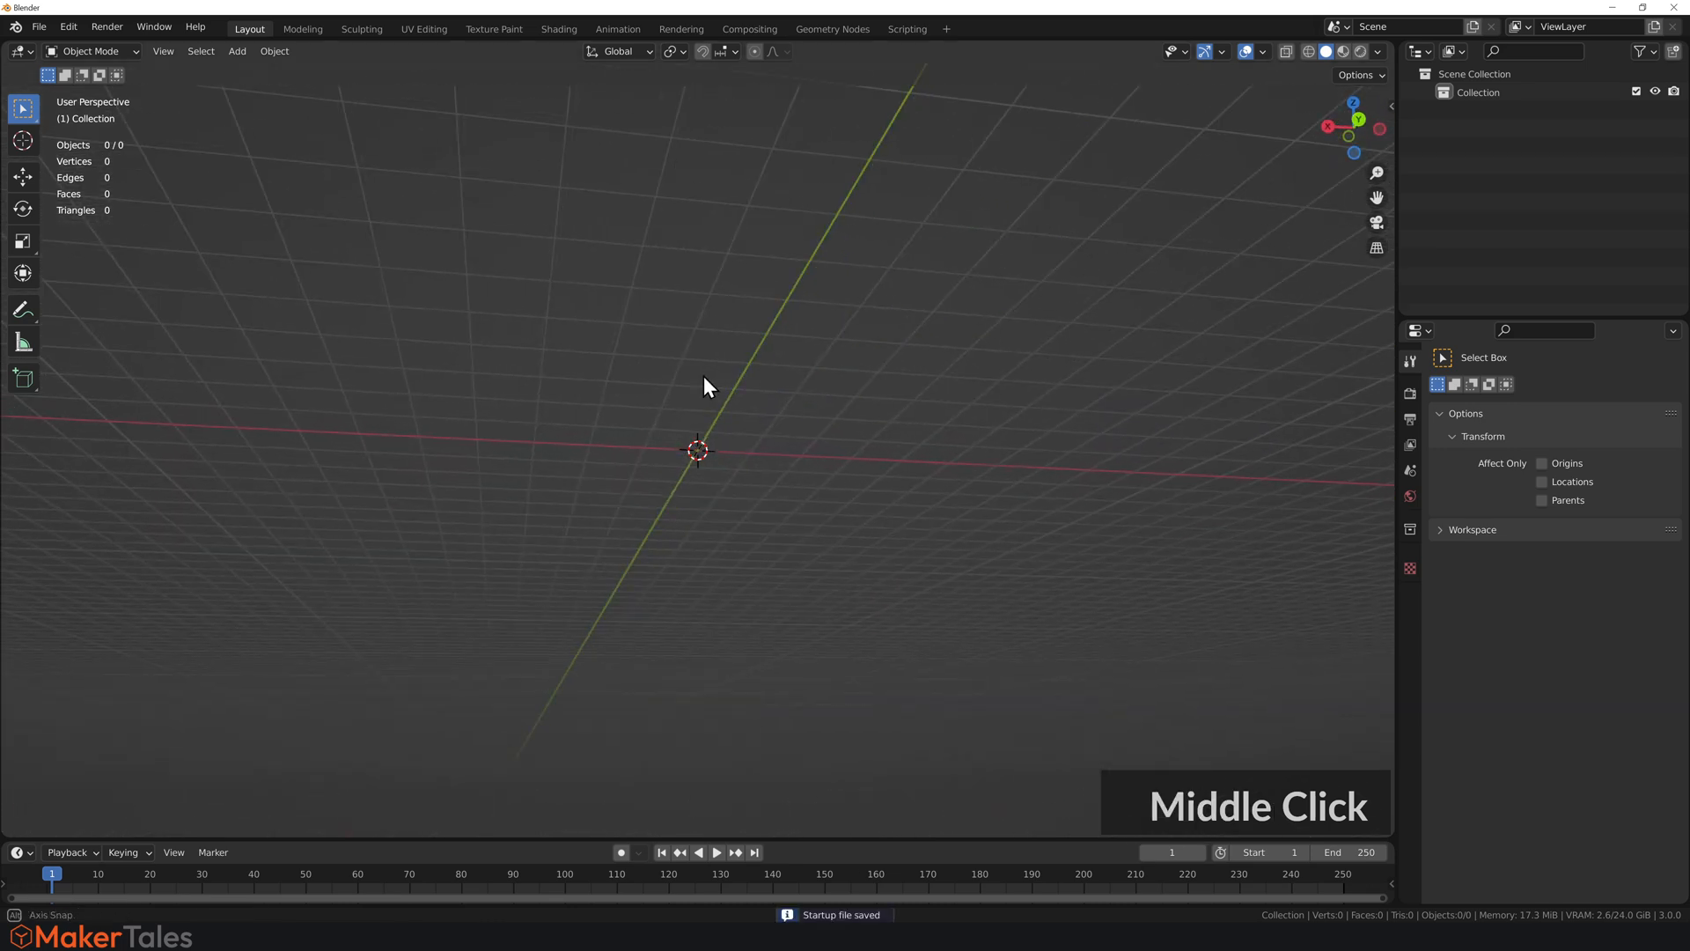
Start a new General file, confirming it opens empty with millimetre units and 0.001 scale.
left_click(39, 26)
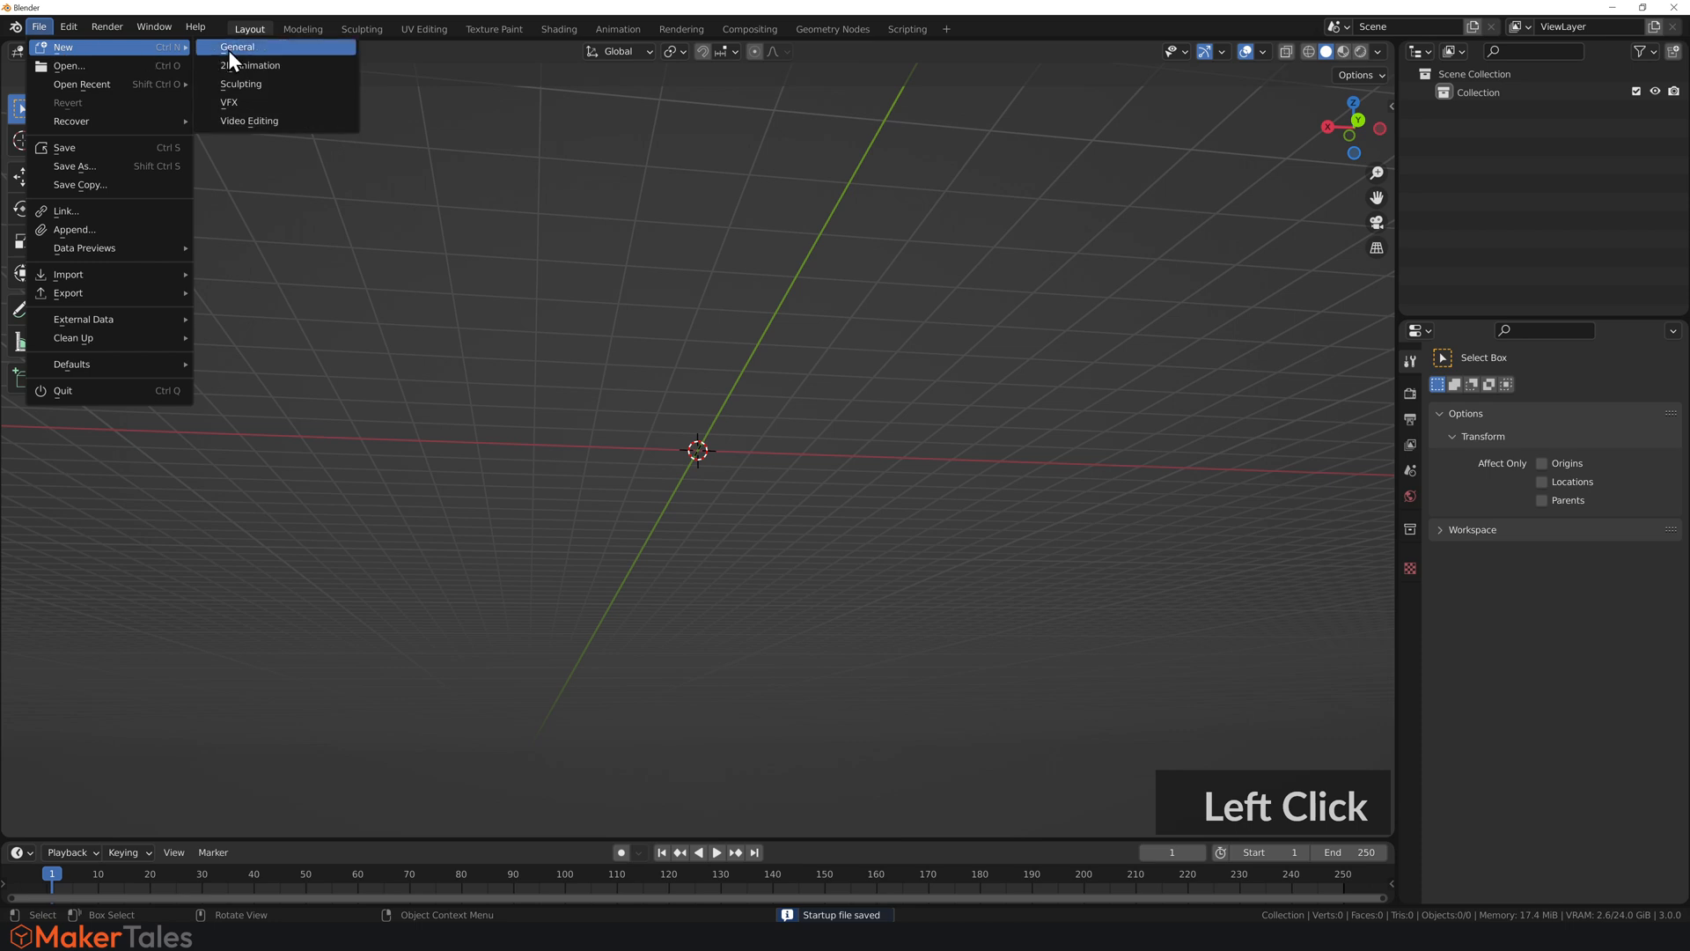
left_click(236, 46)
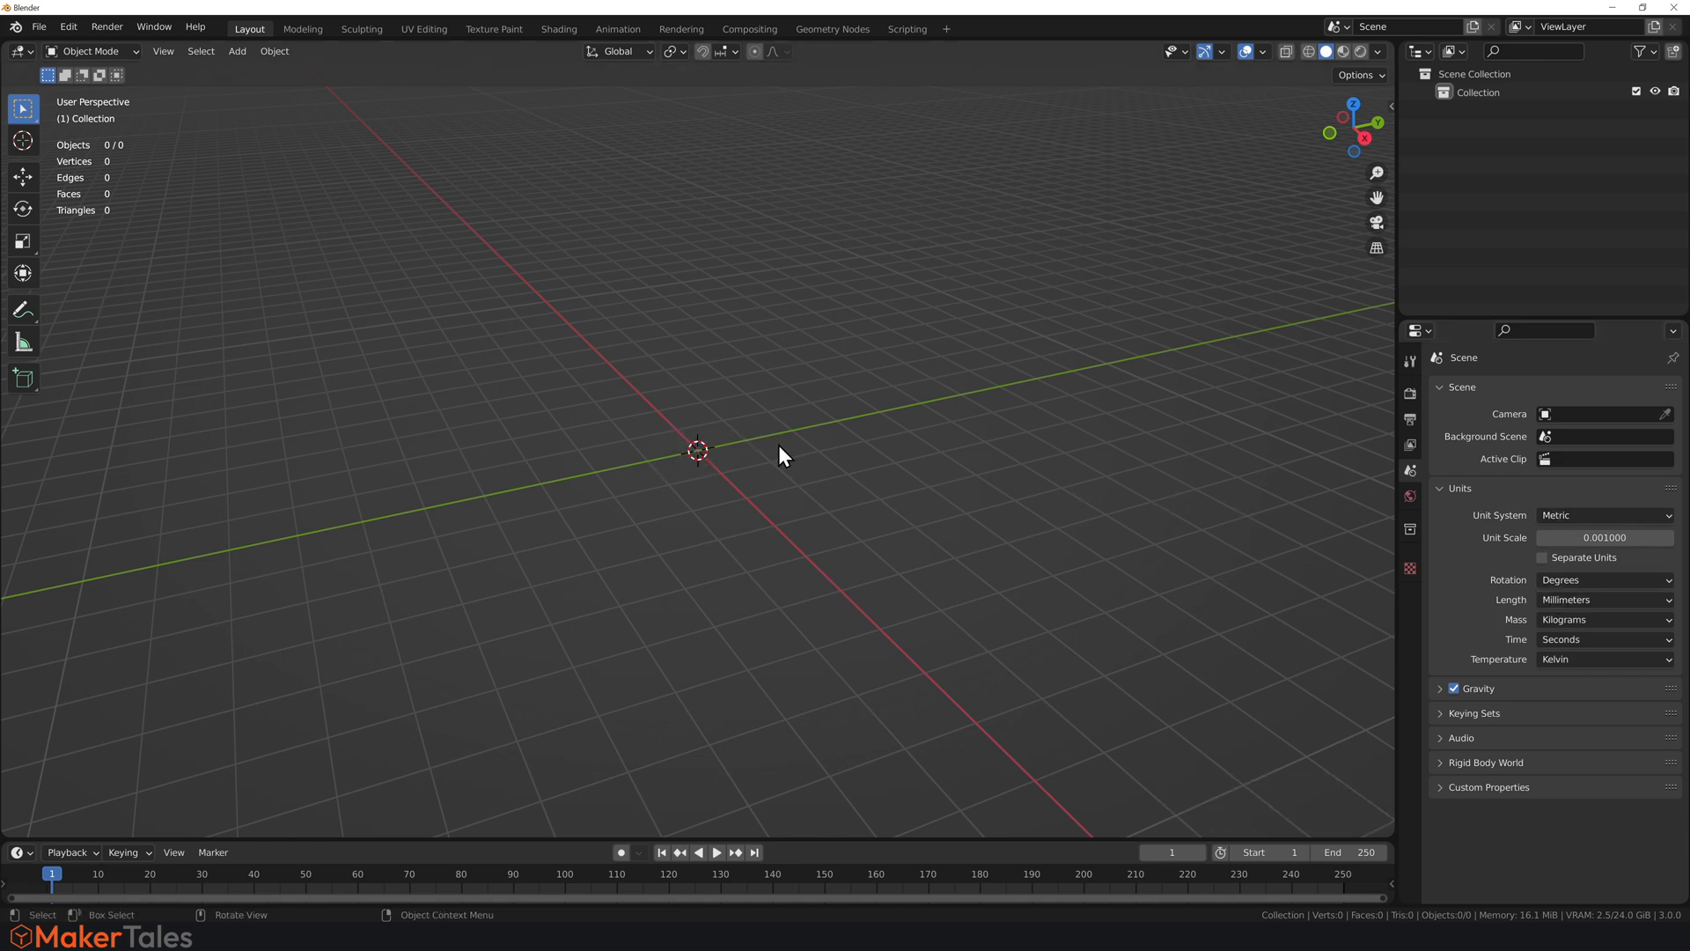
mouse_move(600, 420)
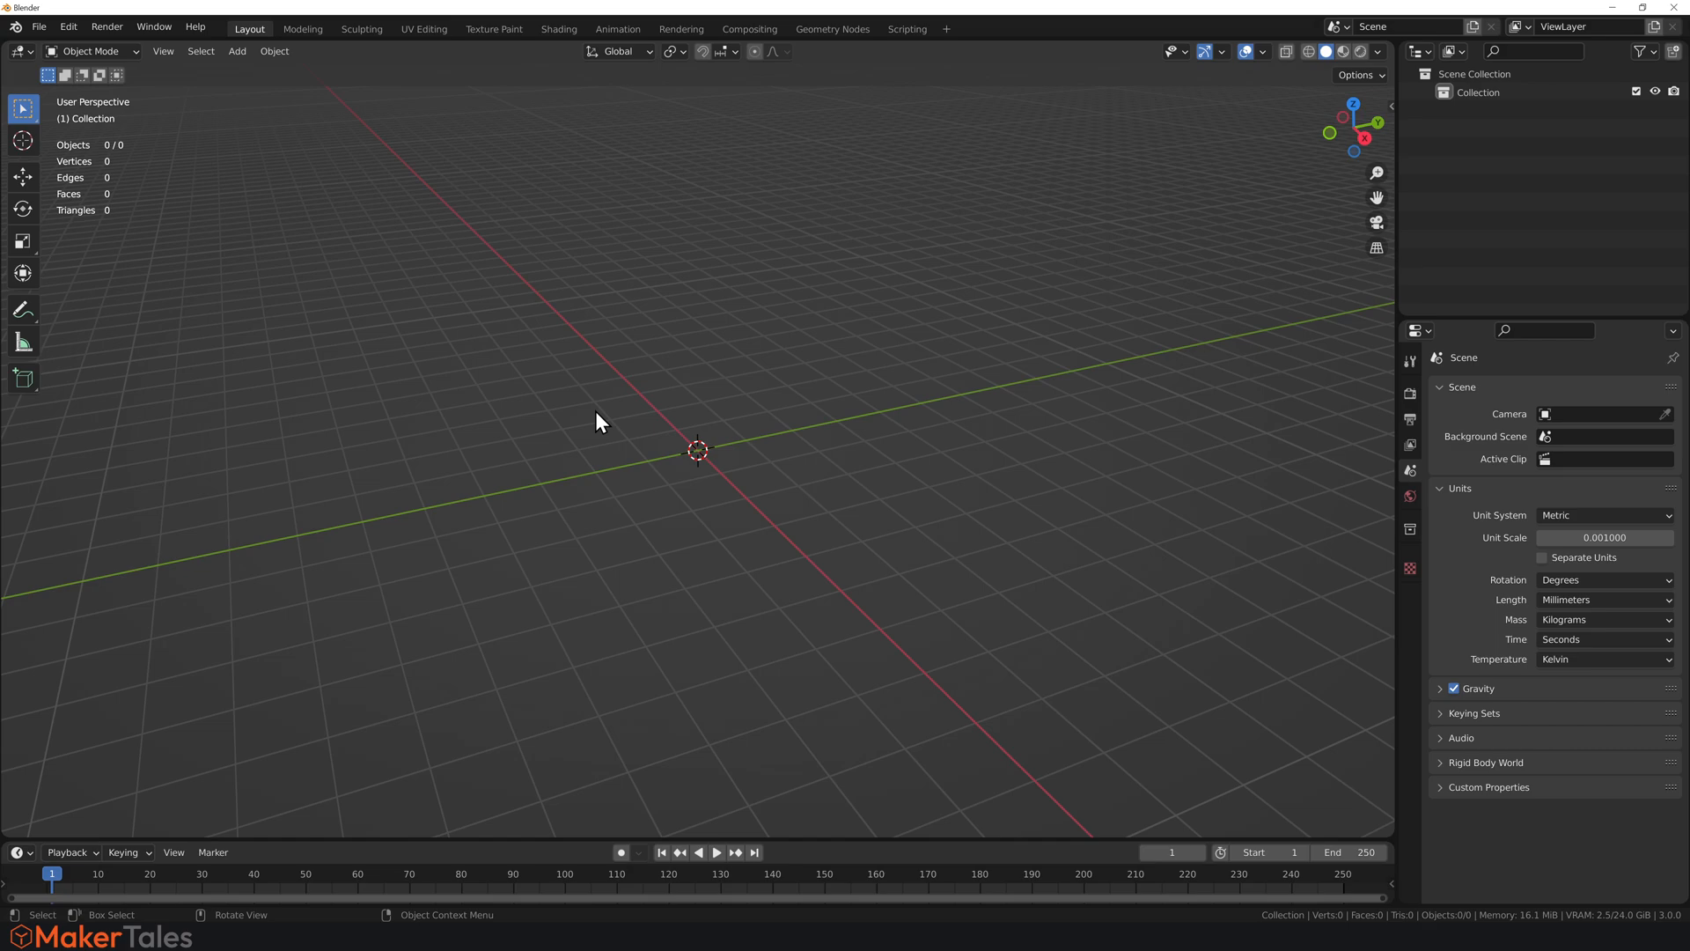